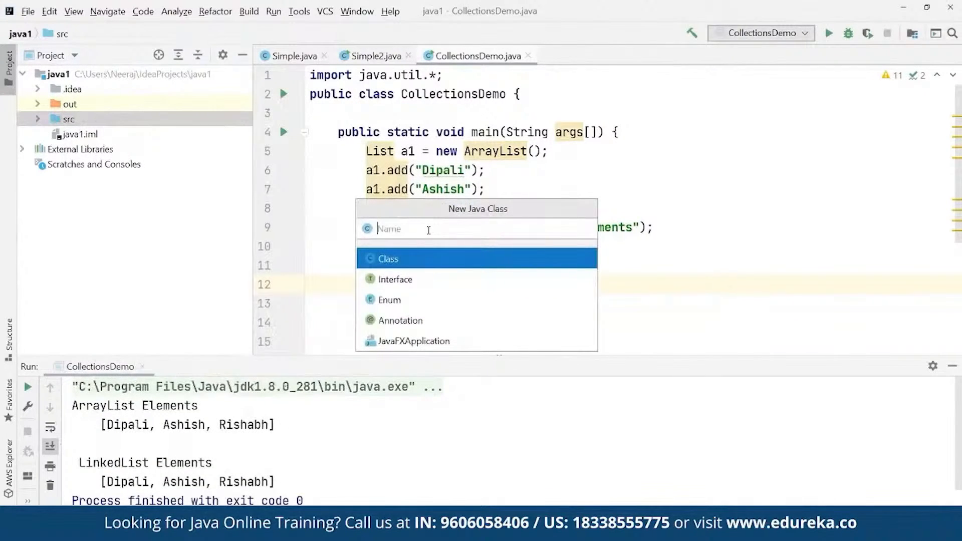
# Step: Create a new Java class named Calculator in the project's src folder
pyautogui.write('c')
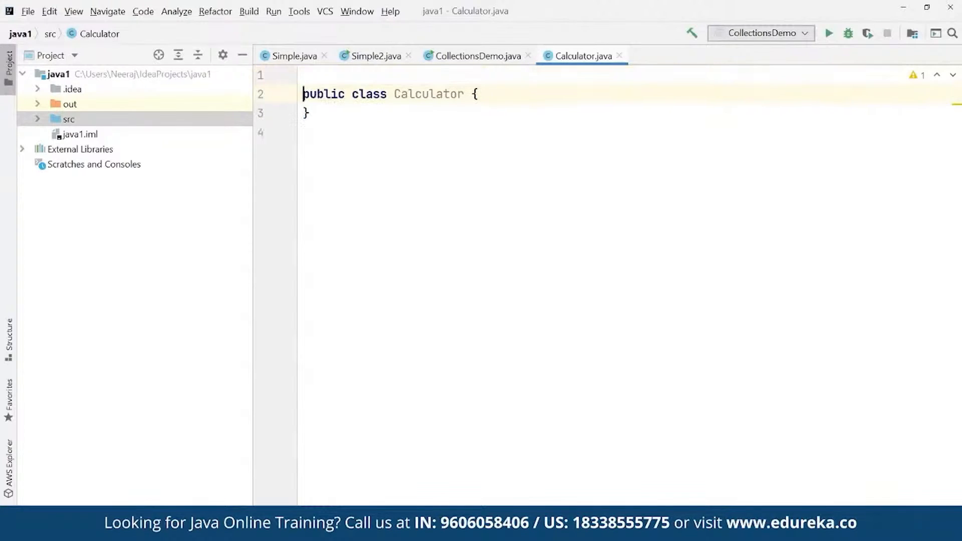
# Step: Add the import java.util.Scanner; line to Calculator.java
pyautogui.write('import')
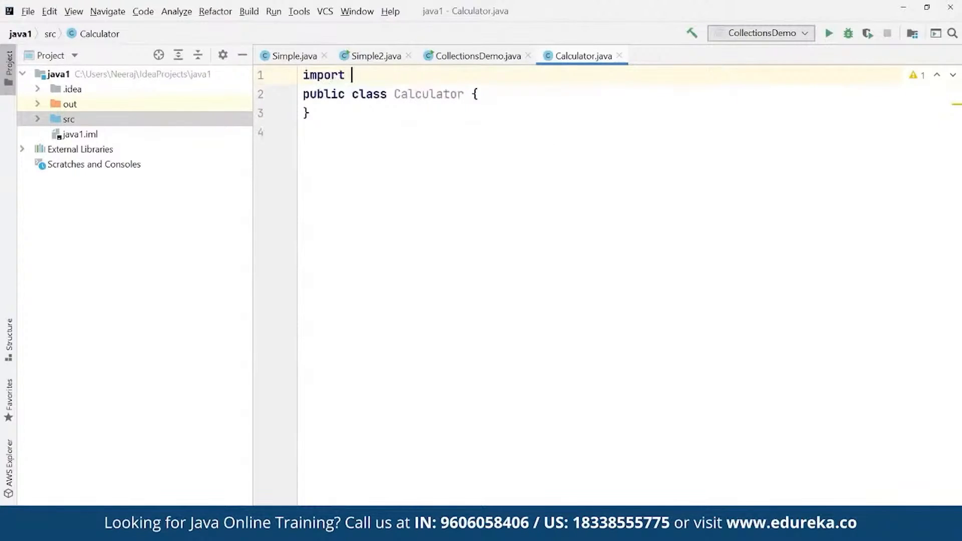
pyautogui.write('java.i')
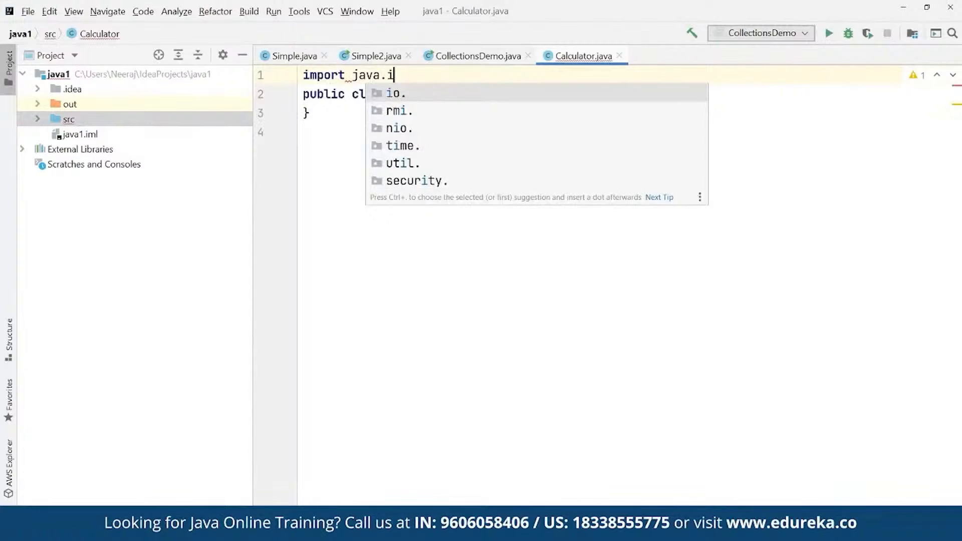
pyautogui.write('util.s')
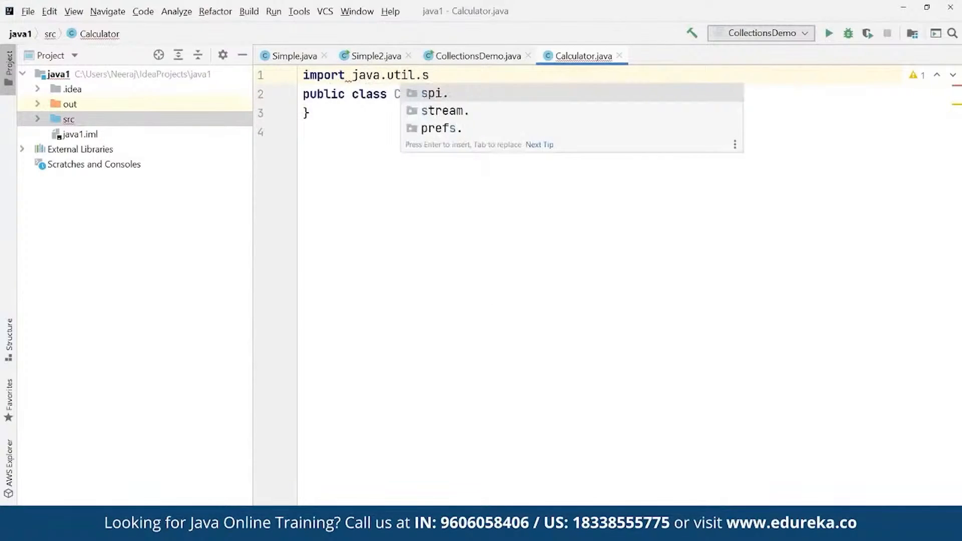
pyautogui.write('canner;')
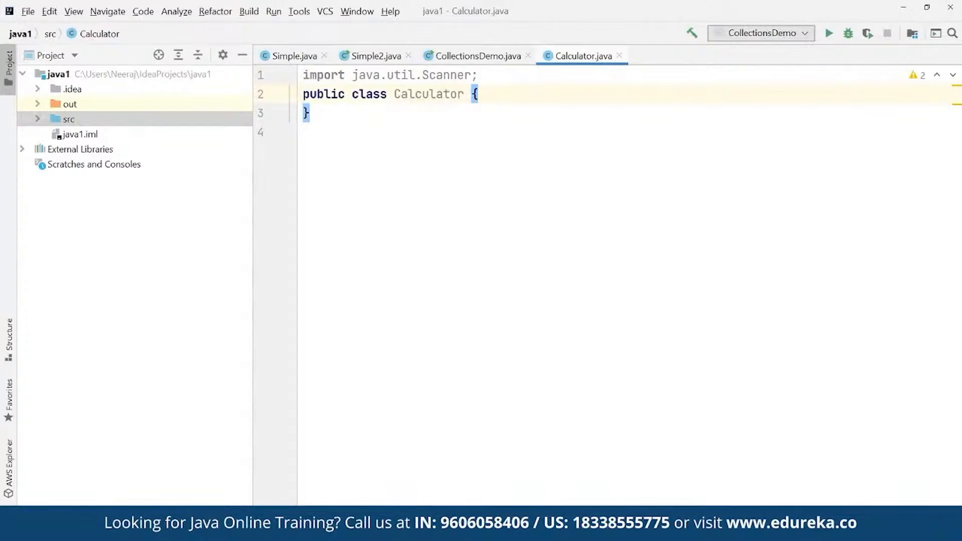
# Step: Add an empty public static void main(String args[]) method inside the class
pyautogui.write('public static')
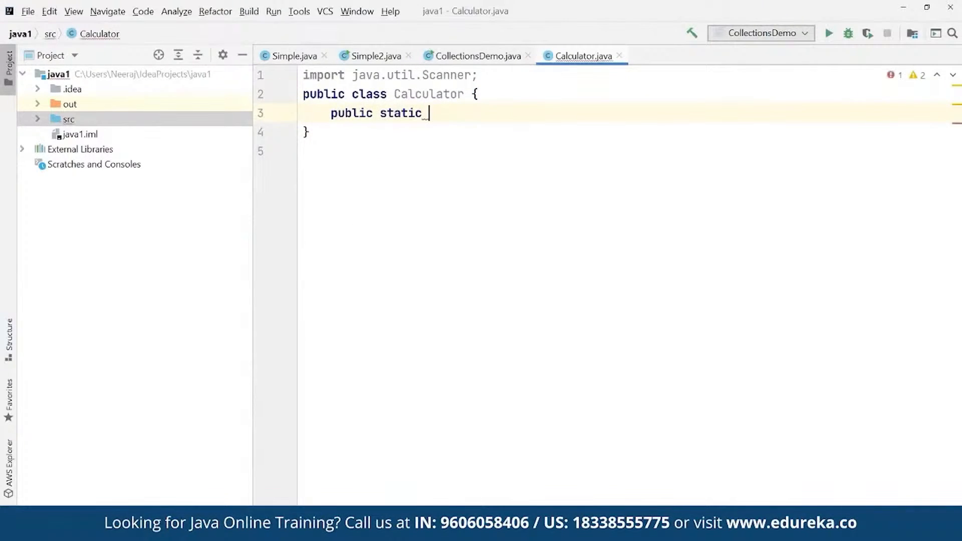
pyautogui.write('void main()')
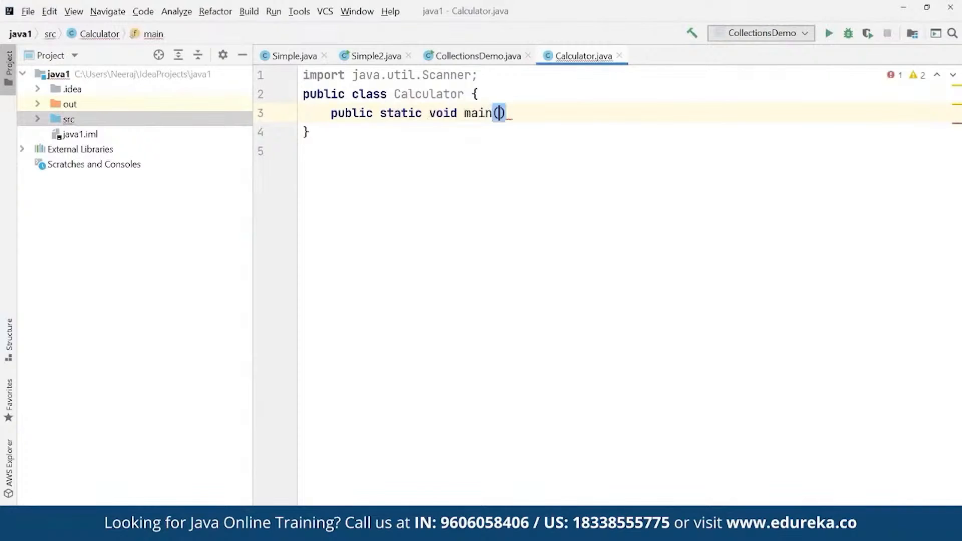
pyautogui.write('String arg')
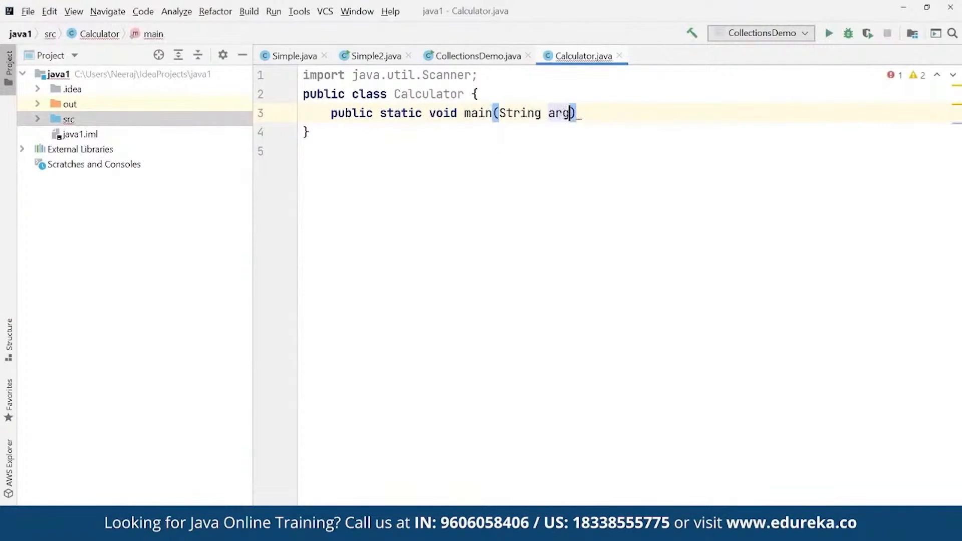
pyautogui.write('s[]) {')
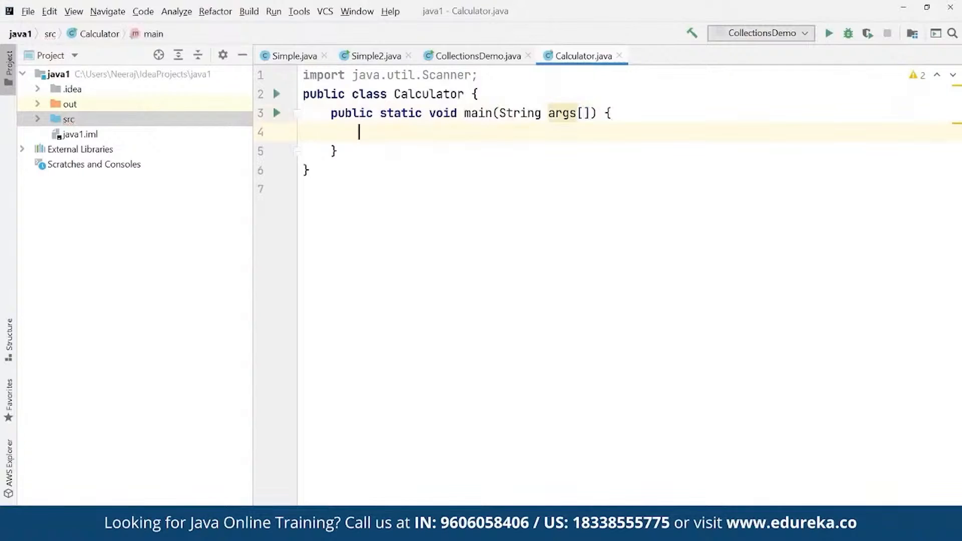
# Step: Create a Scanner named reader on System.in inside main
pyautogui.write('Scann')
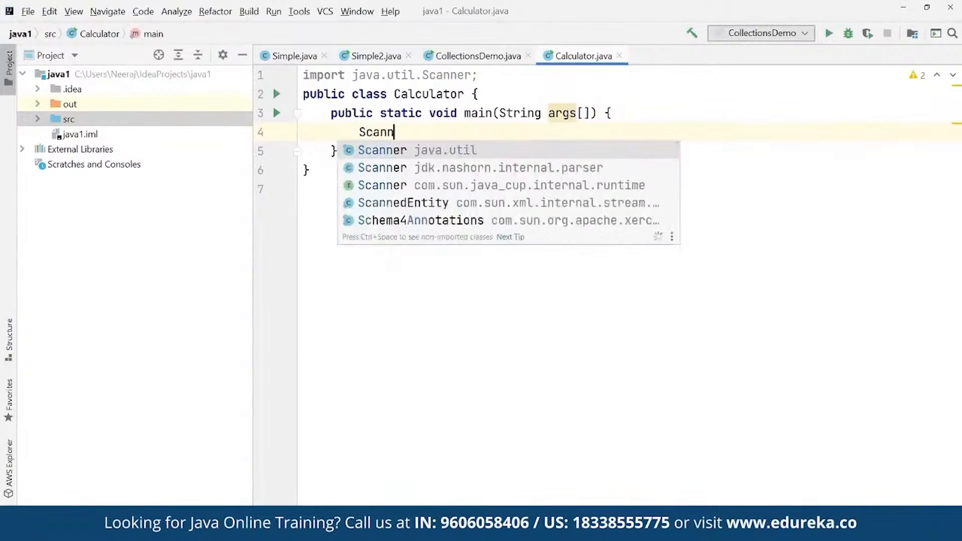
pyautogui.write('er reader =')
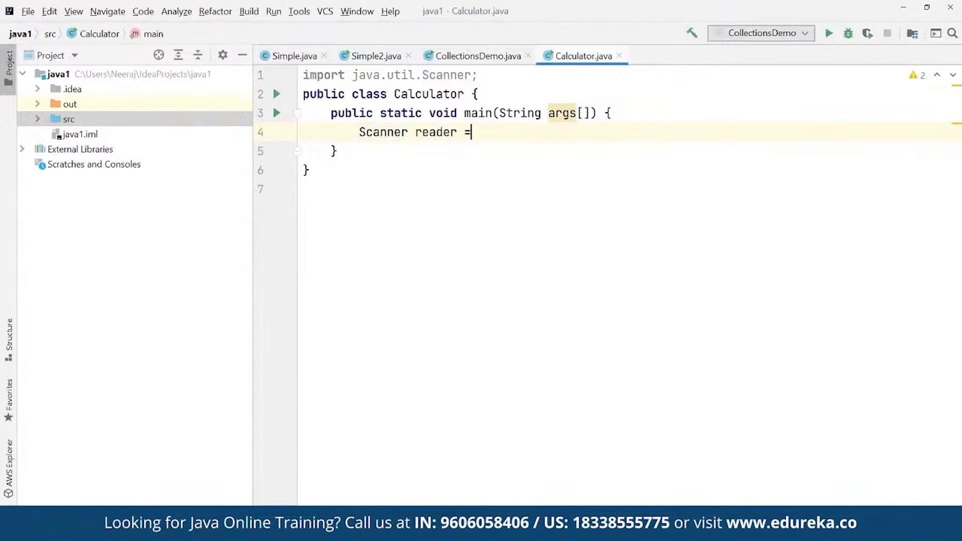
pyautogui.write('new Scanner(S)')
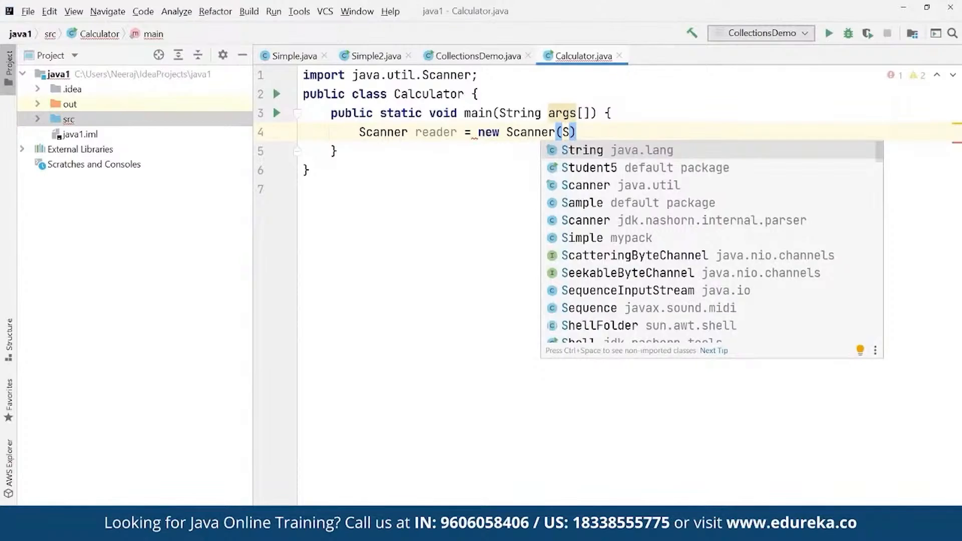
pyautogui.write('ystem.in')
pyautogui.write('Sy')
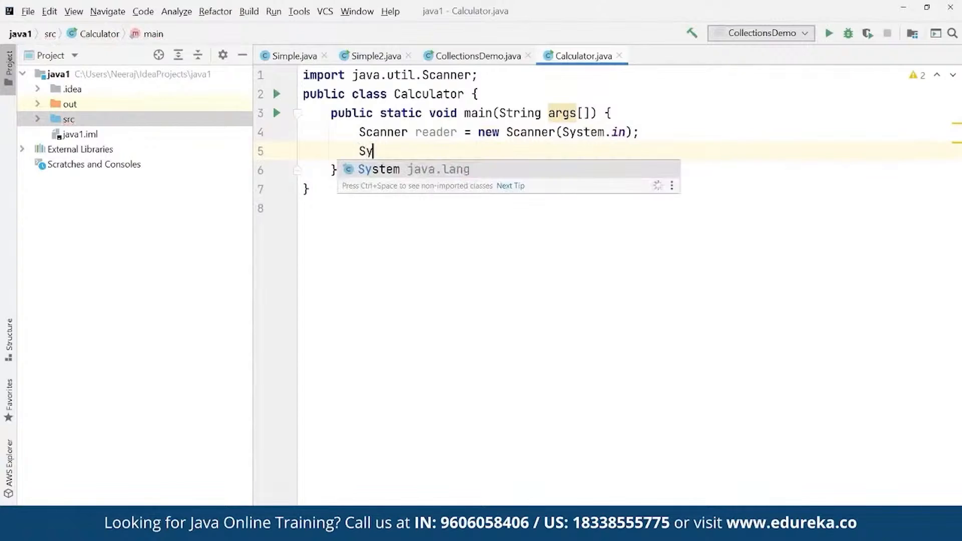
# Step: Print the prompt "Enter Two Numbers: " with System.out.println
pyautogui.write('stem.o')
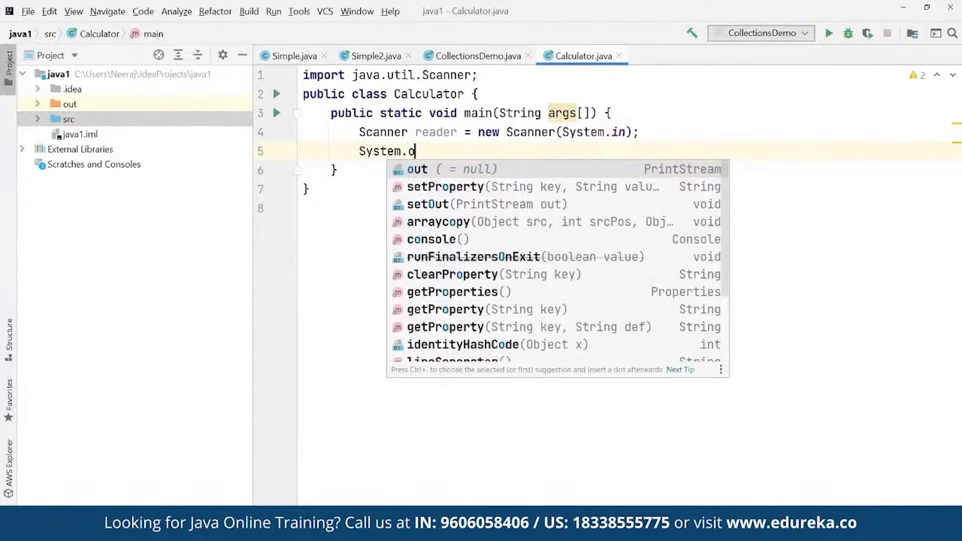
pyautogui.write('ut.println()')
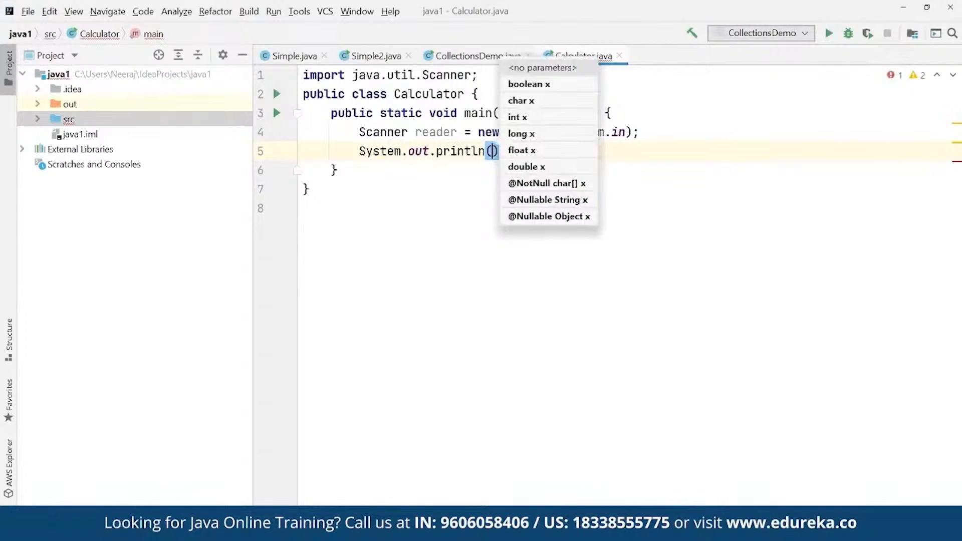
pyautogui.write('"Enter Two Numbers:')
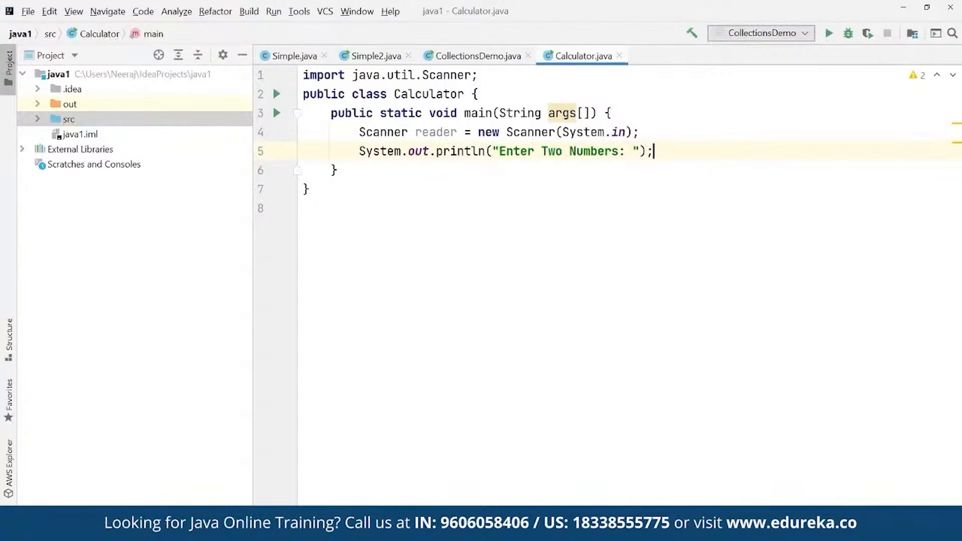
pyautogui.write('double first')
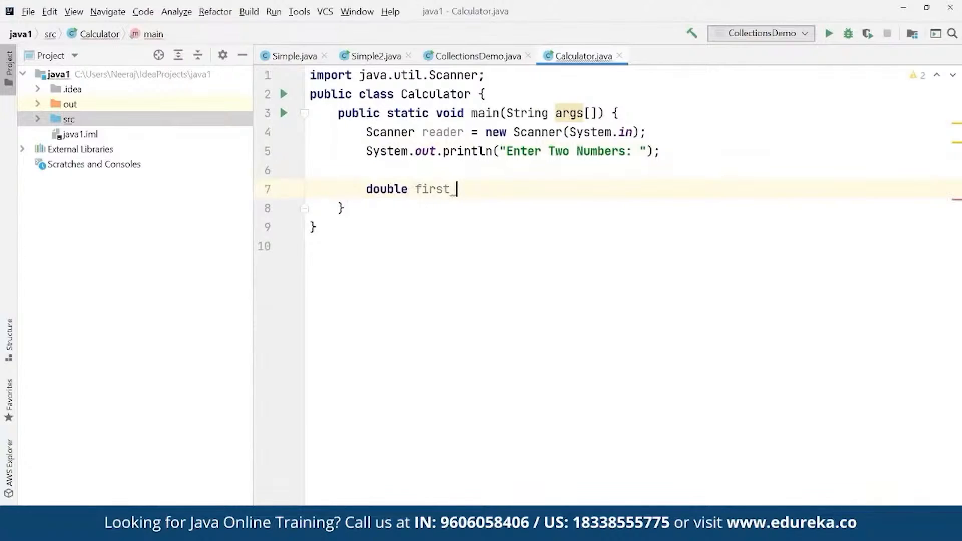
# Step: Read the first number with double first = reader.nextDouble();
pyautogui.write('= n')
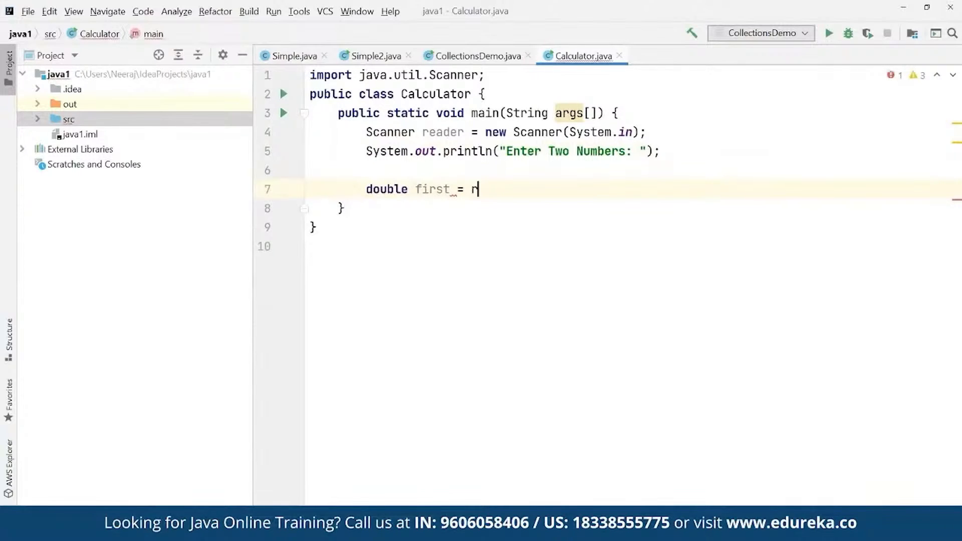
pyautogui.write('eader.')
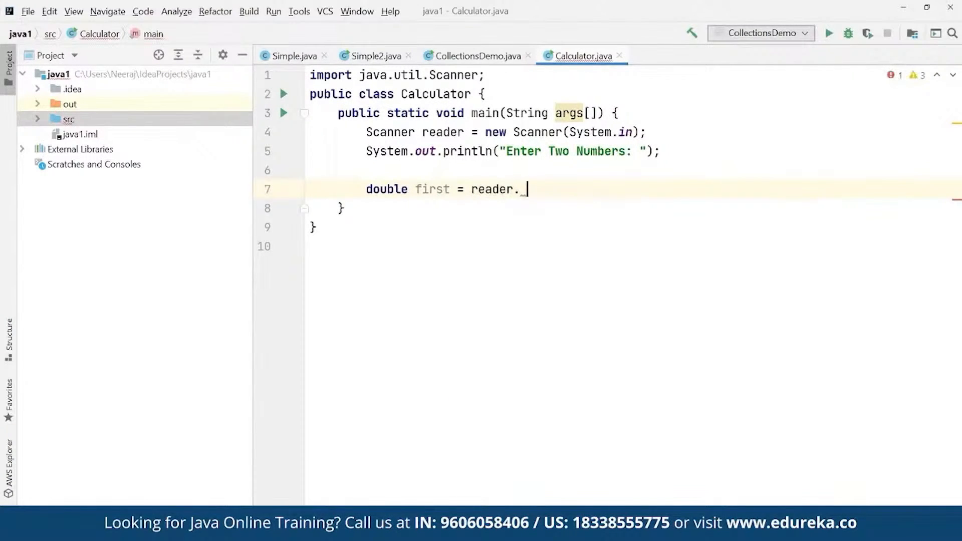
pyautogui.write('ne')
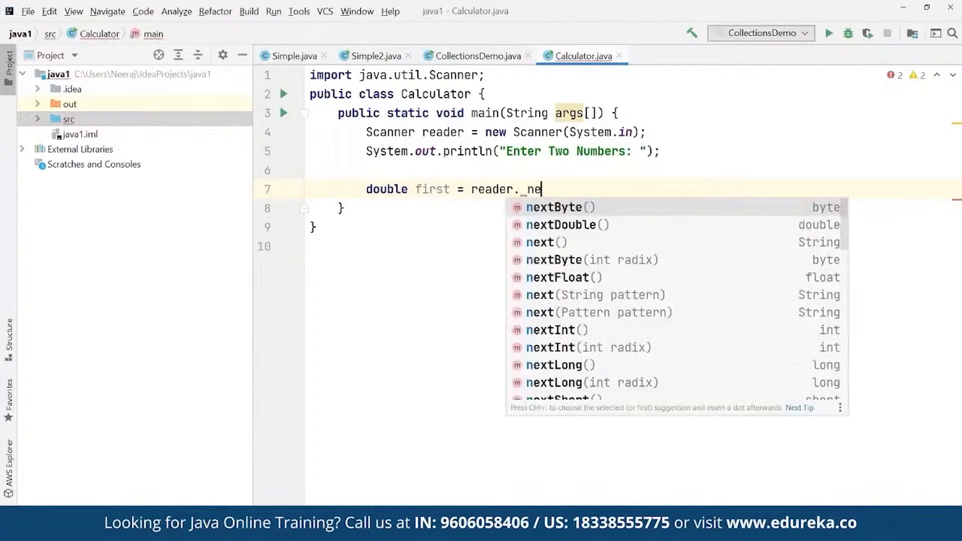
pyautogui.click(568, 225)
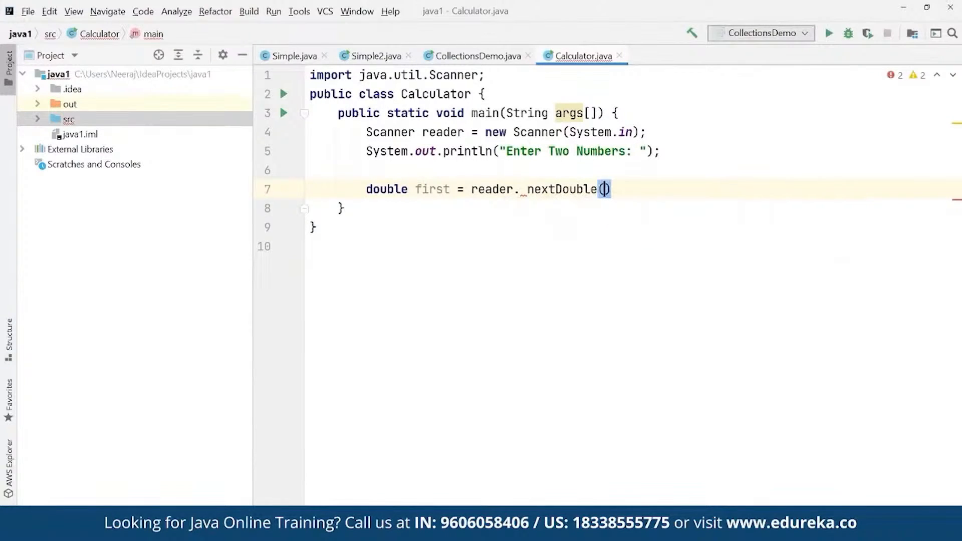
pyautogui.write(';')
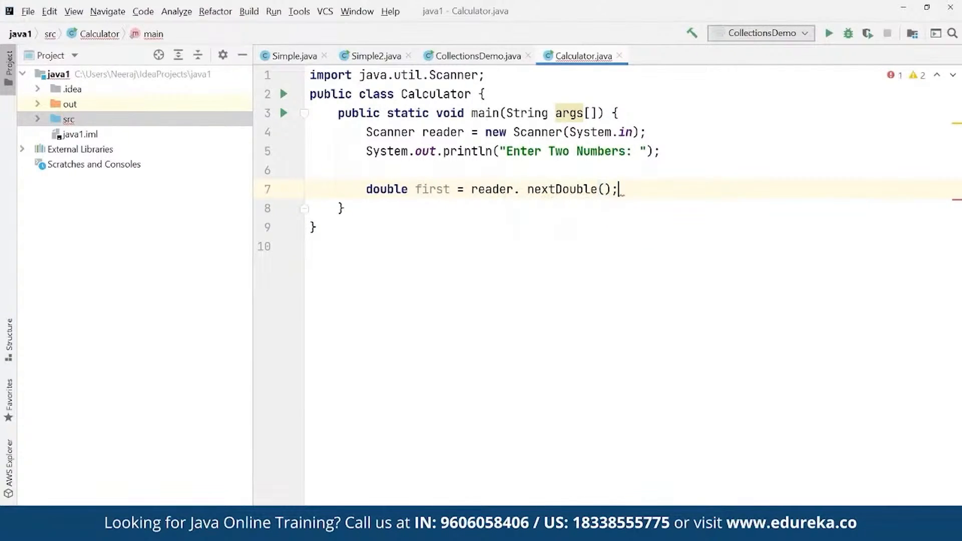
# Step: Read the second number into double second using reader.nextDouble()
pyautogui.write('double second')
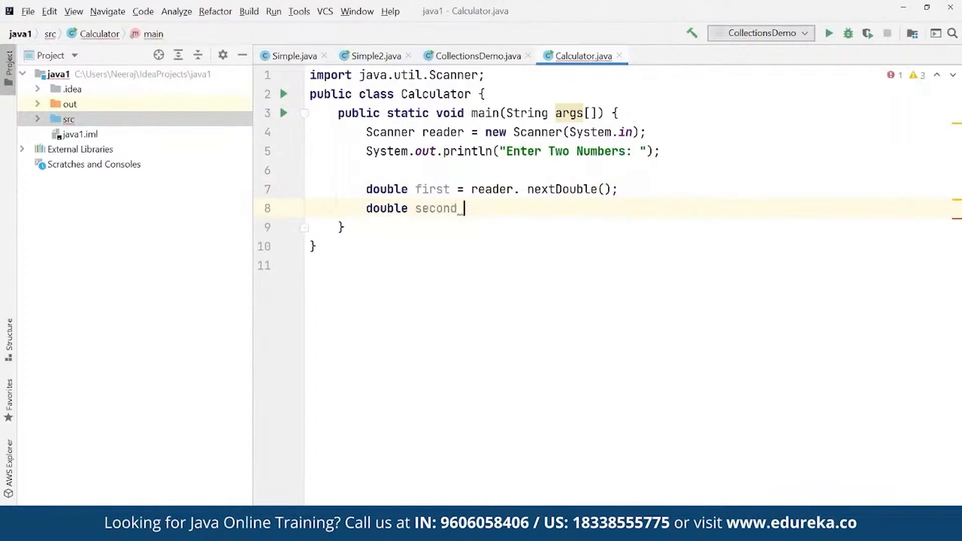
pyautogui.write('= reade')
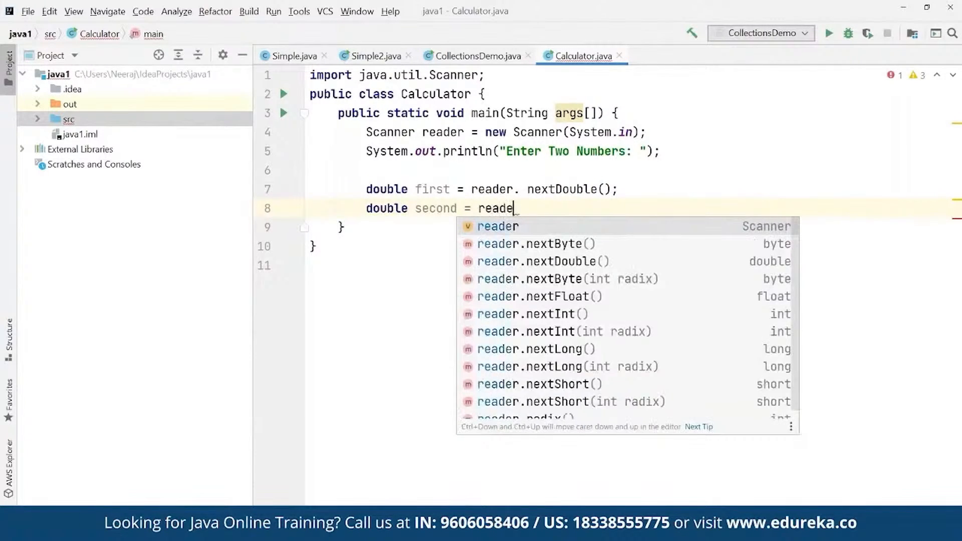
pyautogui.write('r.nextDouble();')
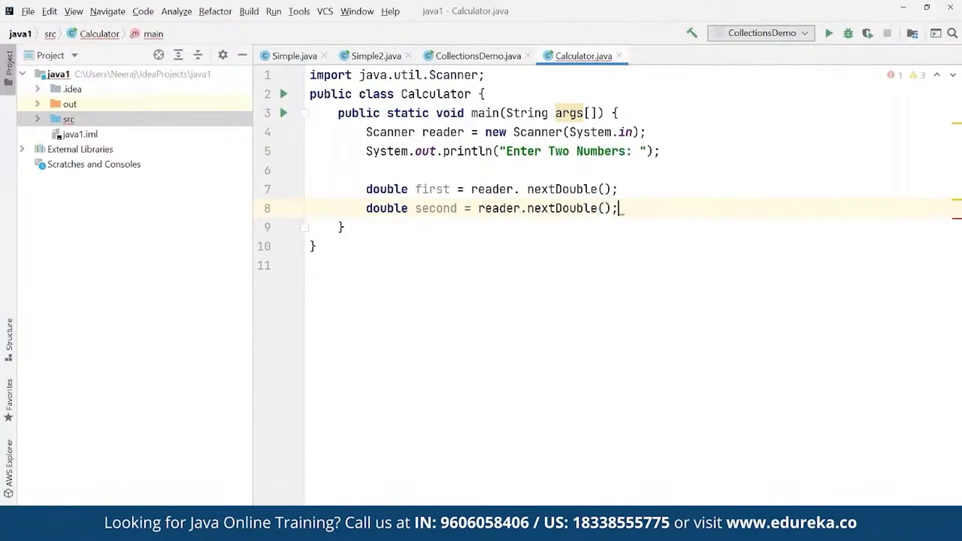
pyautogui.press('Enter')
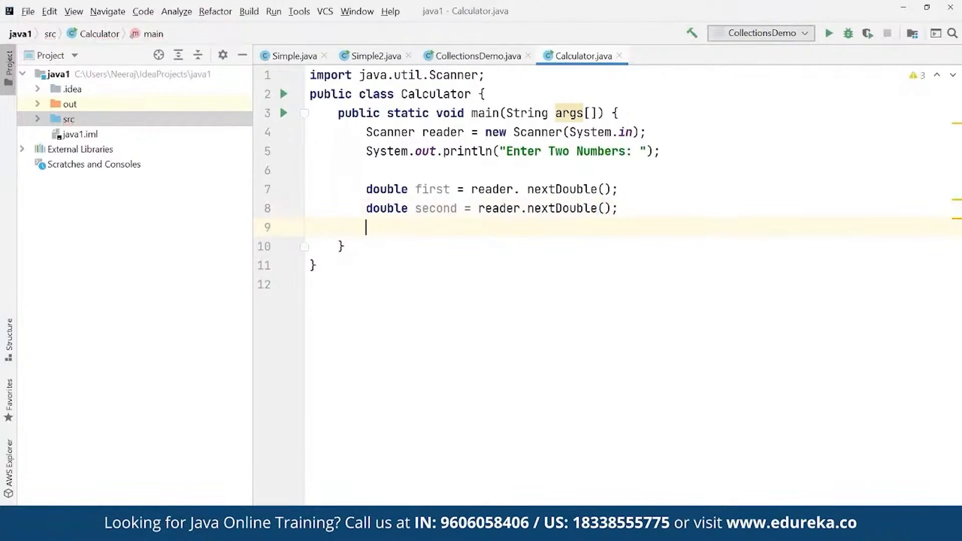
# Step: Print the prompt "Enter An Operator (+, -, *, /): " after reading the numbers
pyautogui.write('System.')
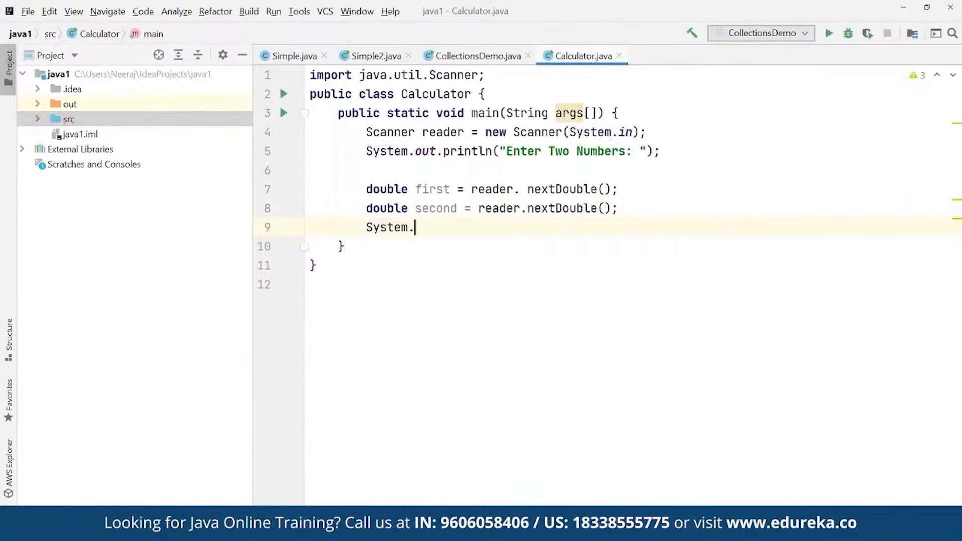
pyautogui.write('out.')
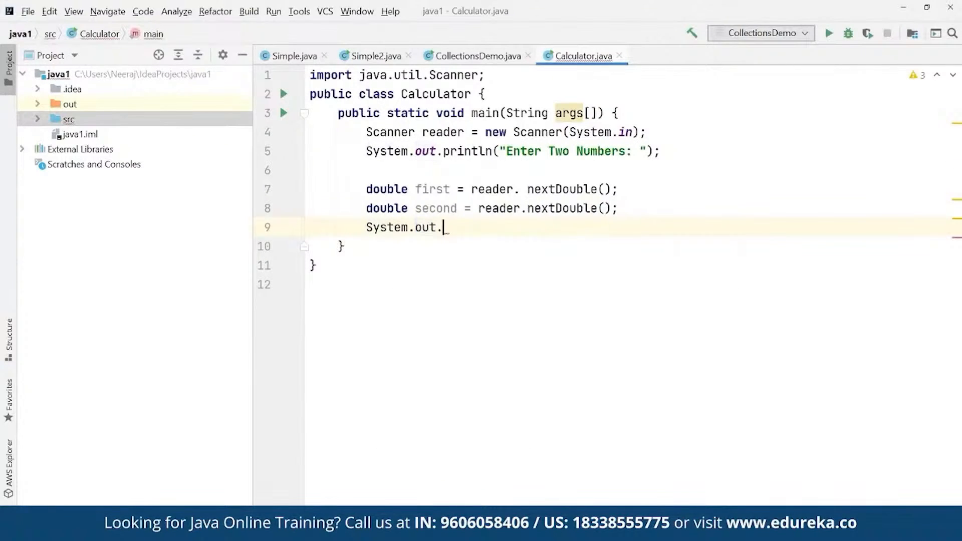
pyautogui.write('println("')
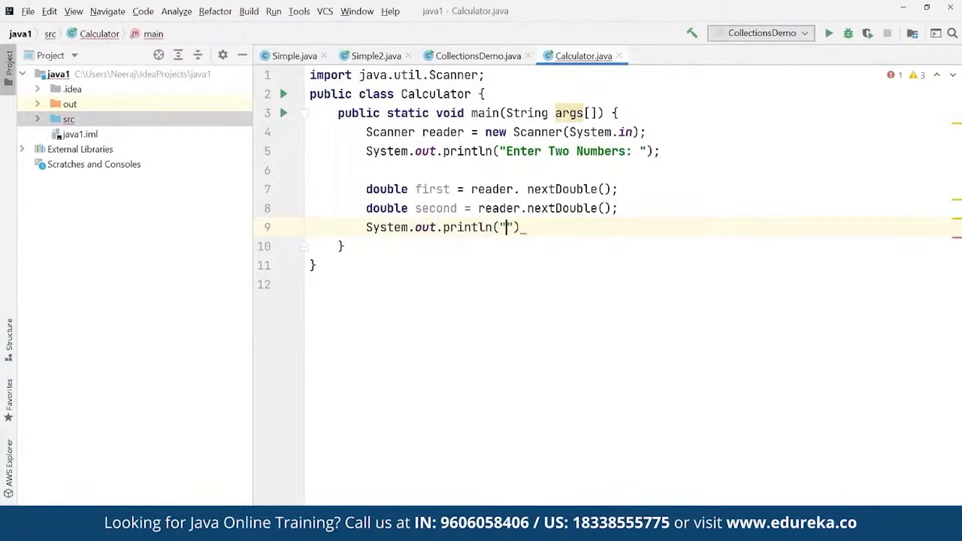
pyautogui.write('Enter')
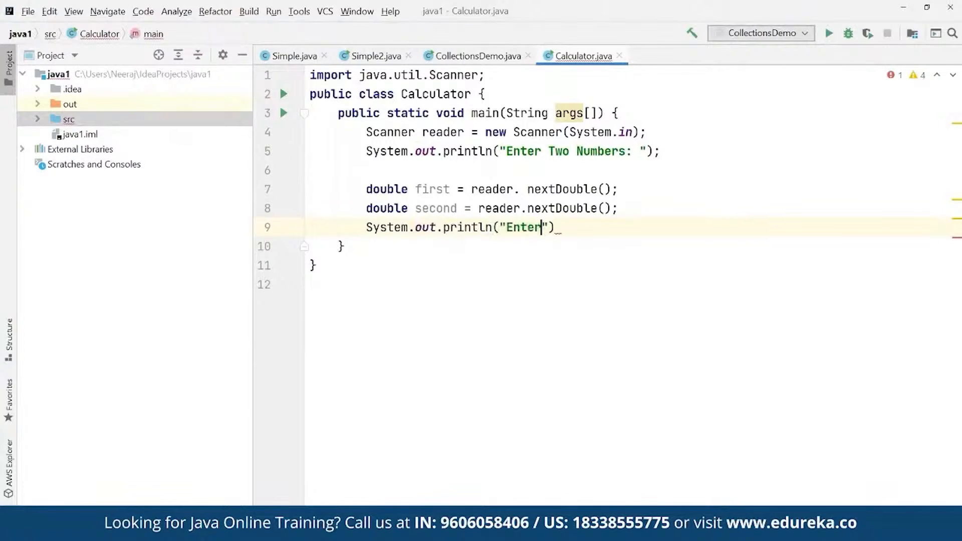
pyautogui.write('An Operato')
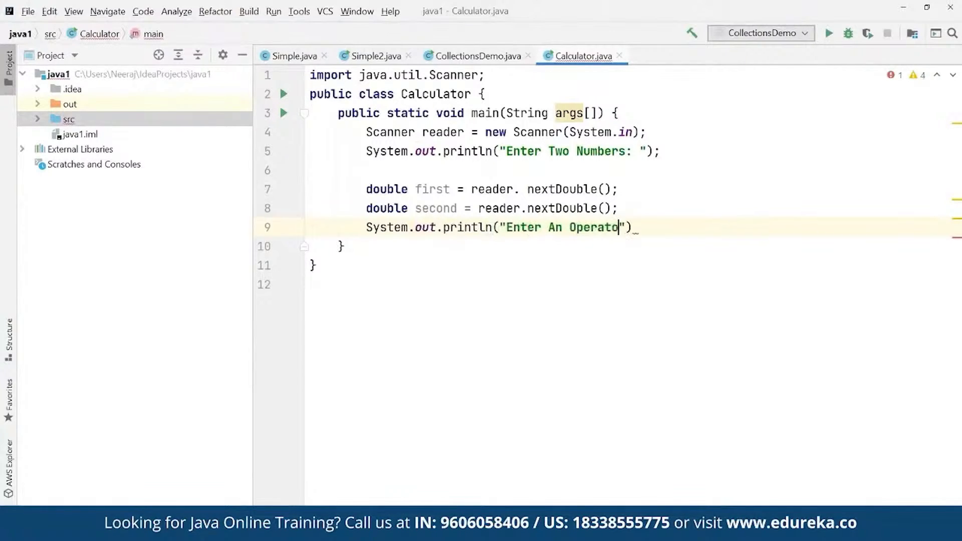
pyautogui.write('r')
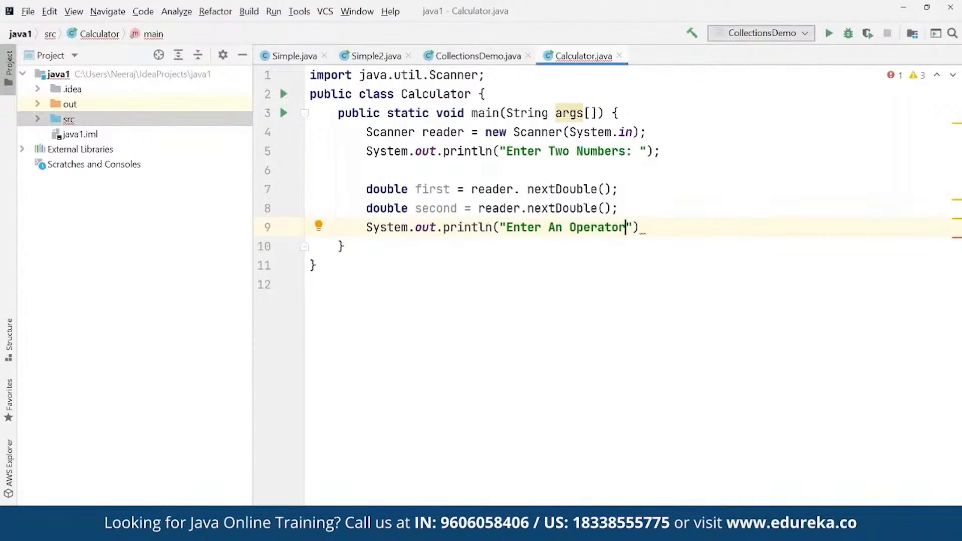
pyautogui.write('()')
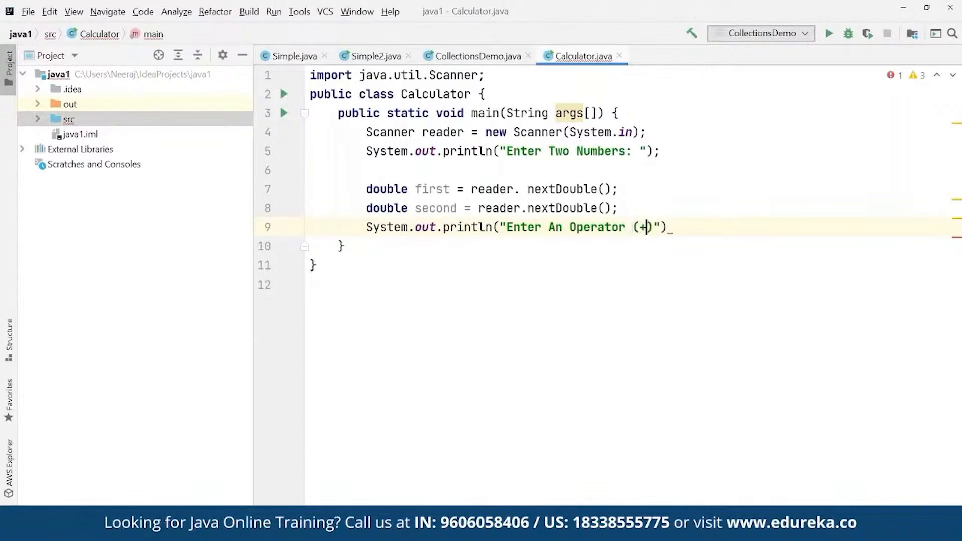
pyautogui.write(', -, *')
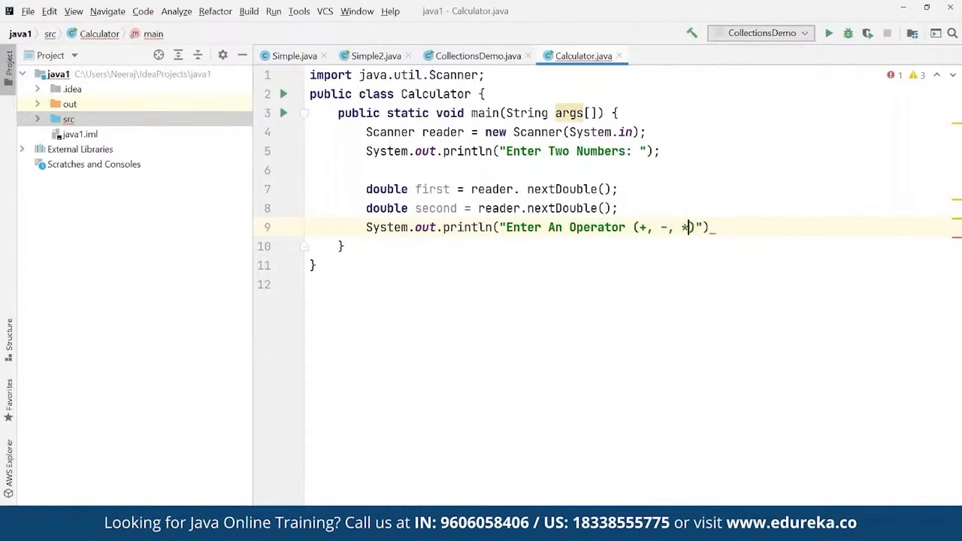
pyautogui.write(',m')
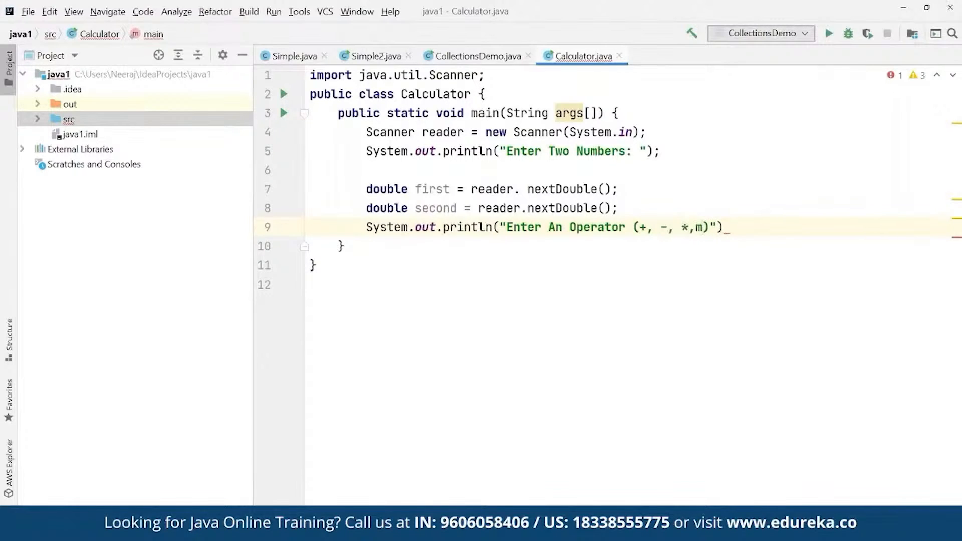
pyautogui.write('/')
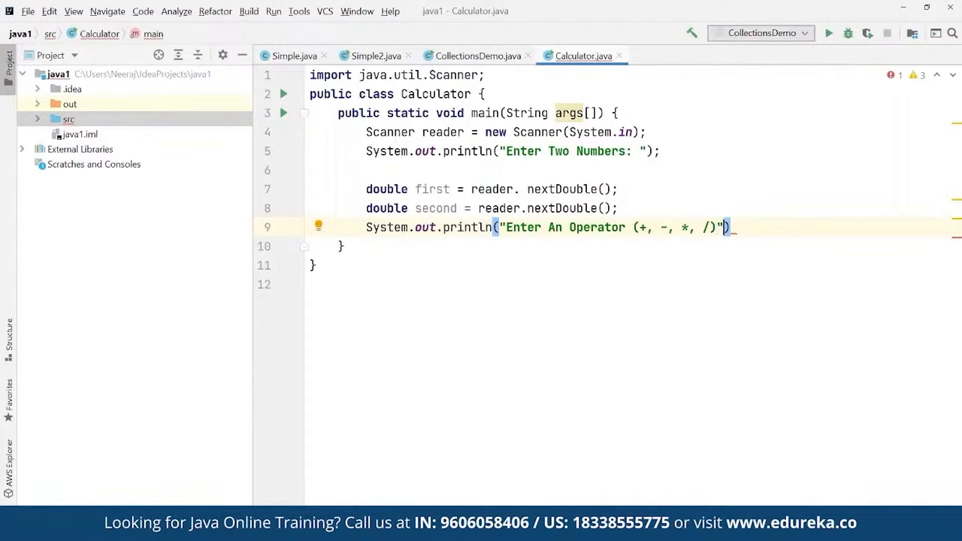
pyautogui.write('": "')
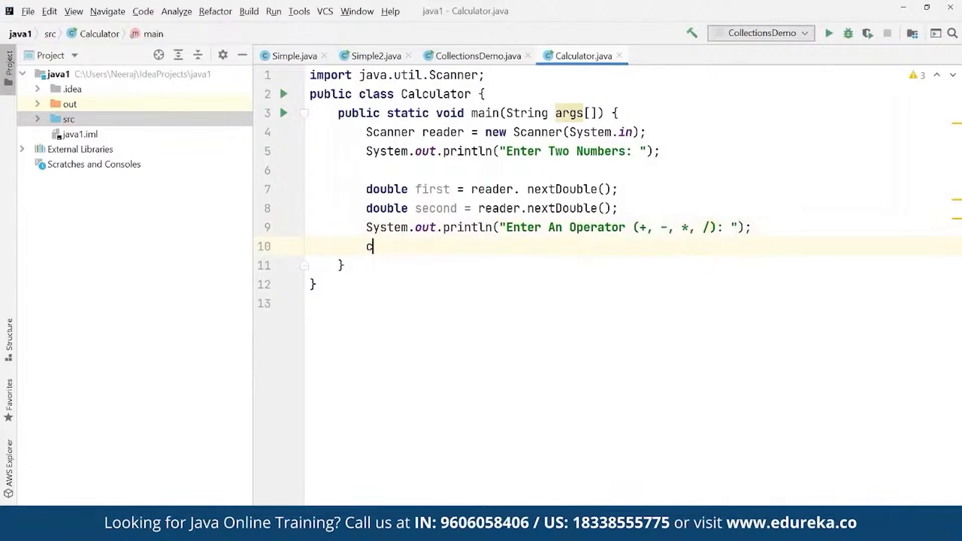
# Step: Read char operator via reader.next().charAt(0) and declare double result
pyautogui.write('char oper')
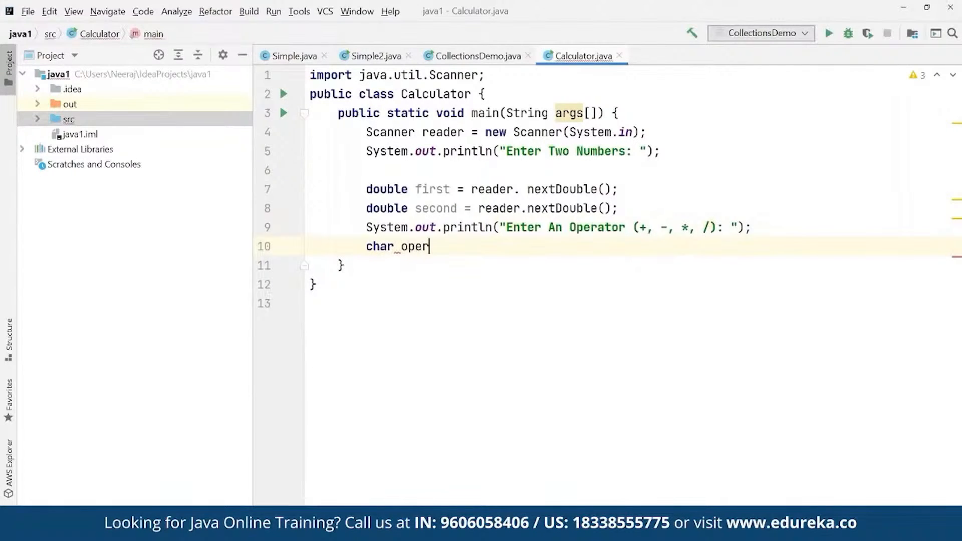
pyautogui.write('ator')
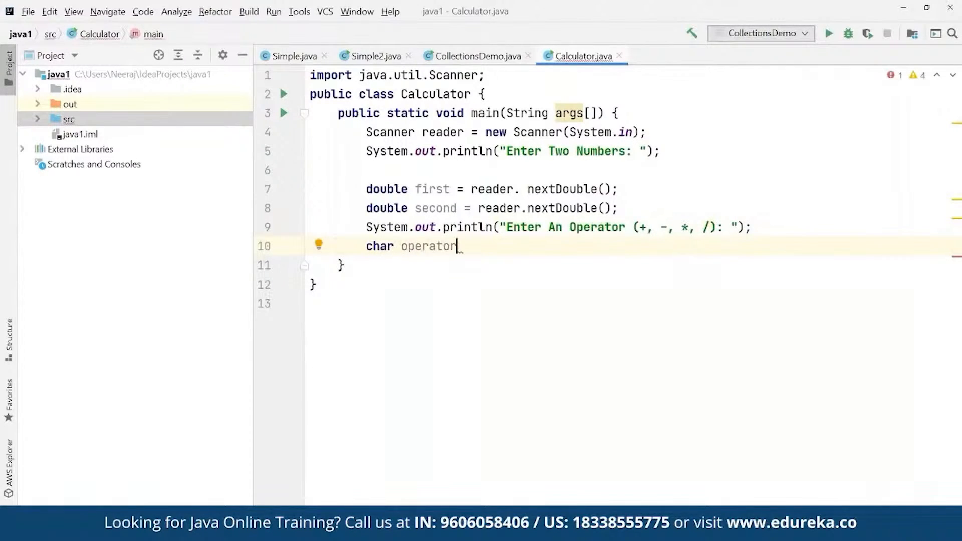
pyautogui.write('= reader.n')
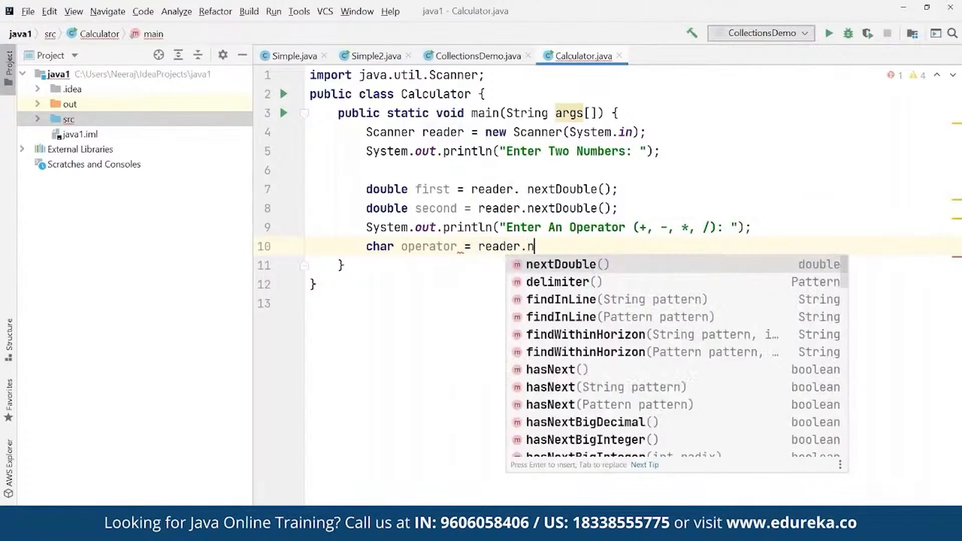
pyautogui.write('ext().')
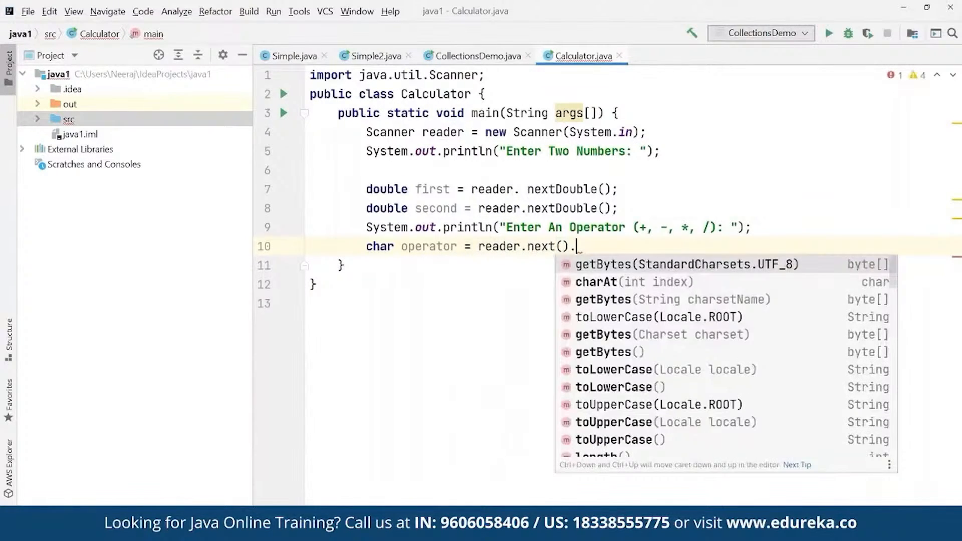
pyautogui.click(600, 282)
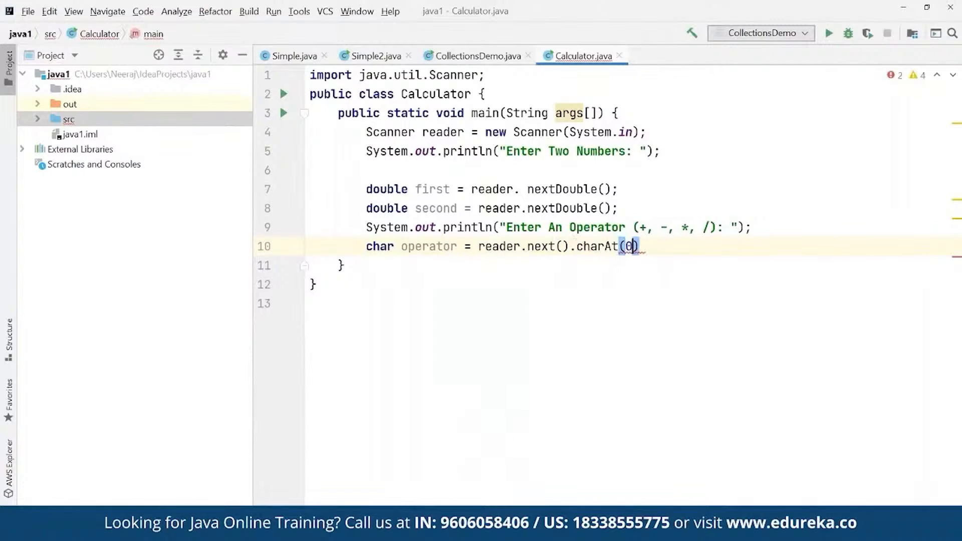
pyautogui.write(';')
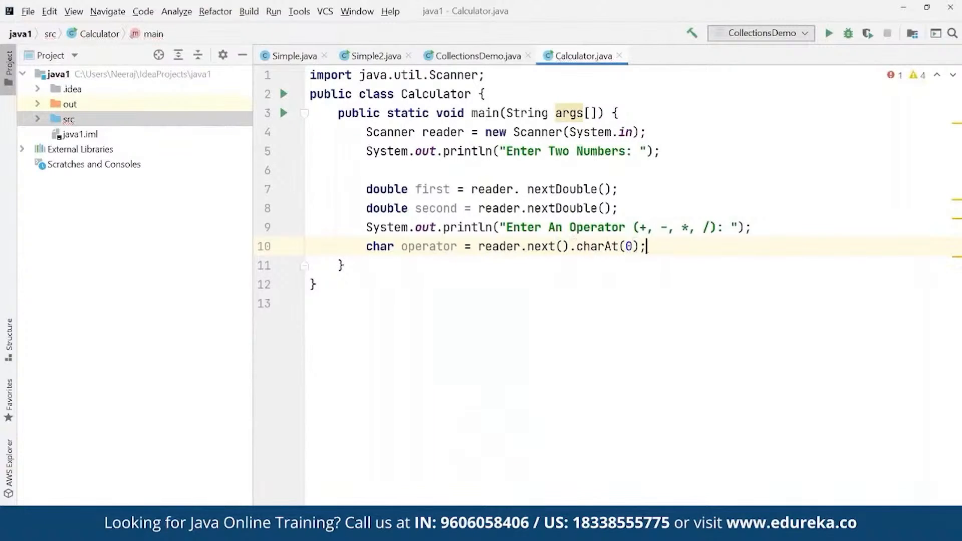
pyautogui.write('double result')
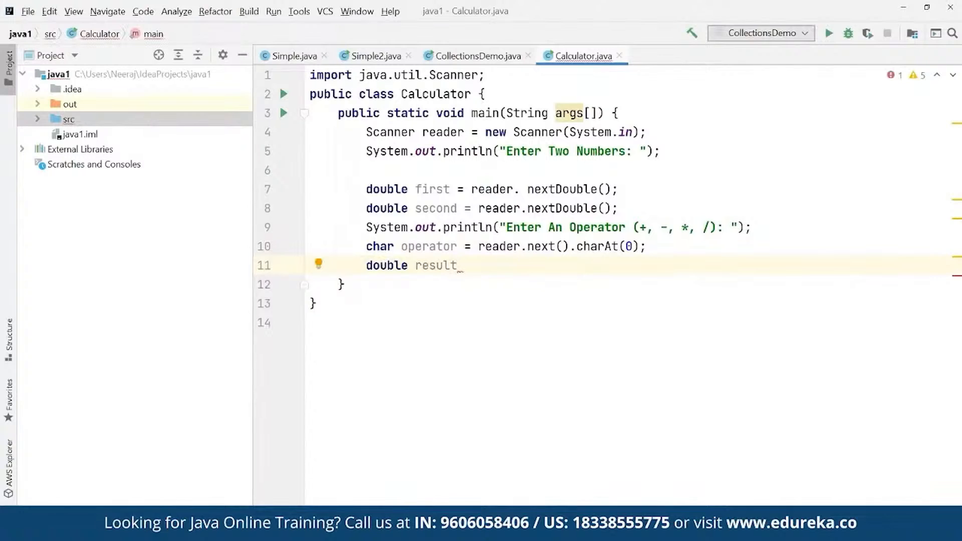
pyautogui.write(';')
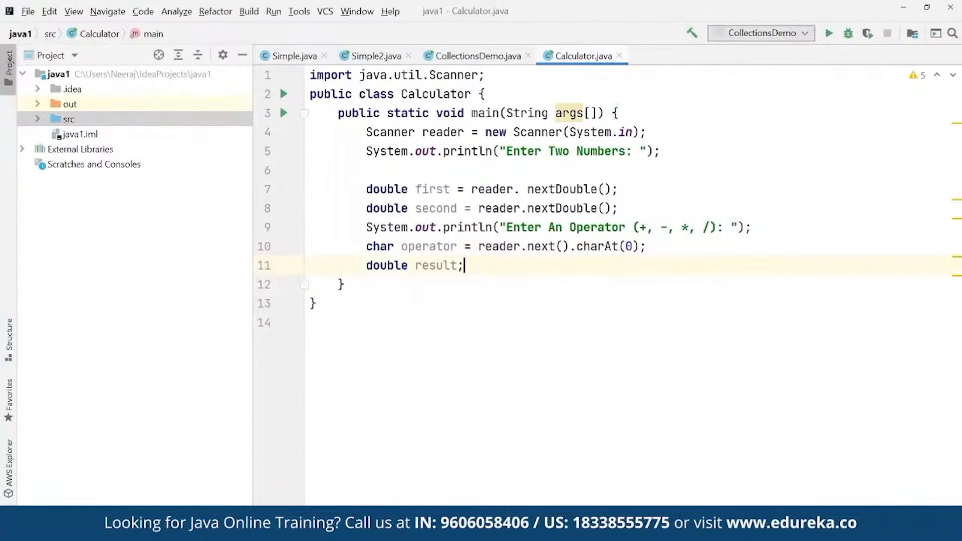
# Step: Add switch(operator) with a '+' case setting result = first + second, then break
pyautogui.write('s')
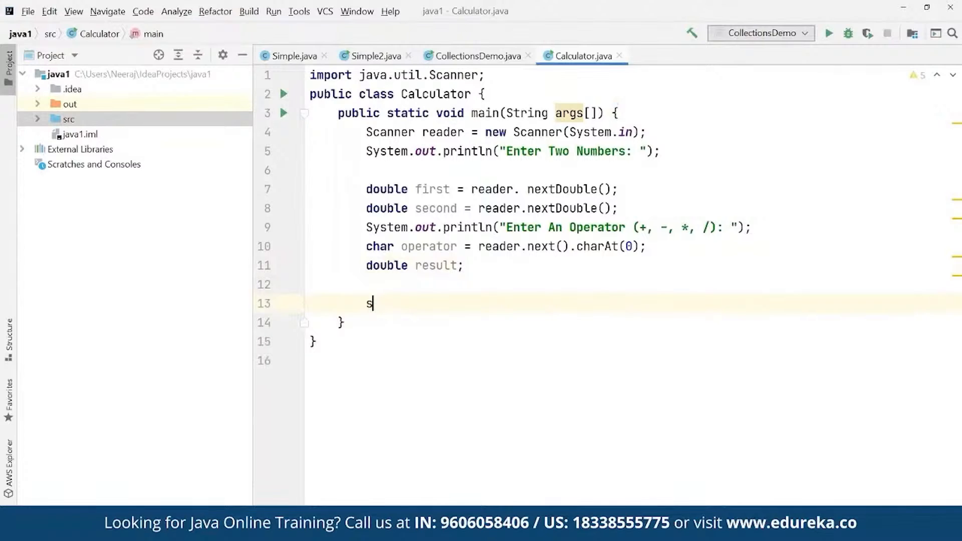
pyautogui.write('witch()')
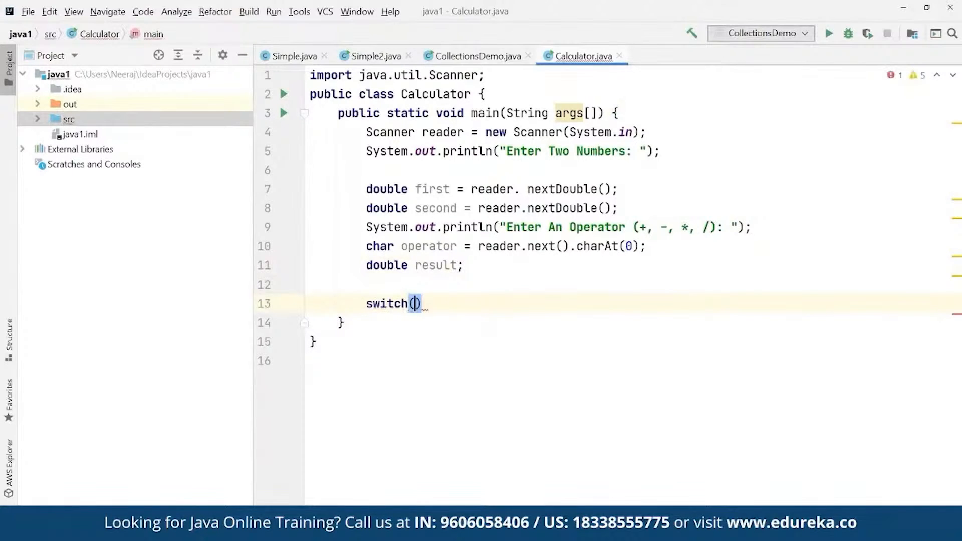
pyautogui.write('operator')
pyautogui.write('{')
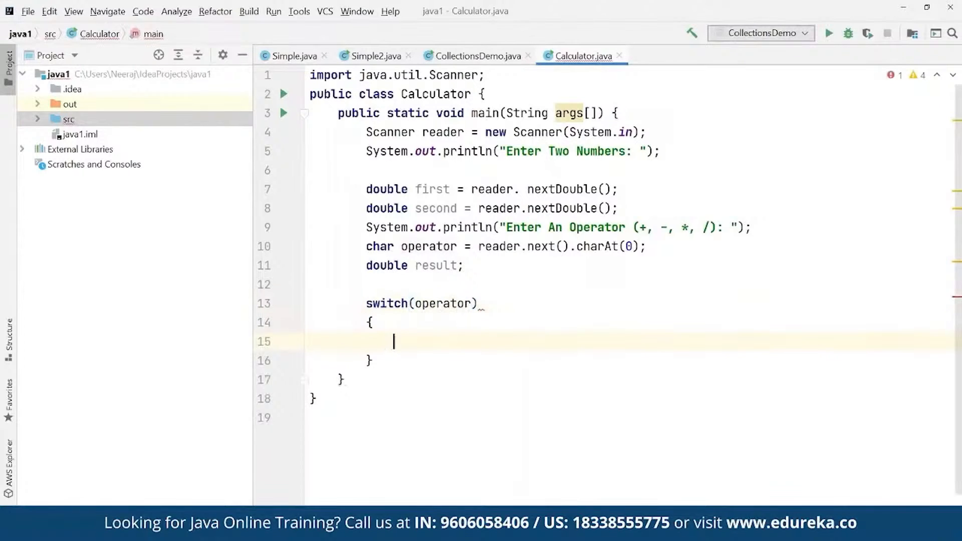
pyautogui.write('case')
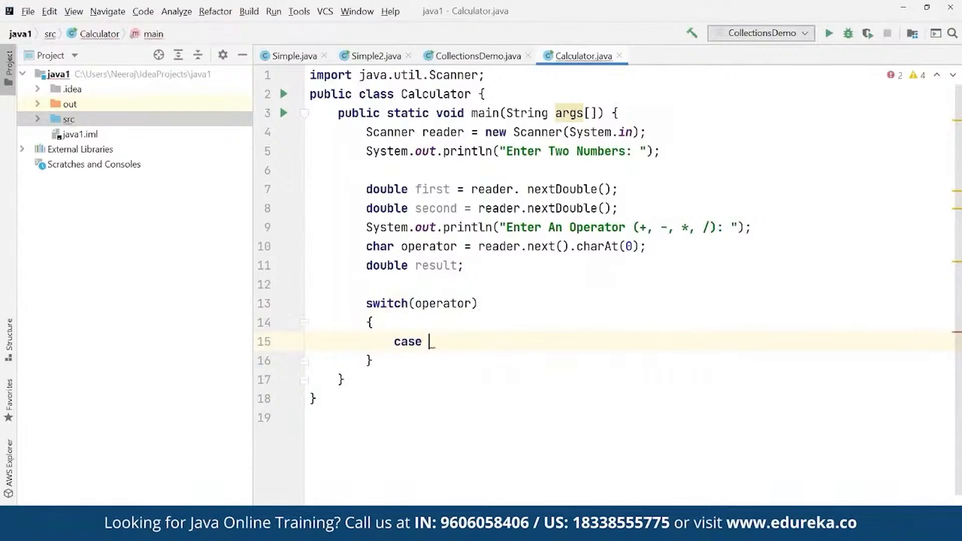
pyautogui.write("'+'")
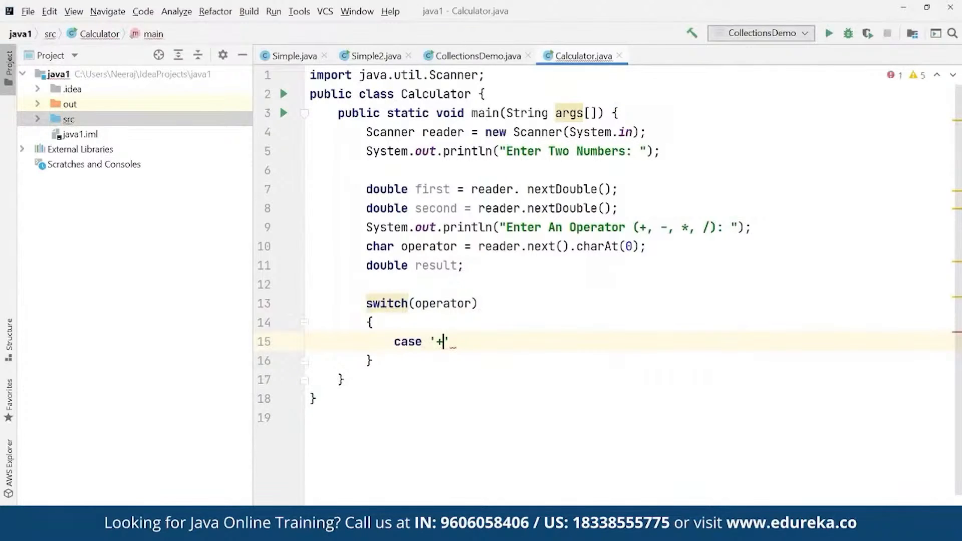
pyautogui.write(':')
pyautogui.write('result')
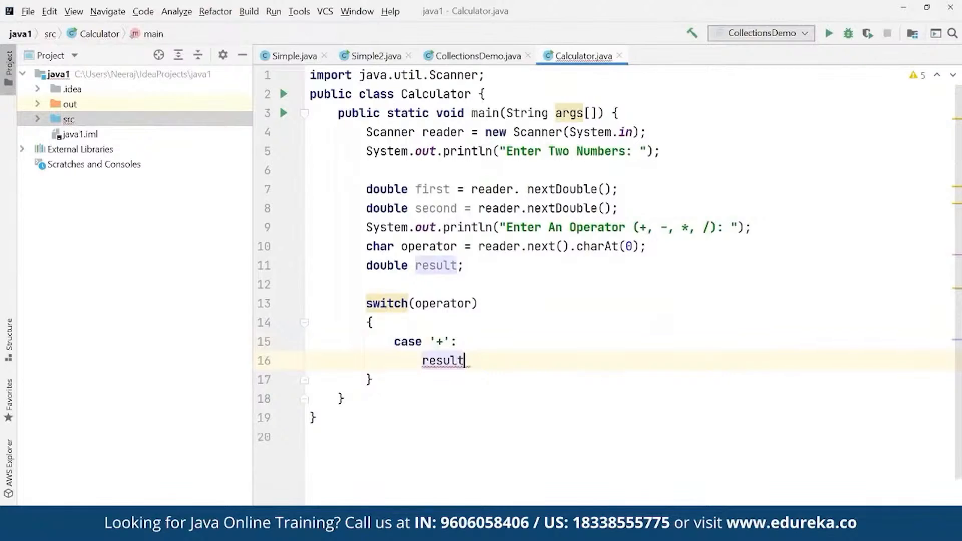
pyautogui.write('= first')
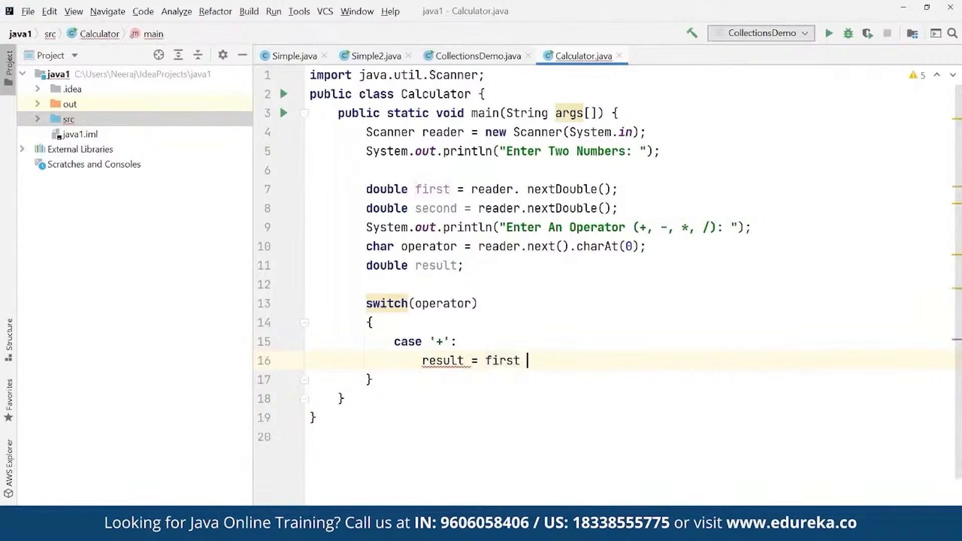
pyautogui.write('+ second')
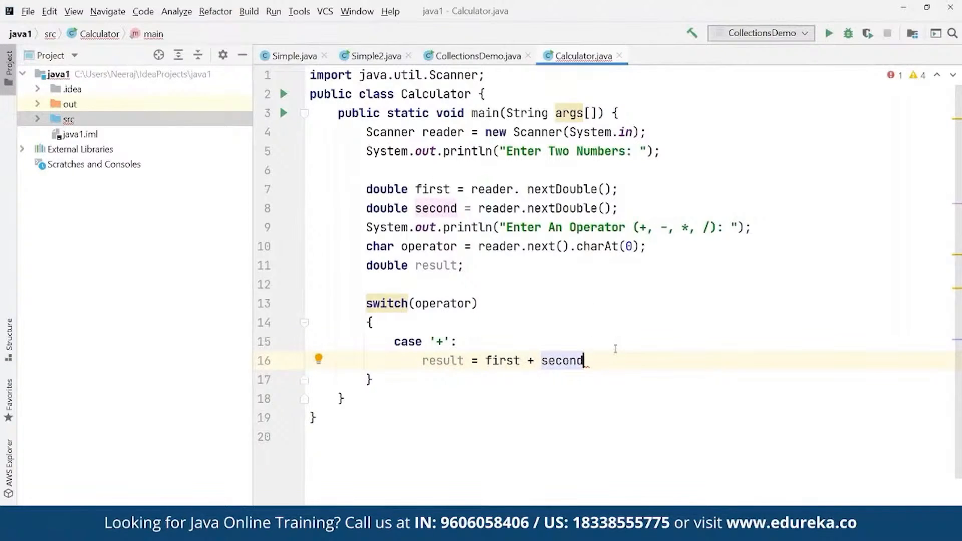
pyautogui.write(';')
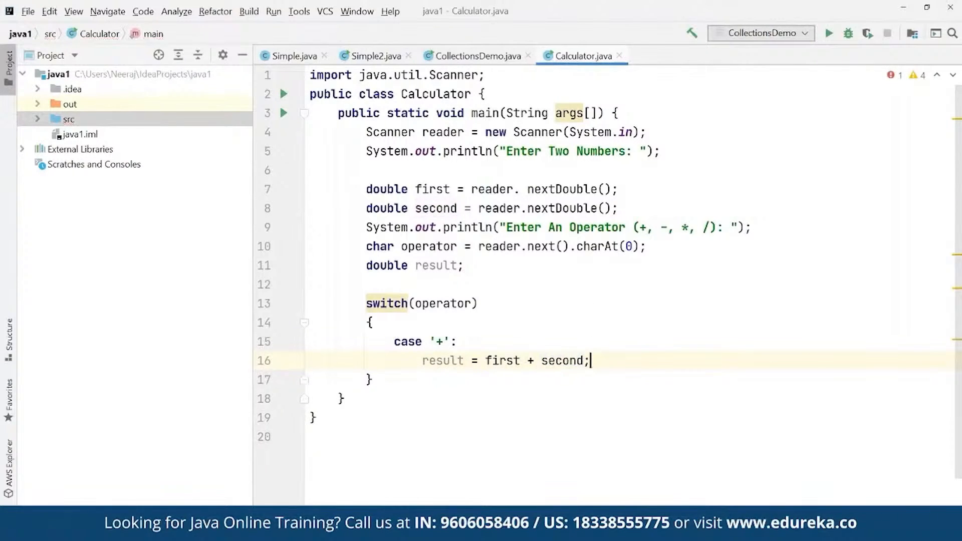
pyautogui.write('break;')
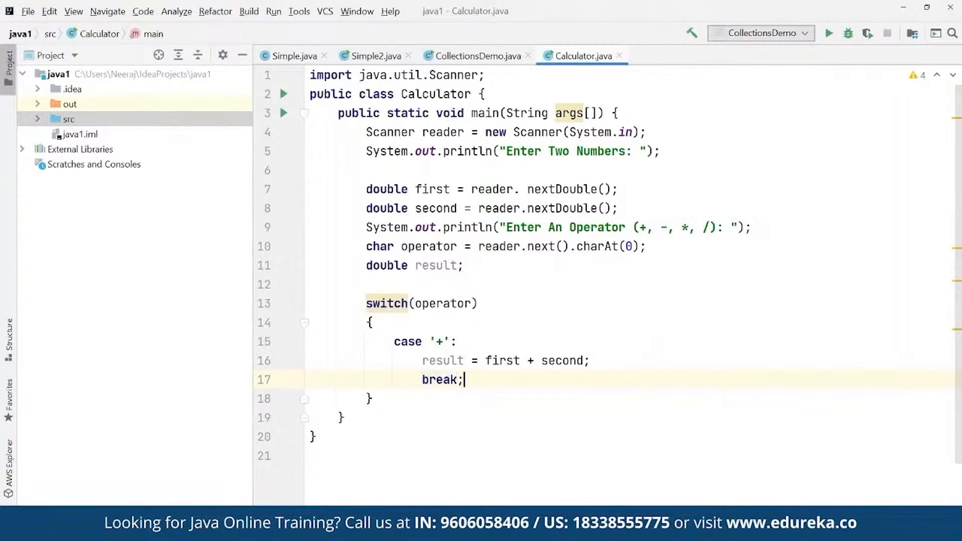
pyautogui.moveTo(483, 393)
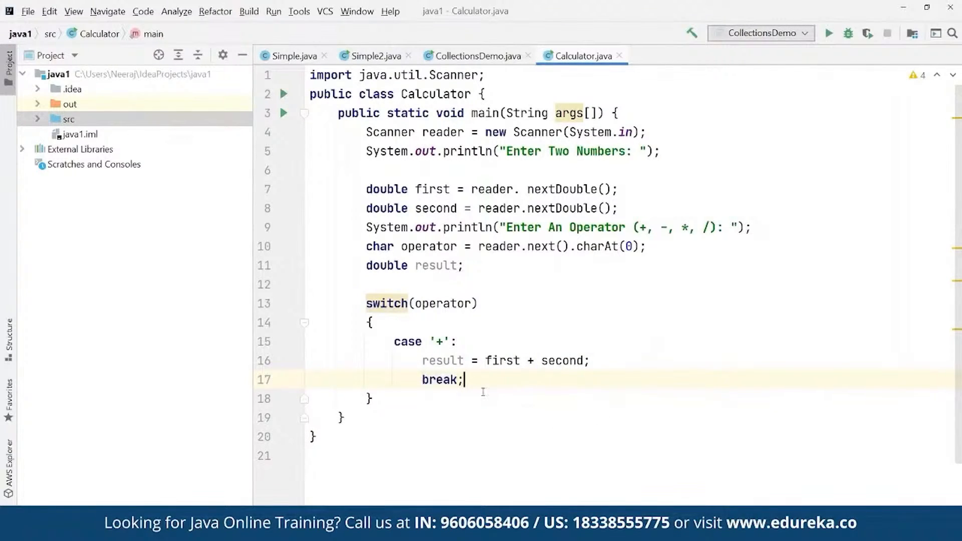
# Step: Duplicate the '+' case into '-', '*' and '/' cases computing their operations
pyautogui.moveTo(394, 341); pyautogui.dragTo(464, 380)
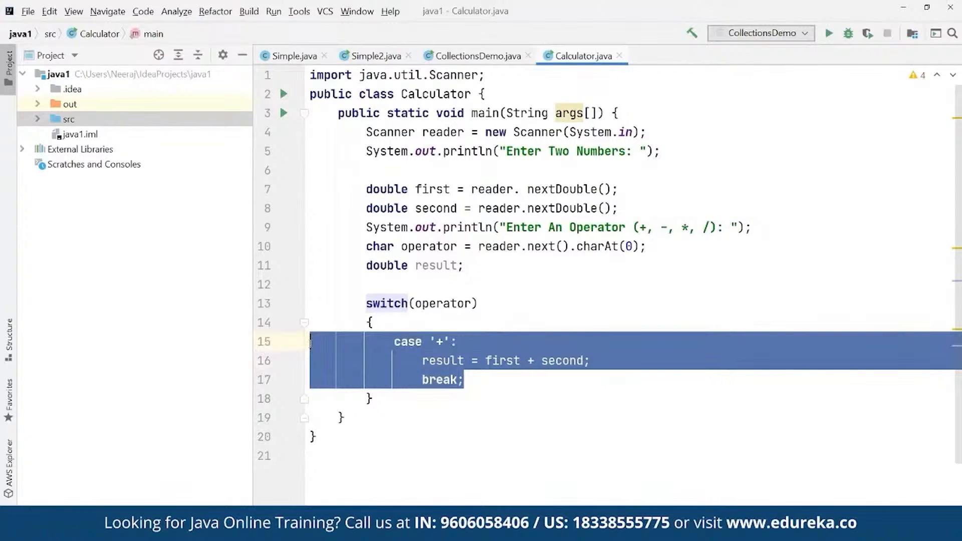
pyautogui.click(487, 380)
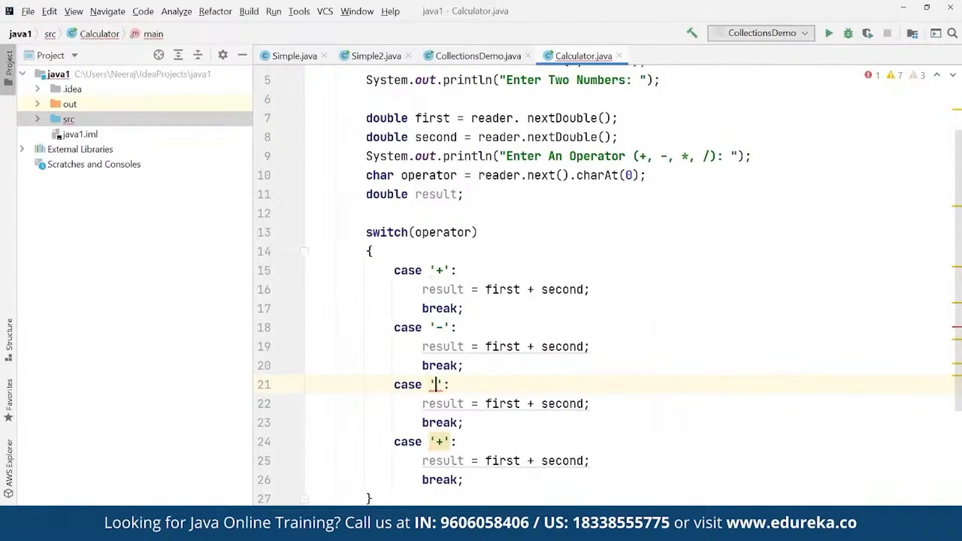
pyautogui.write('*')
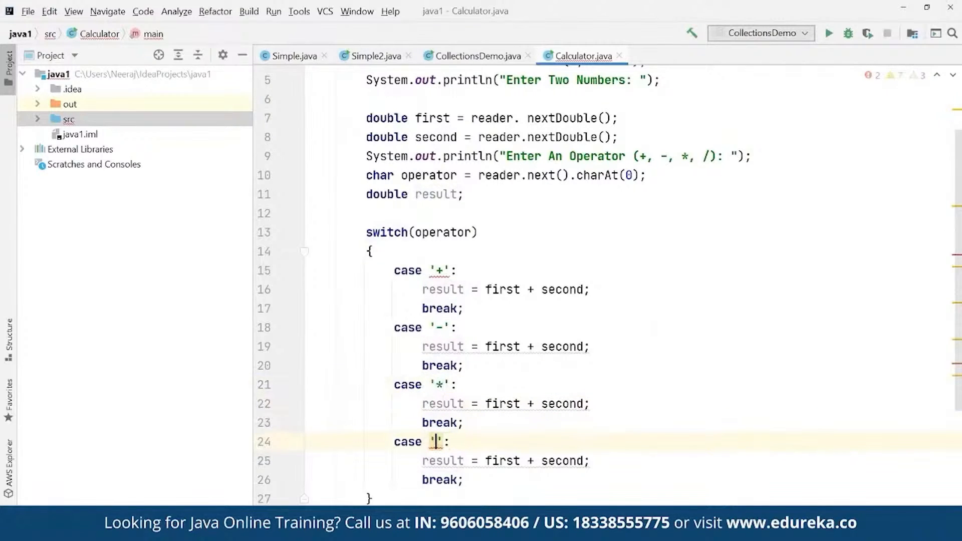
pyautogui.write('/')
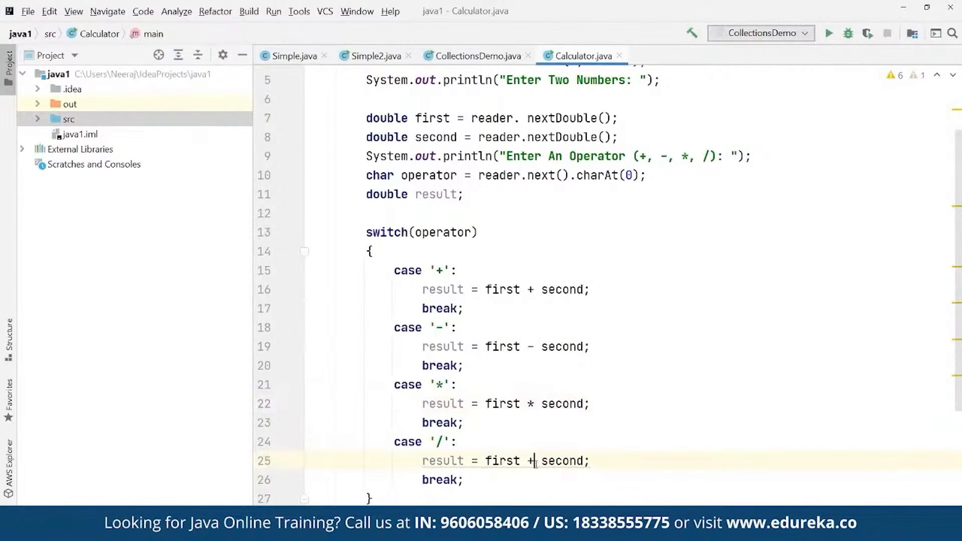
pyautogui.write('/')
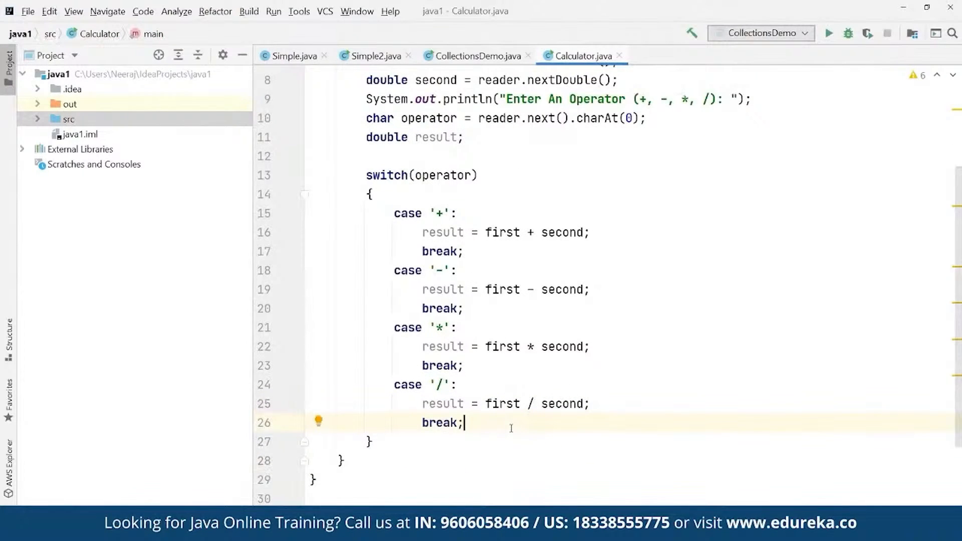
pyautogui.press('Enter')
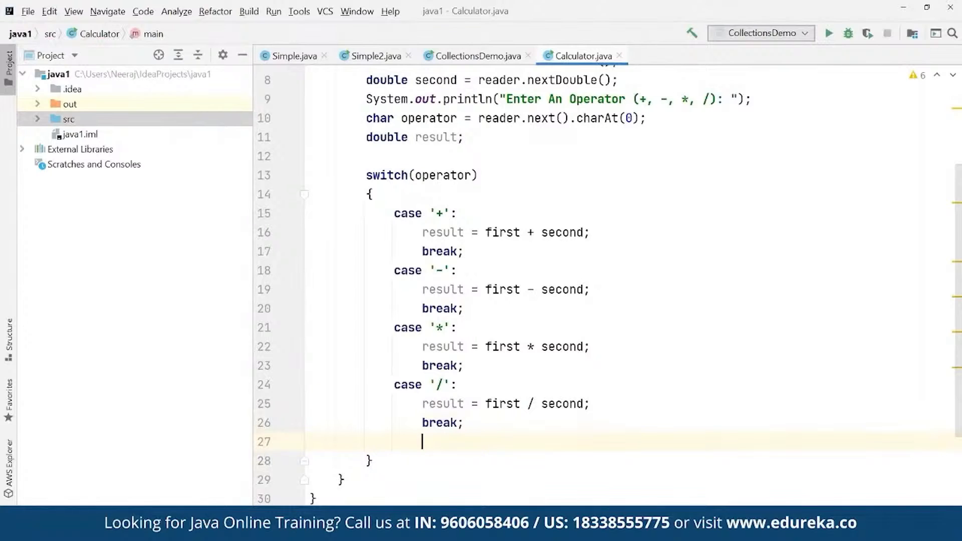
# Step: Add a default case printing "Please select right operator!" followed by return;
pyautogui.write('default:')
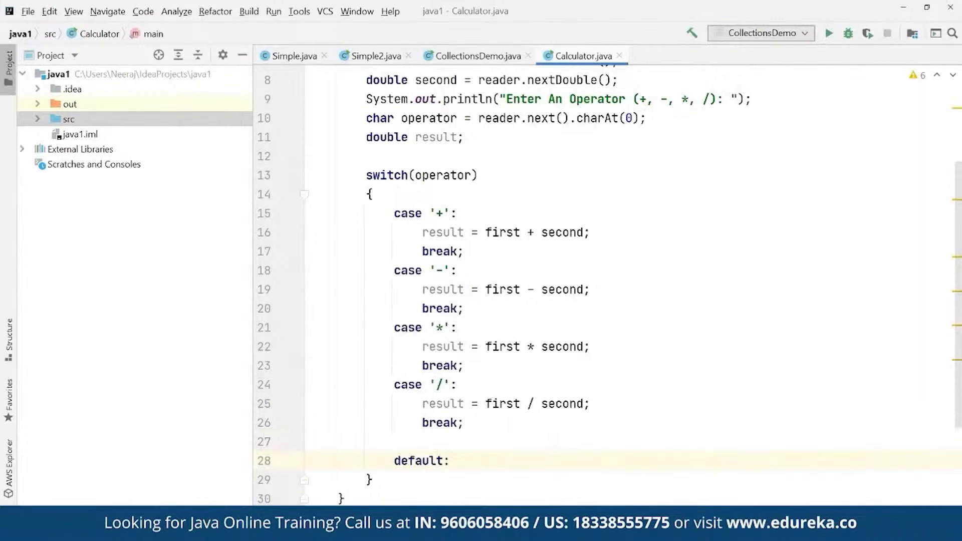
pyautogui.write('System.')
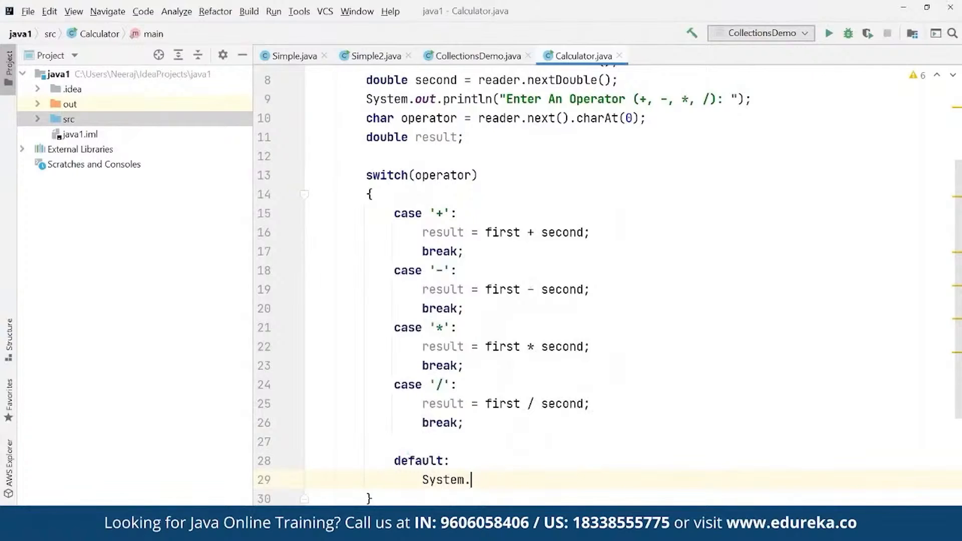
pyautogui.write('out')
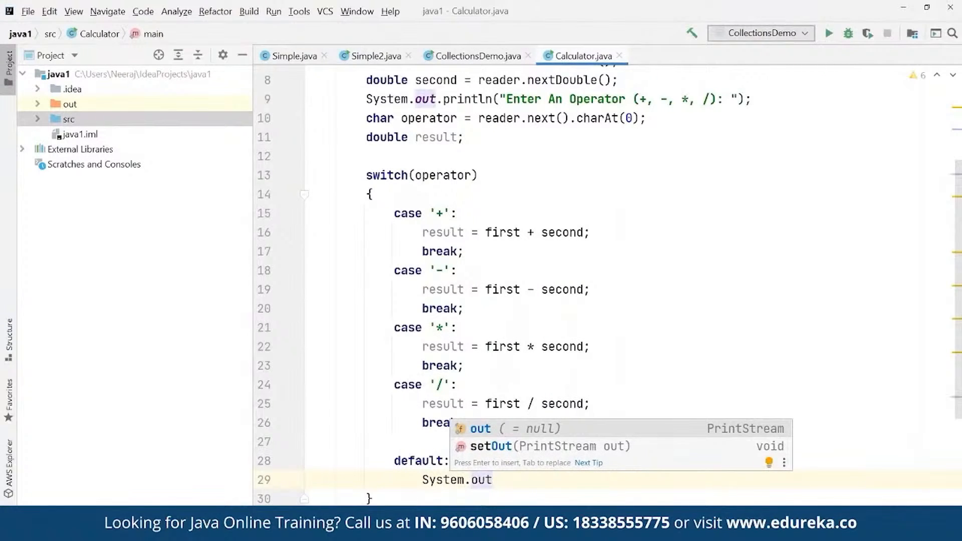
pyautogui.write('.println("E')
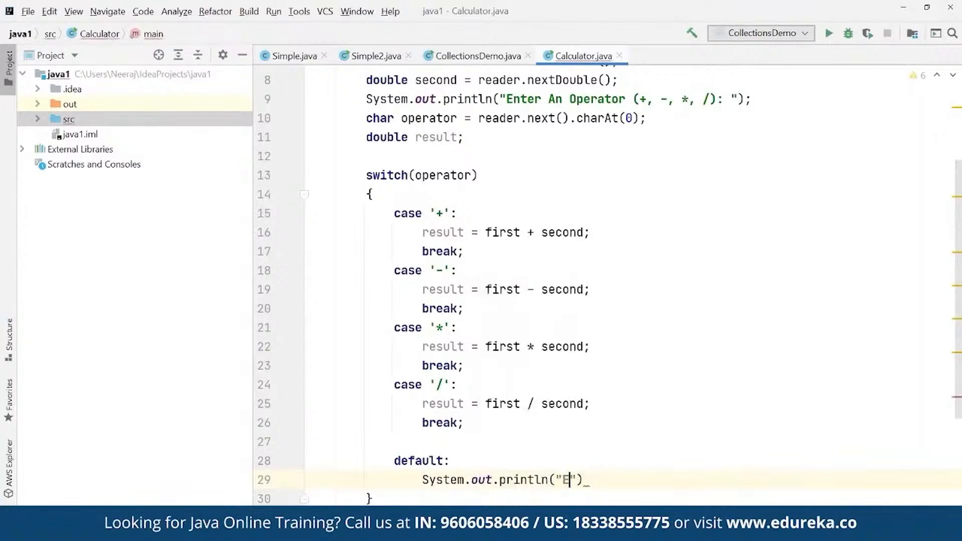
pyautogui.write('Please select')
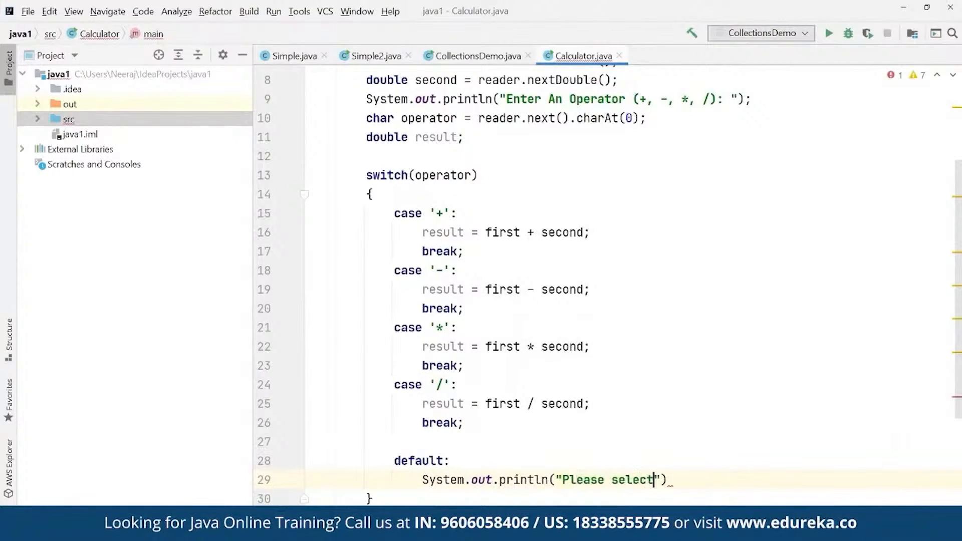
pyautogui.write('right op')
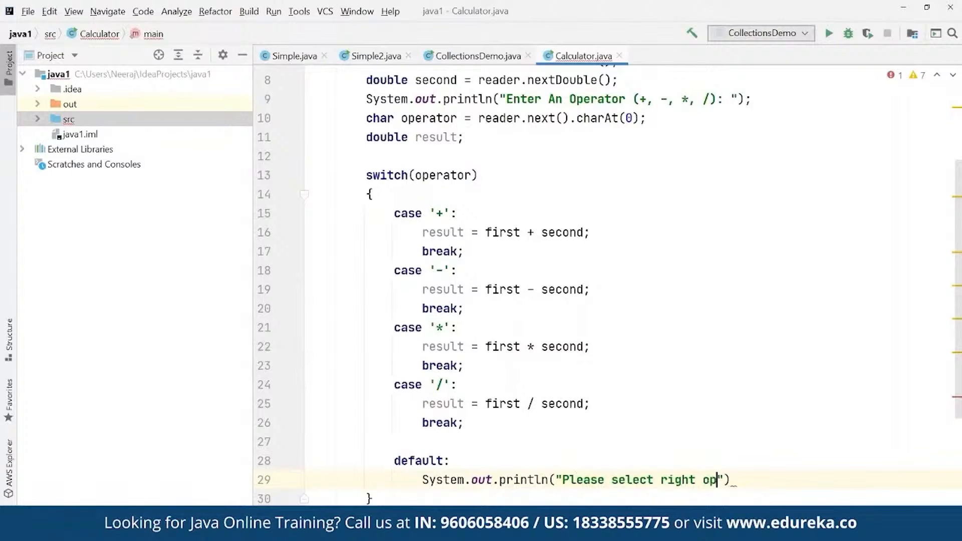
pyautogui.write('erator!')
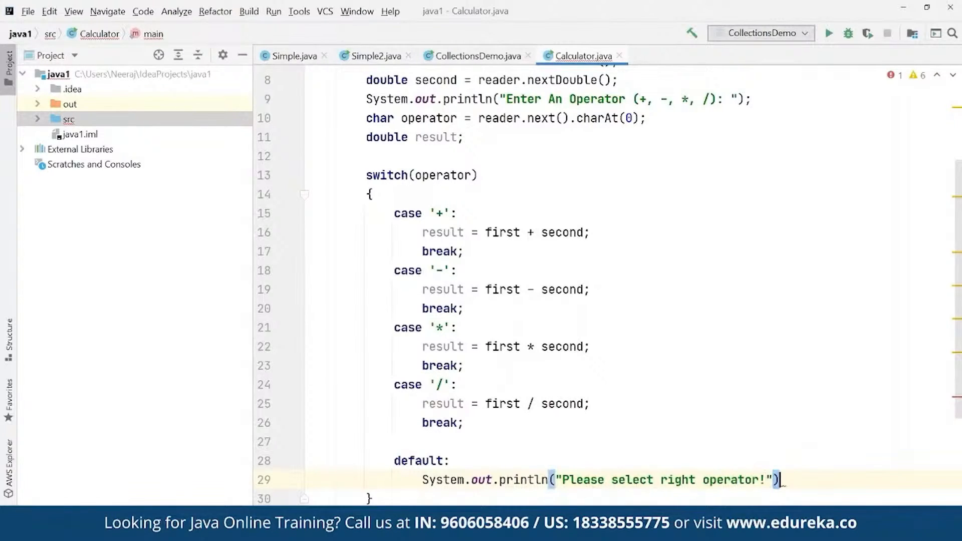
pyautogui.write('return;')
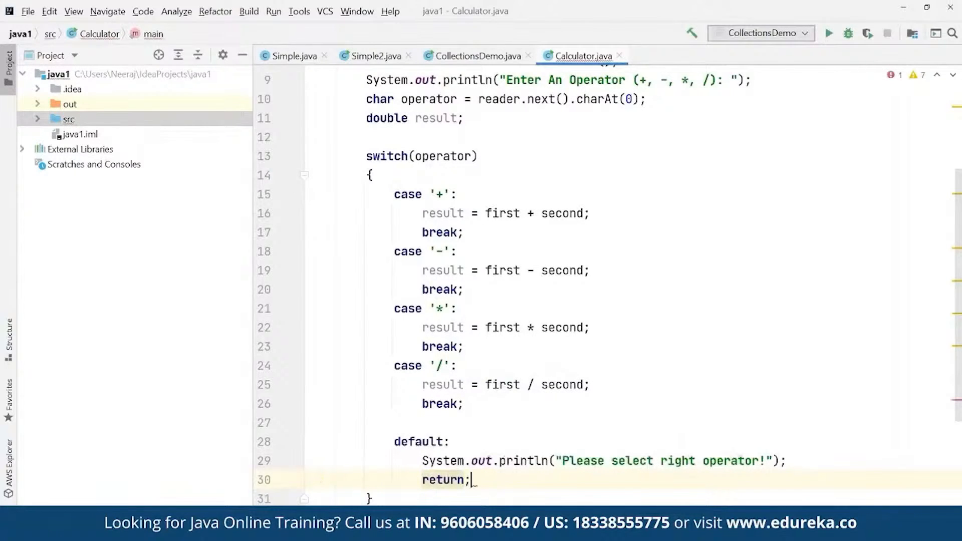
pyautogui.scroll(-3)
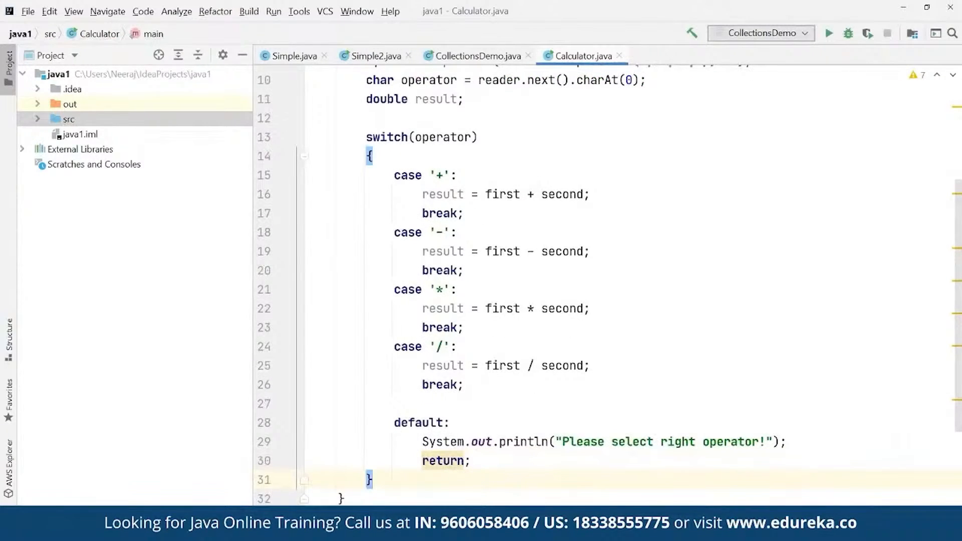
# Step: Start a print statement after the switch with format "%.1f %c %.1f = %.1f"
pyautogui.write('s')
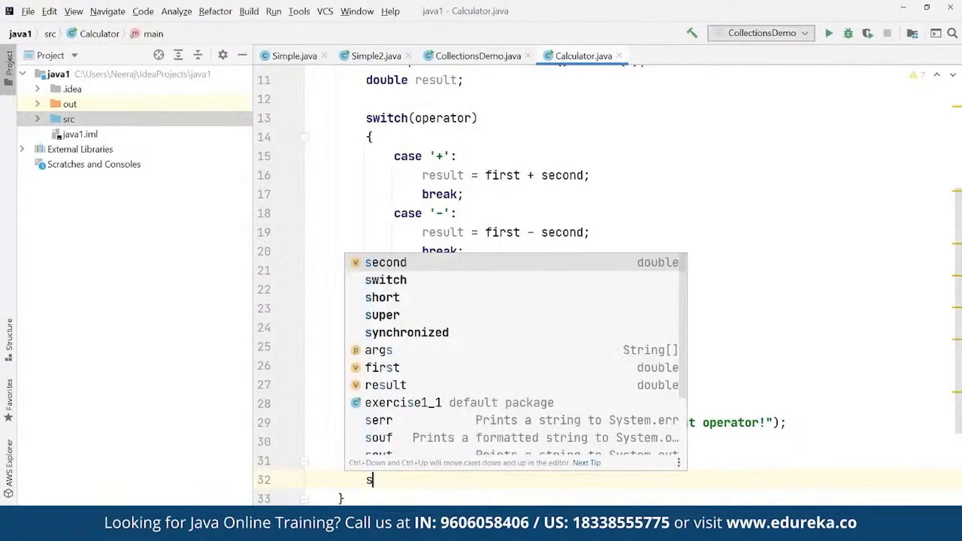
pyautogui.write('ystem.')
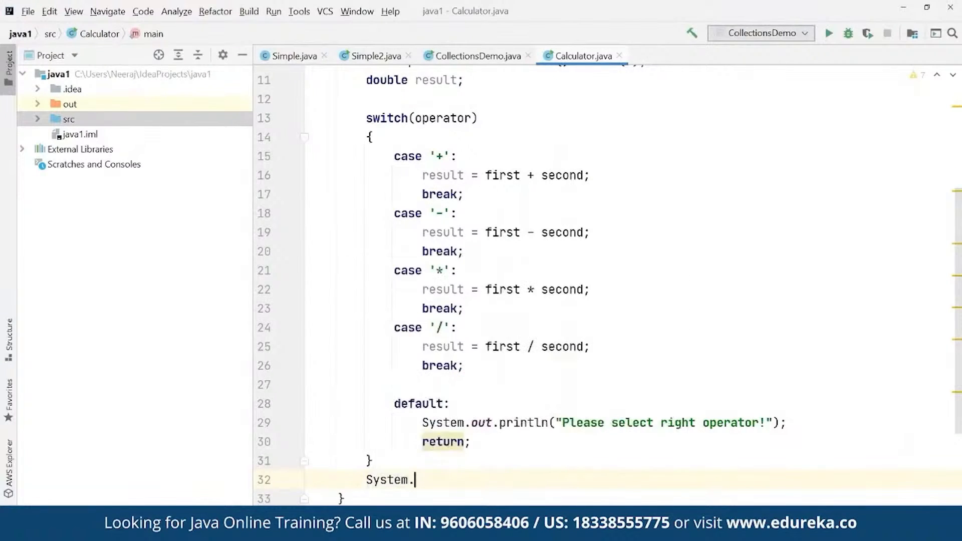
pyautogui.write('out.println(')
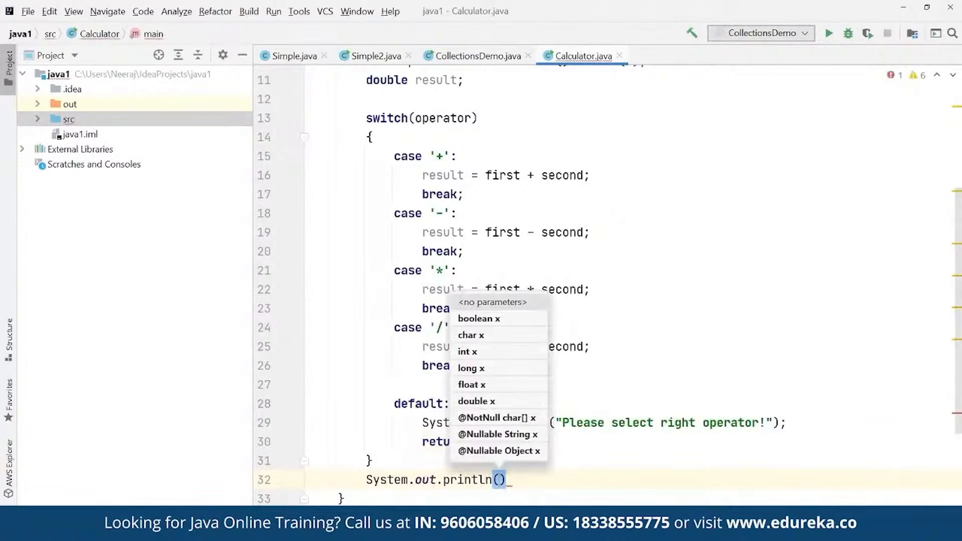
pyautogui.write('""')
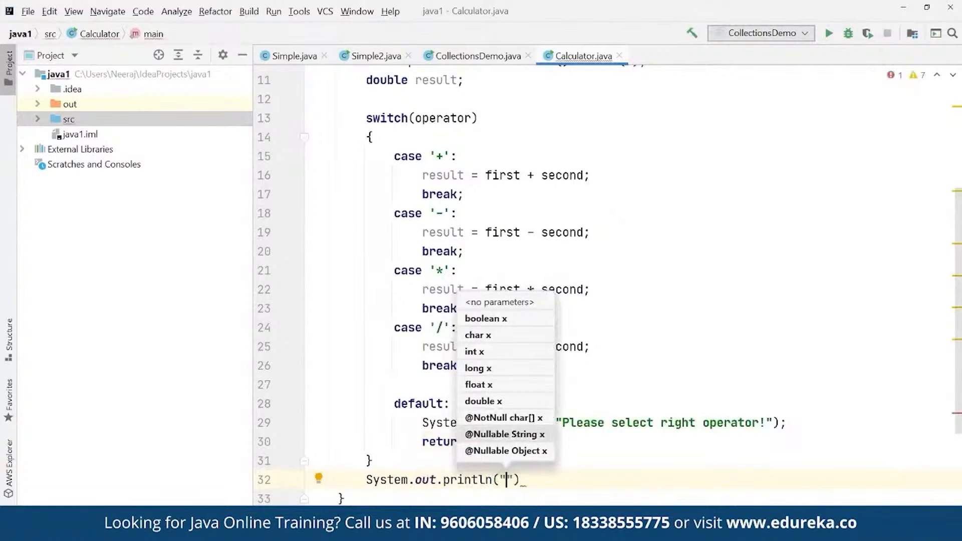
pyautogui.write('%')
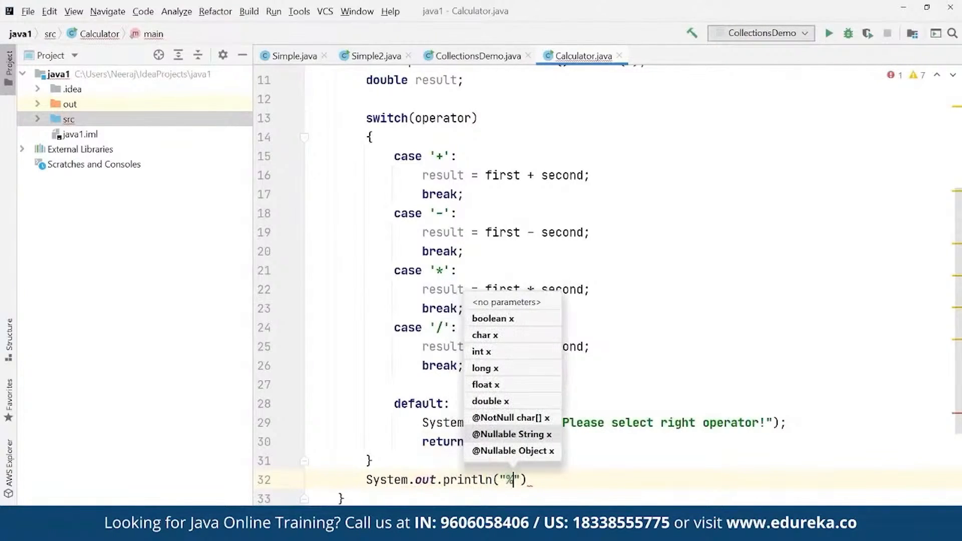
pyautogui.write('.1')
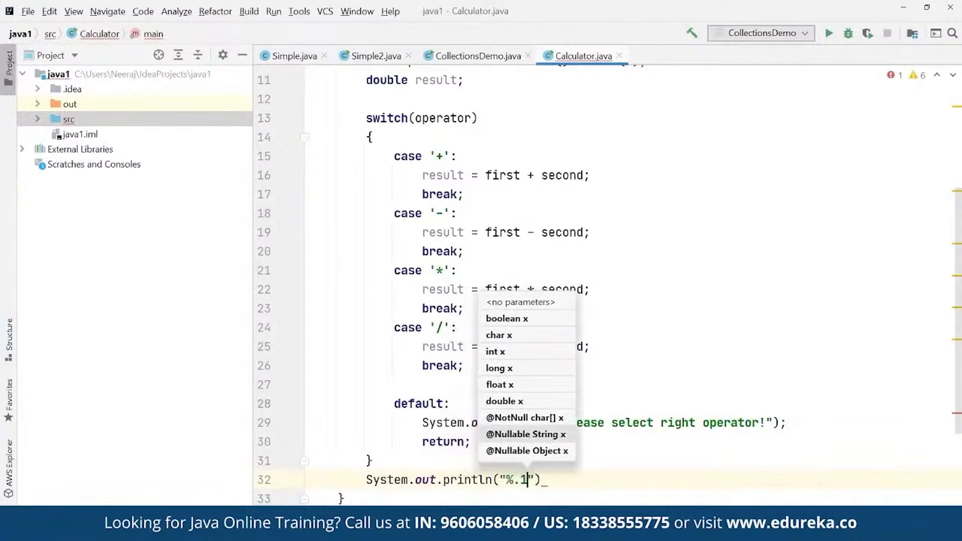
pyautogui.write('f')
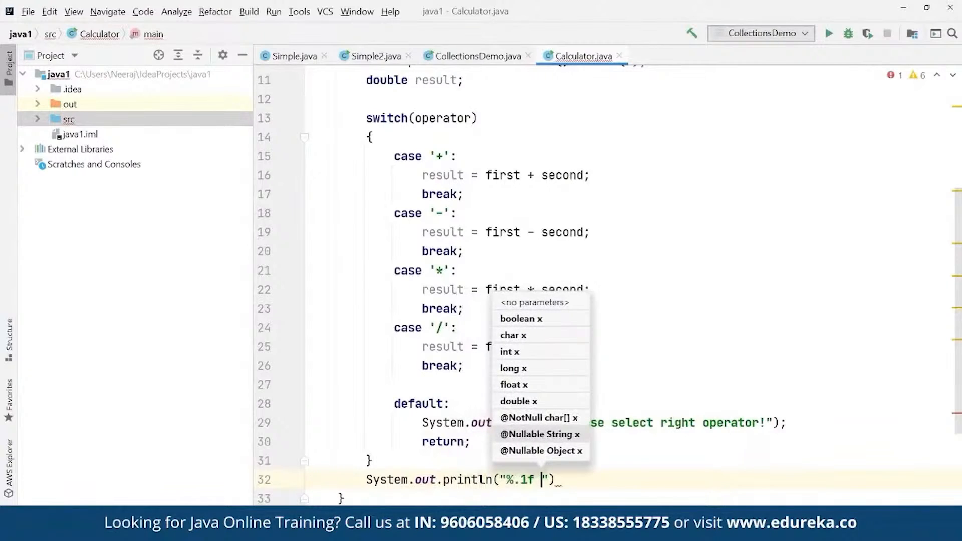
pyautogui.write('%c')
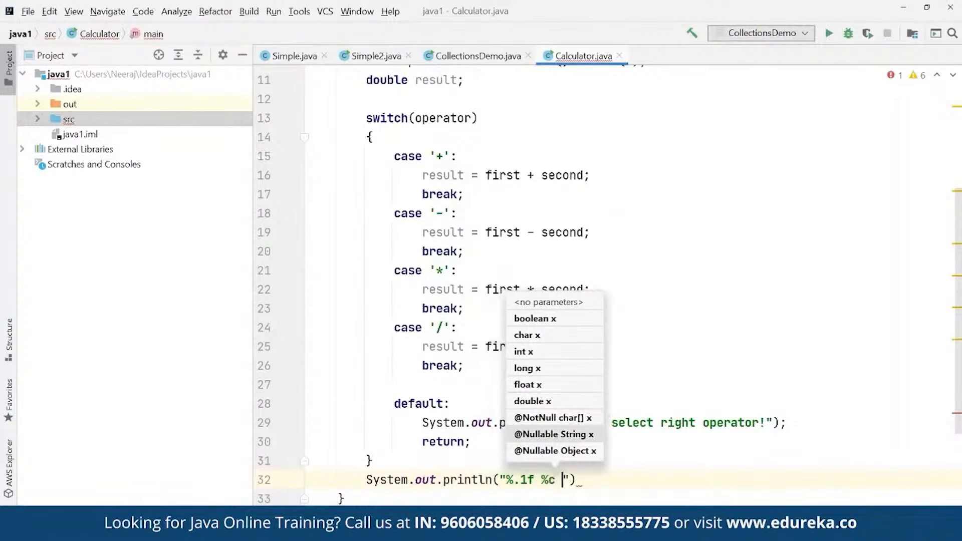
pyautogui.write('%')
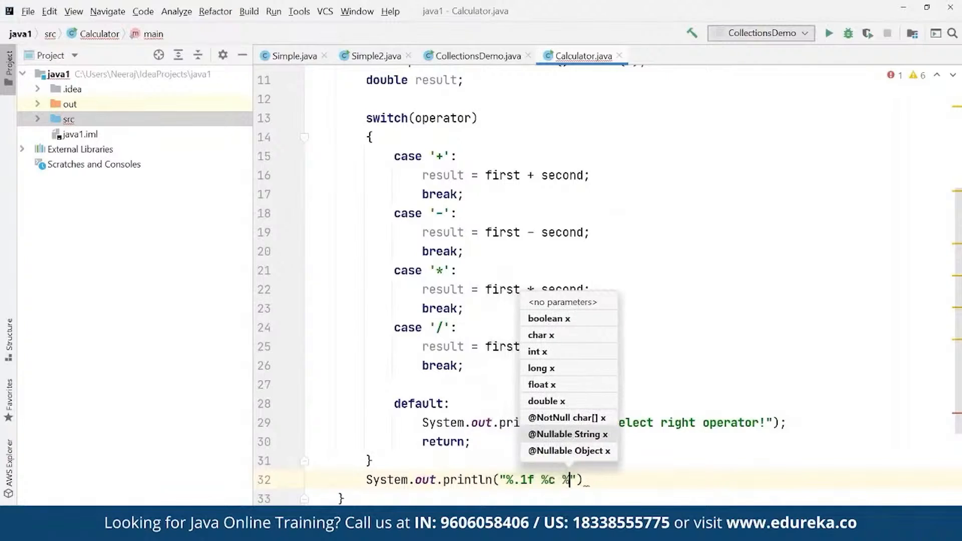
pyautogui.write('.1f')
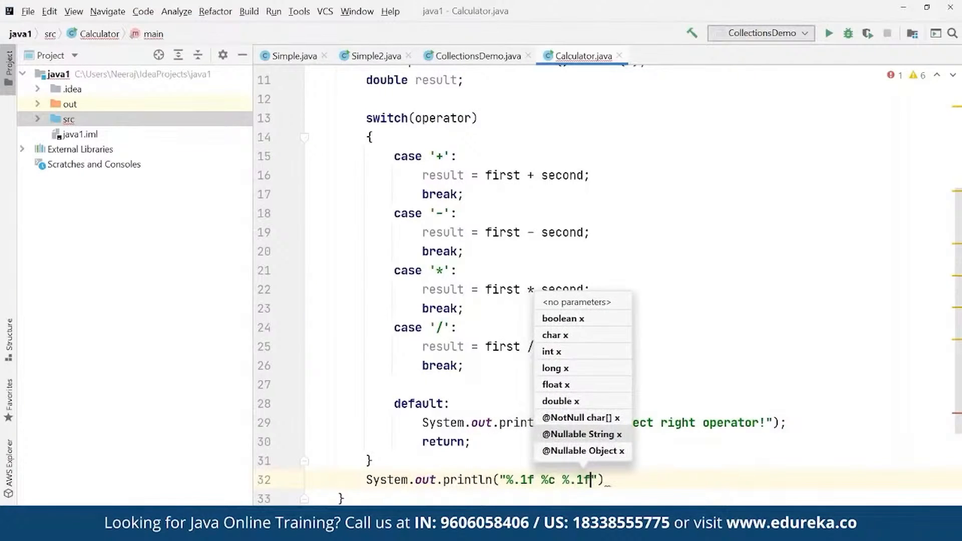
pyautogui.write('=')
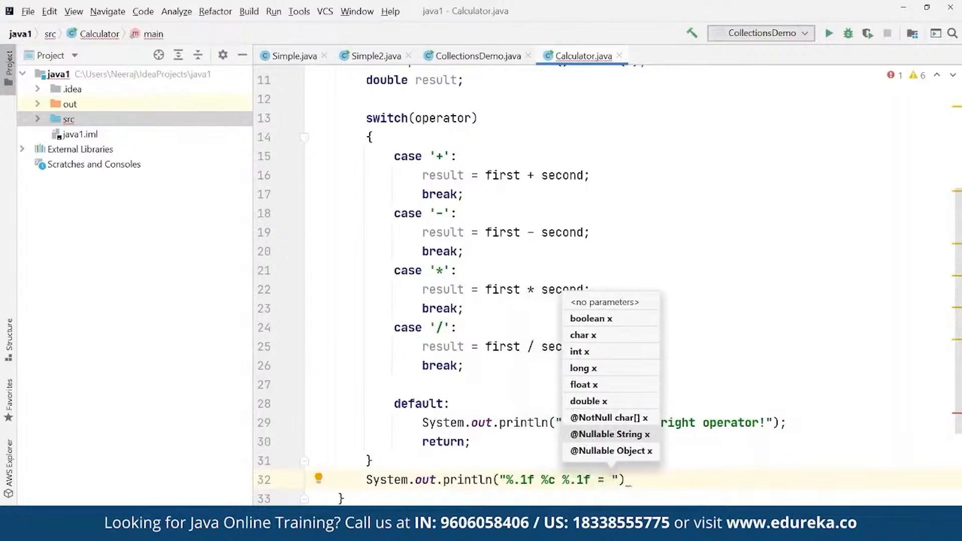
pyautogui.write('%')
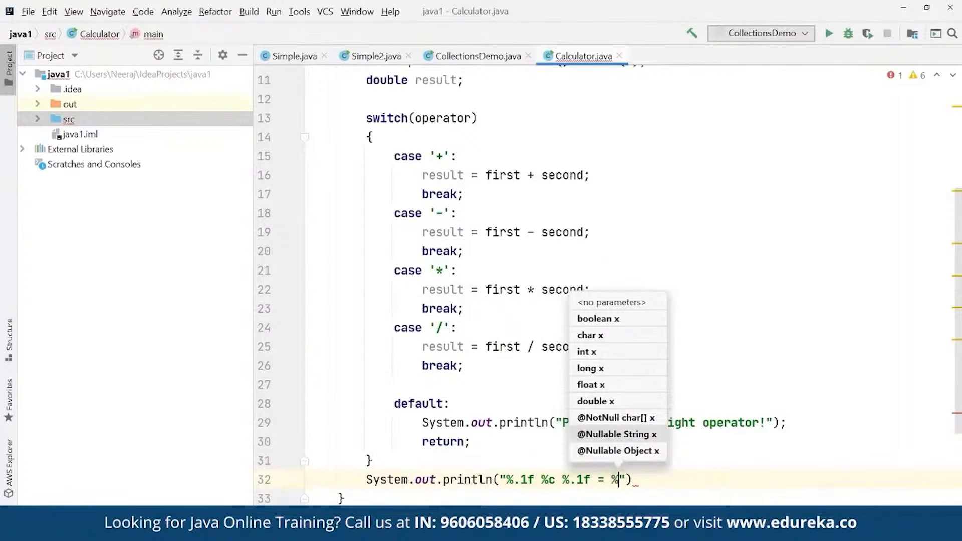
pyautogui.write('.1f')
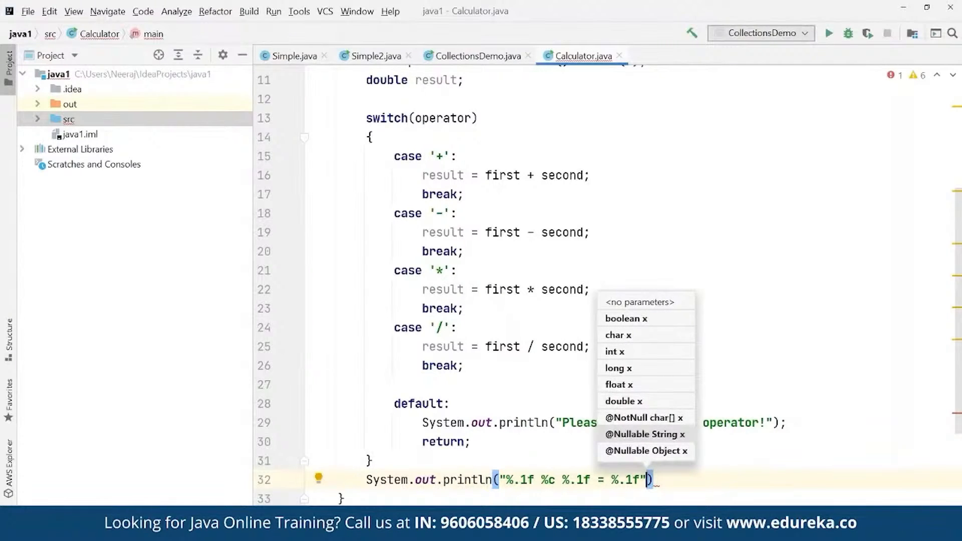
# Step: Pass first, operator, second and result as the format arguments
pyautogui.write(', first')
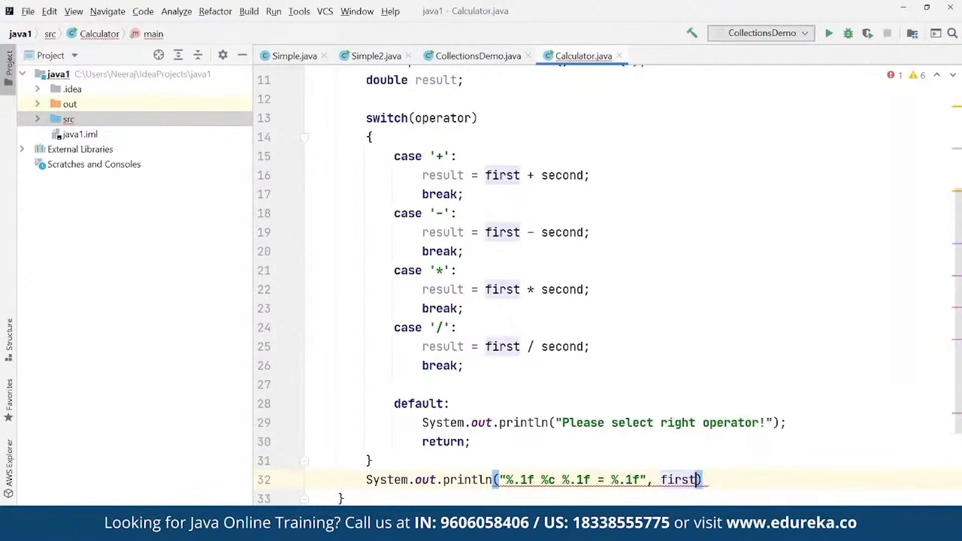
pyautogui.write(', operaot, s')
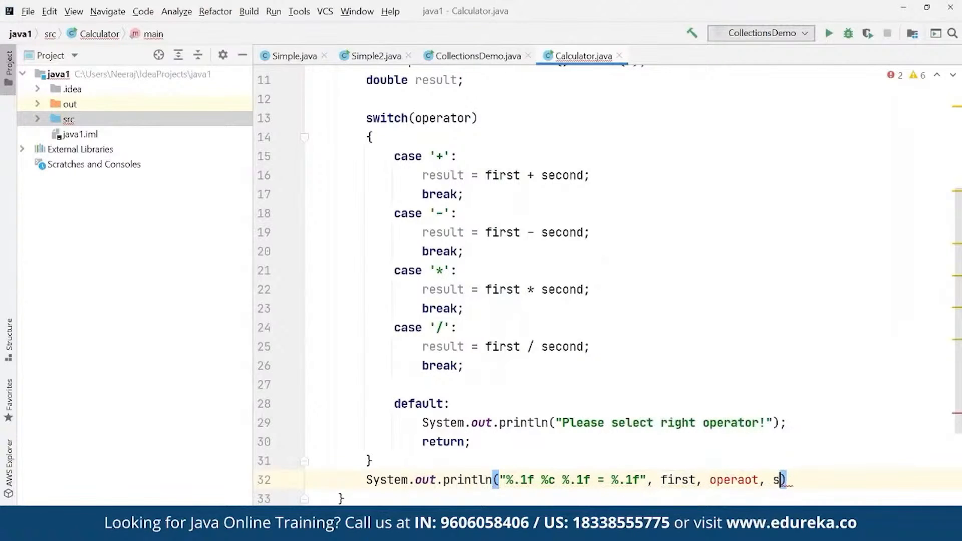
pyautogui.write('econd, res')
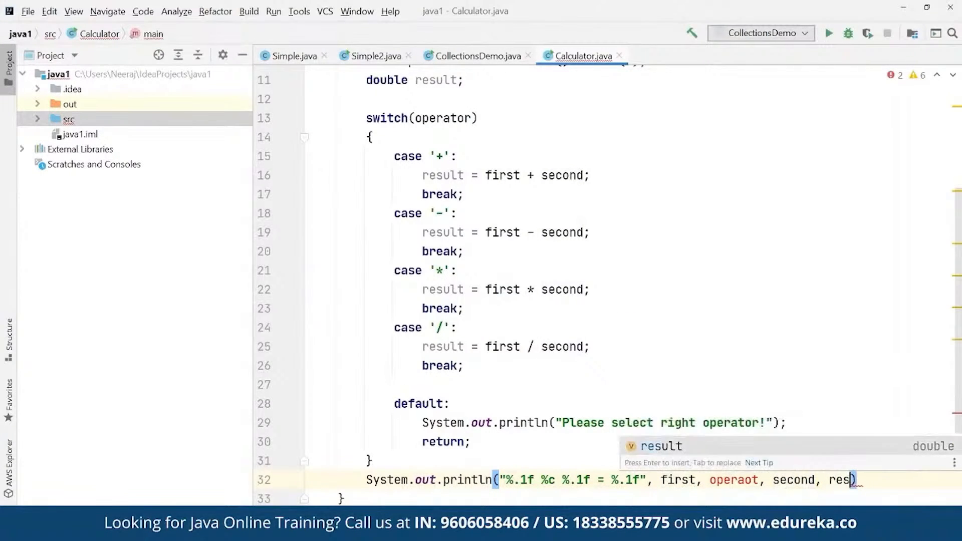
pyautogui.press('Enter')
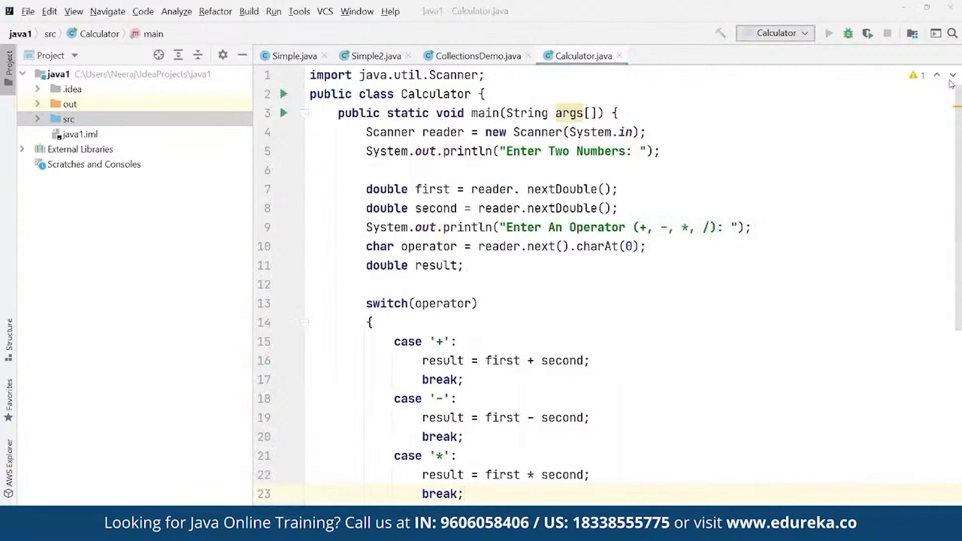
# Step: Enter 2 and * in the calculator run to get 2.0 * 9.0 = 18.0, then rerun Calculator
pyautogui.click(829, 33)
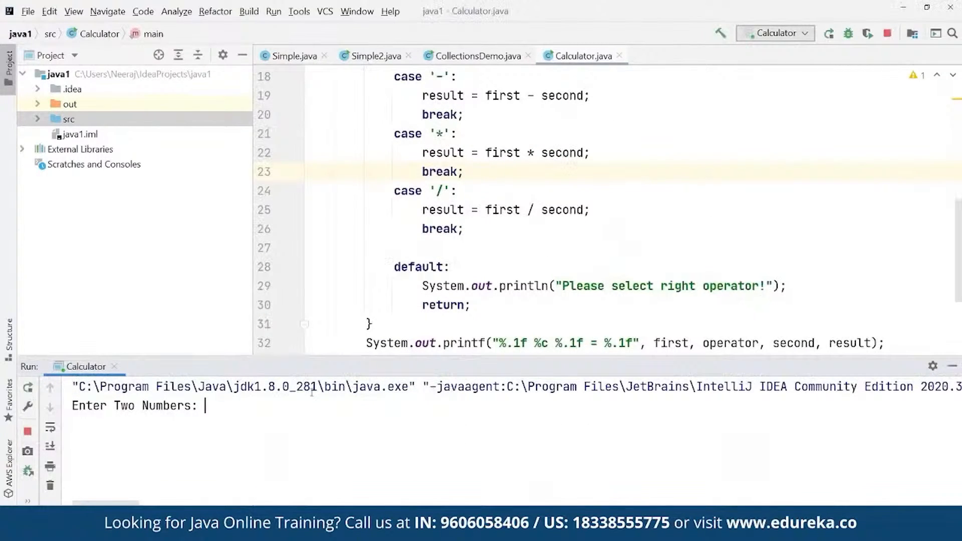
pyautogui.write('2')
pyautogui.write('9')
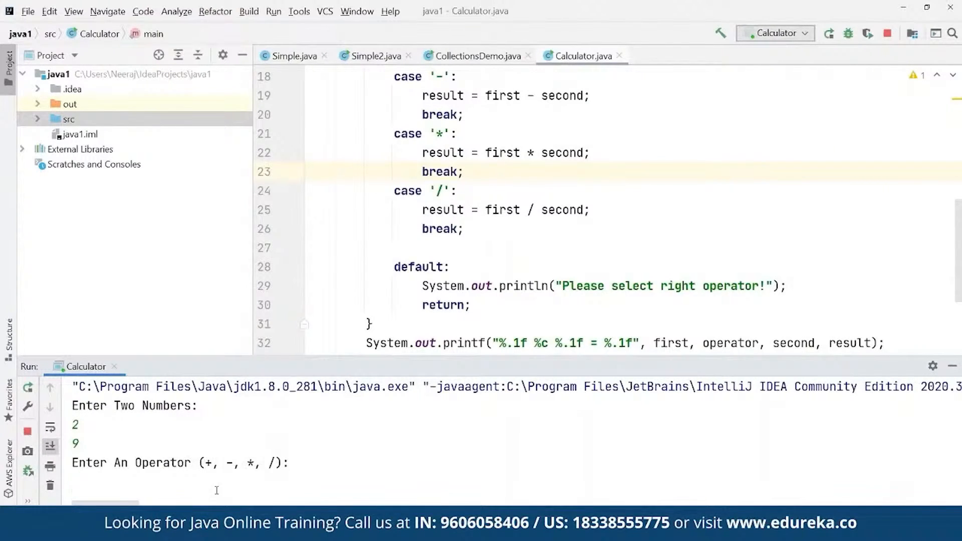
pyautogui.write('*')
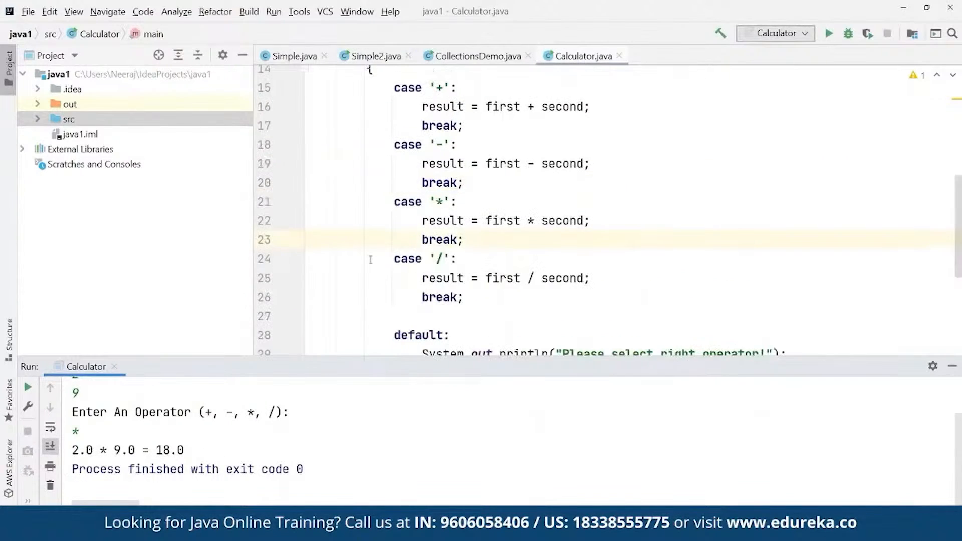
pyautogui.click(831, 33)
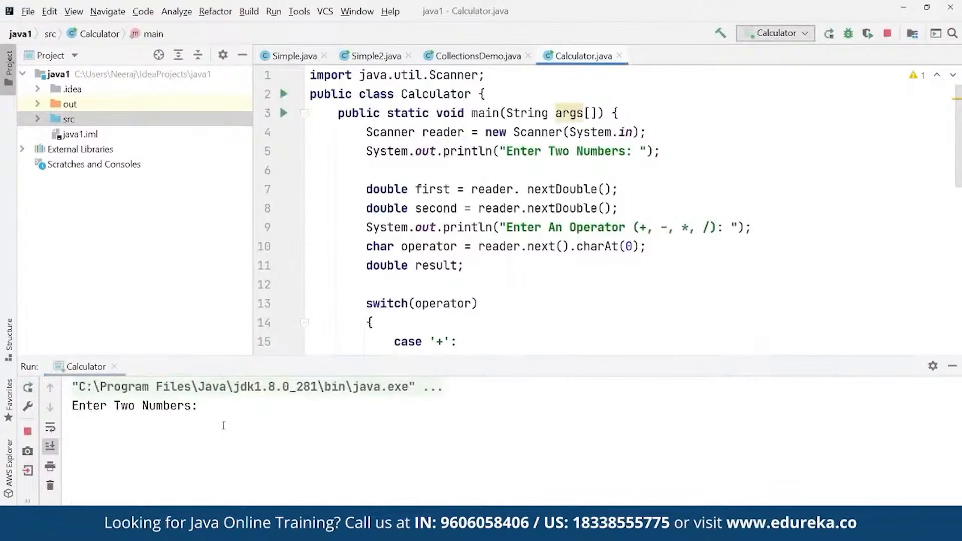
# Step: Enter 11 and 19 as the calculator's two numbers in the Run console
pyautogui.scroll(-3)
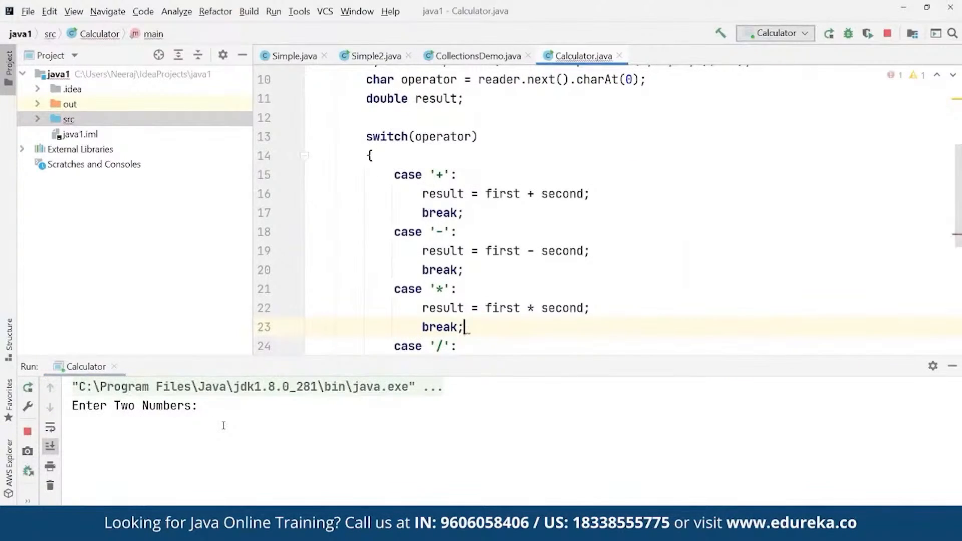
pyautogui.write('11+')
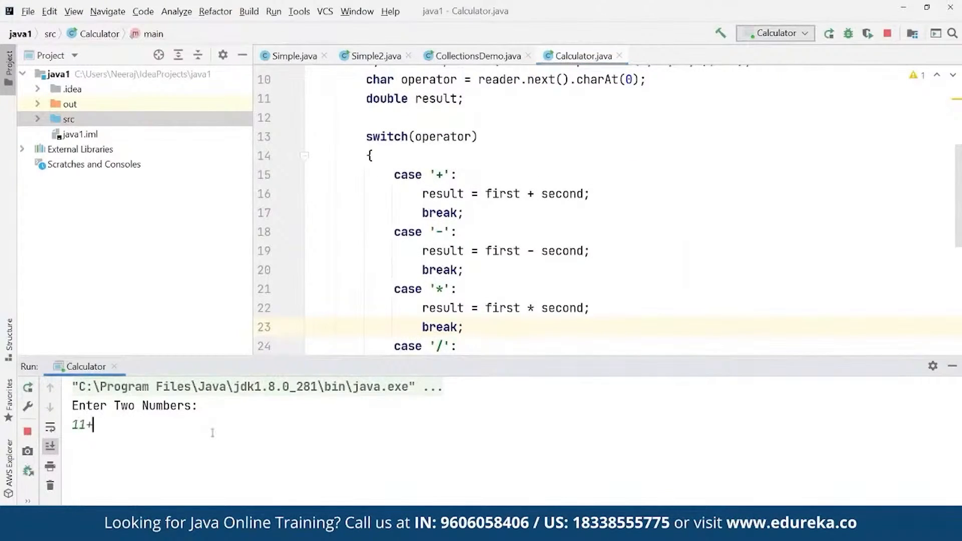
pyautogui.press('Backspace')
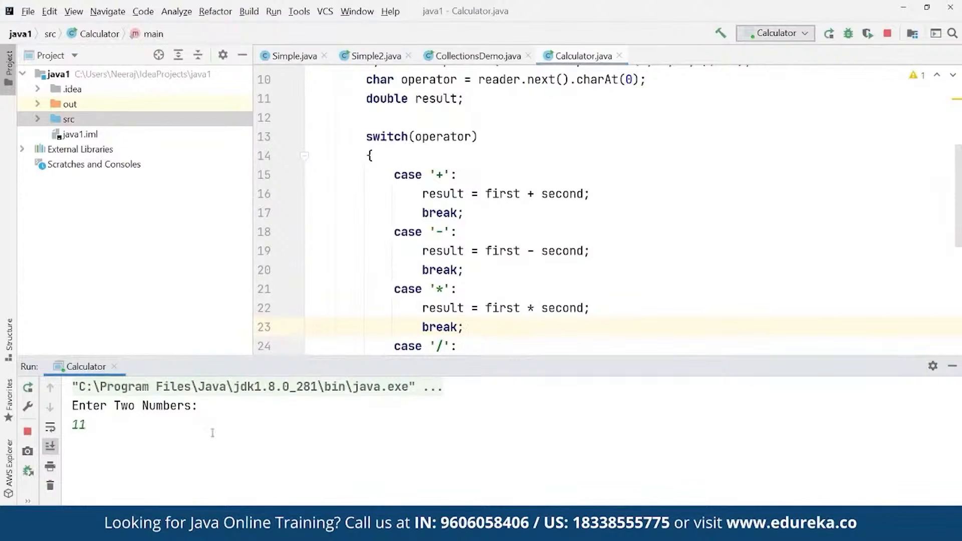
pyautogui.write('19')
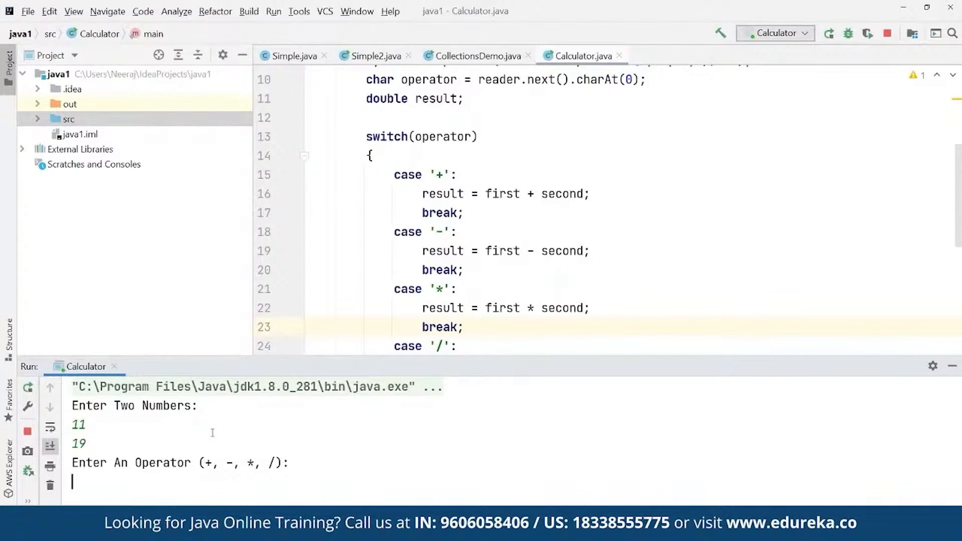
pyautogui.write('>')
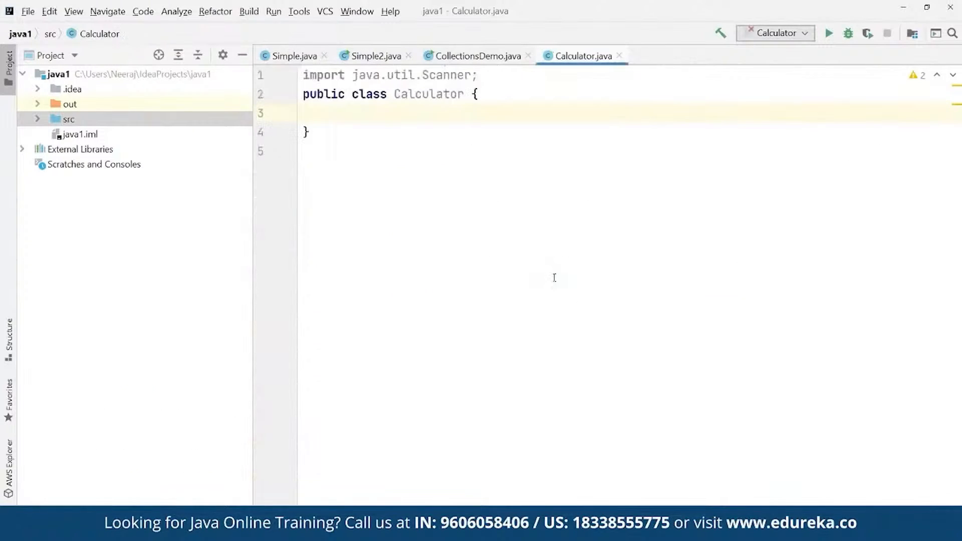
# Step: Write the main(String args[]) signature and declare a Scanner on System.in
pyautogui.write('public static v')
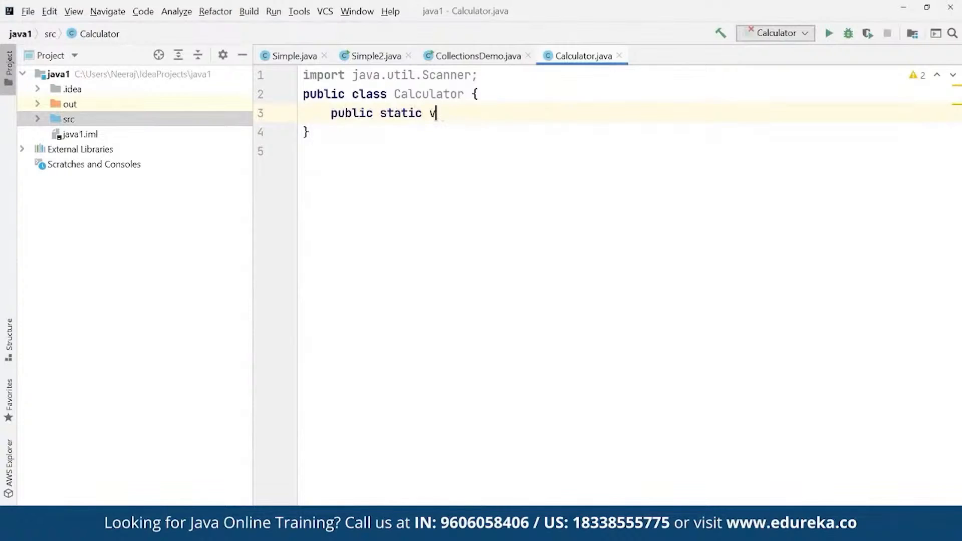
pyautogui.write('oid main()')
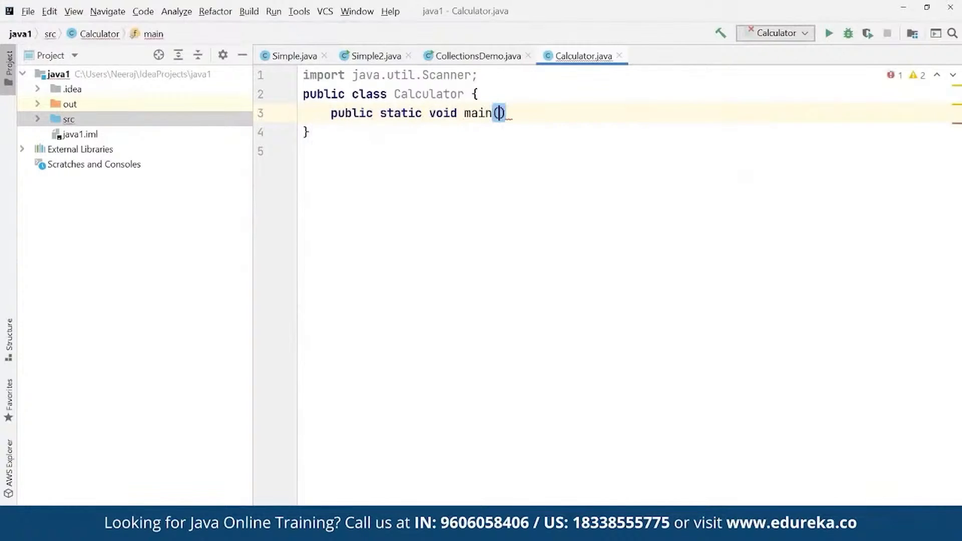
pyautogui.write('String ar')
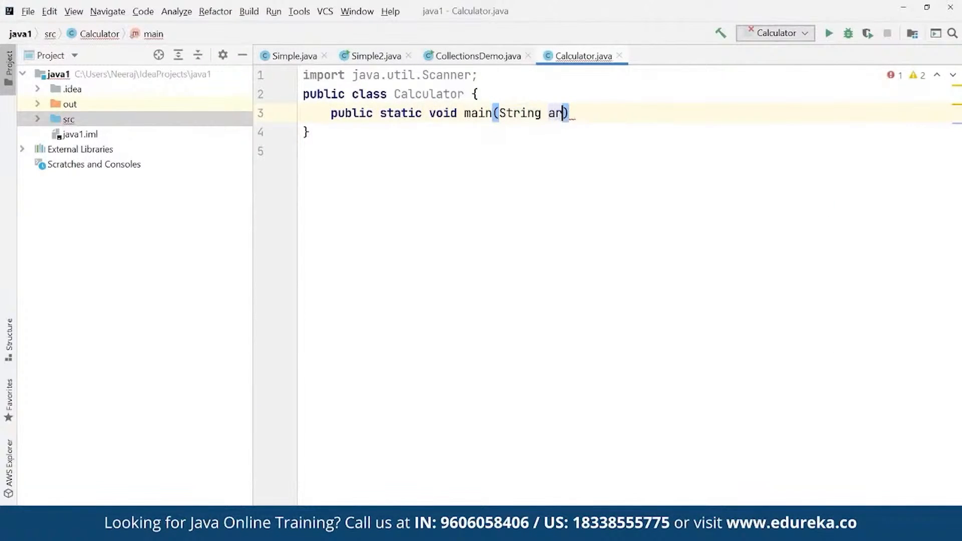
pyautogui.write('gs[]) {')
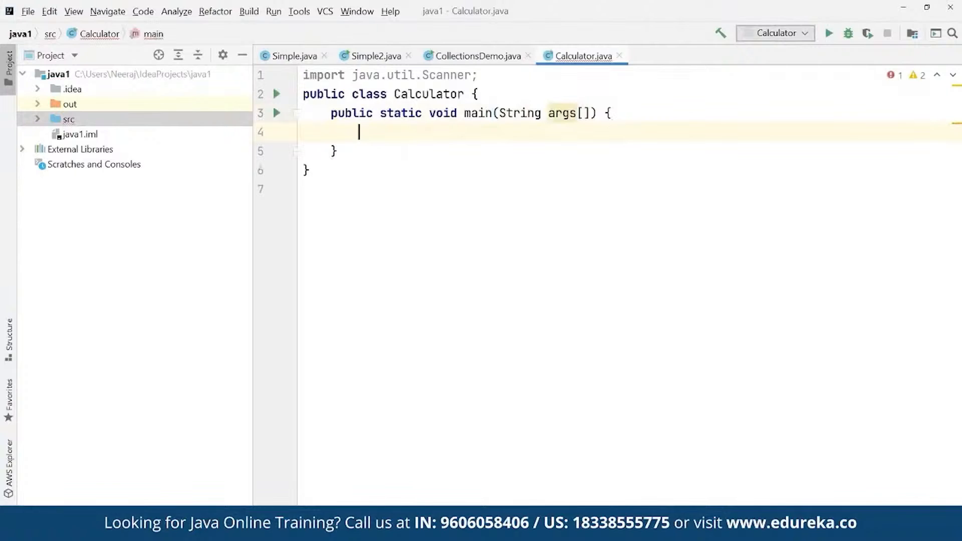
pyautogui.write('Scanner scanner =')
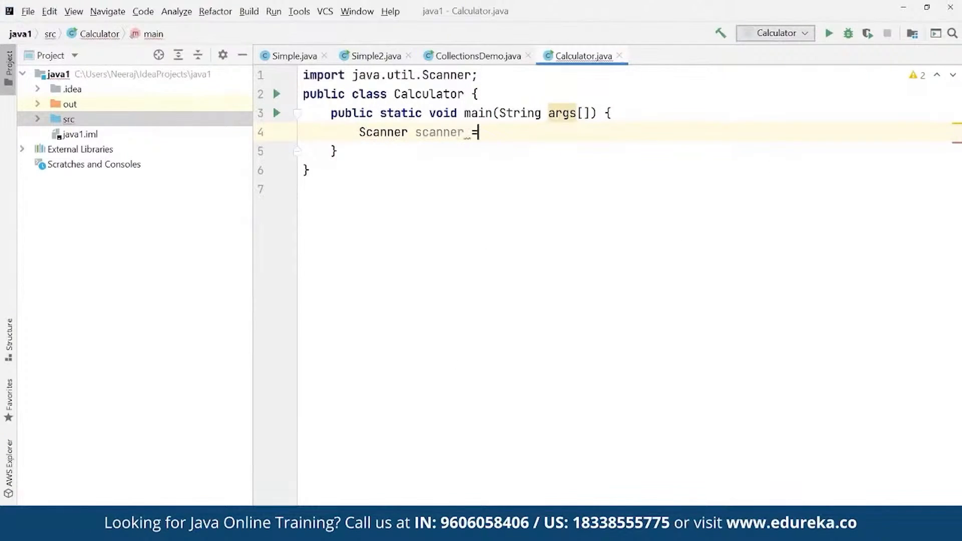
pyautogui.write('new Scanner(S)')
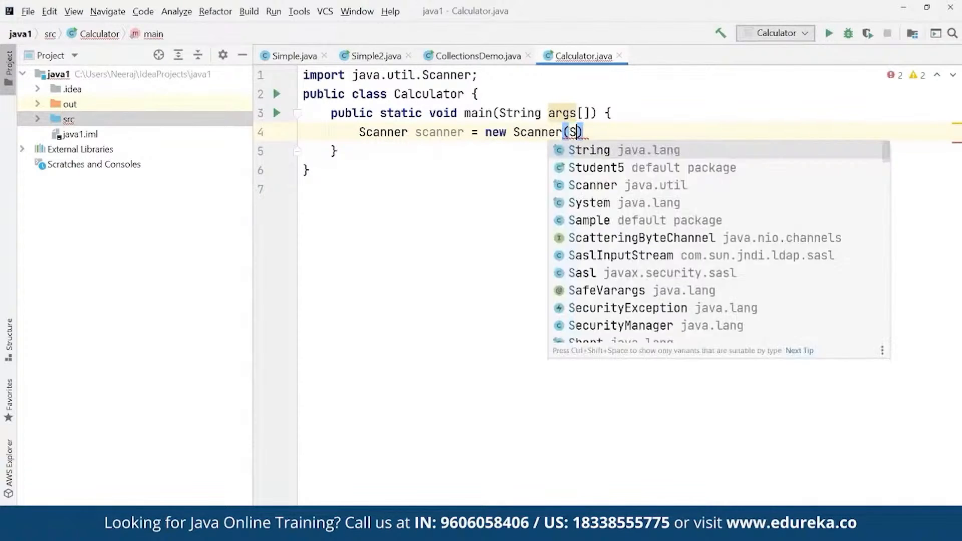
pyautogui.write('ystem.in')
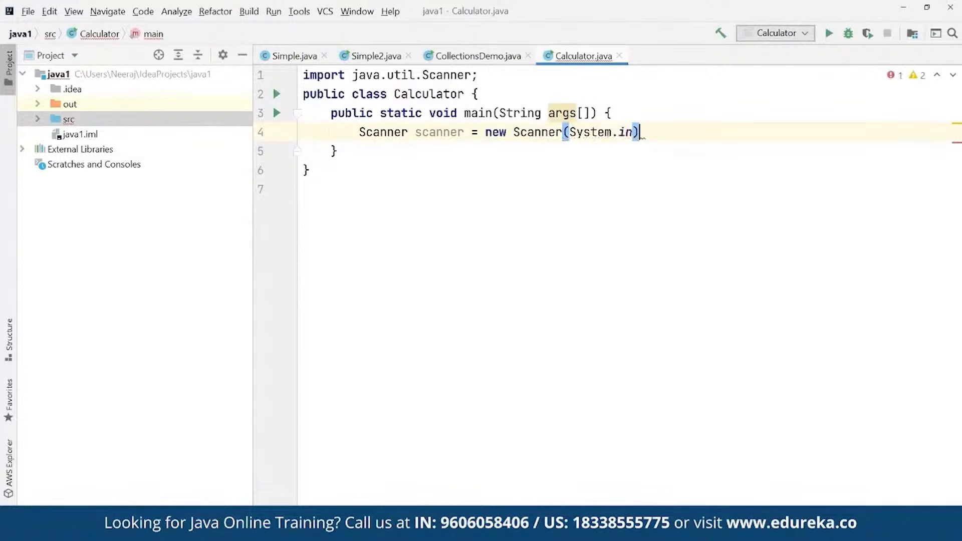
pyautogui.write(';')
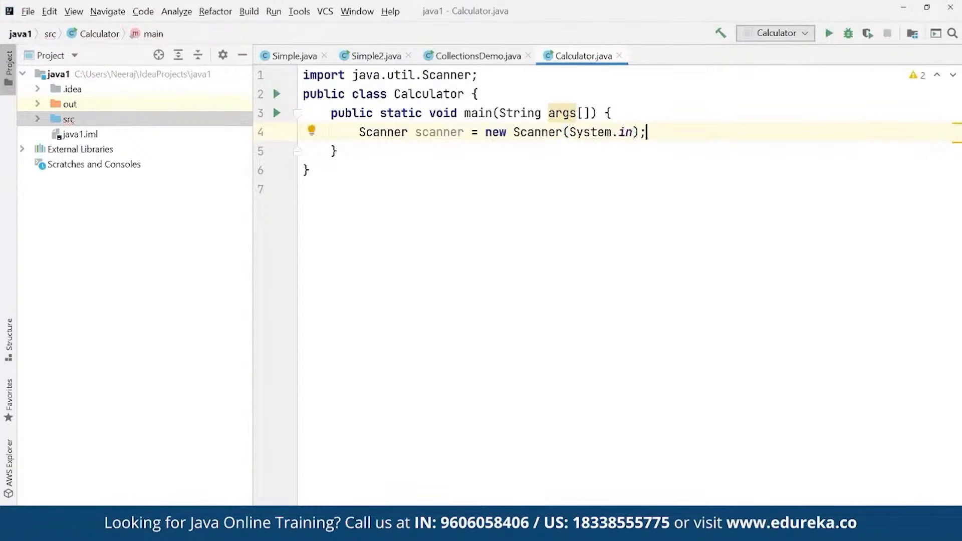
# Step: Print "Enter the number" from main and start a new line
pyautogui.write('System.')
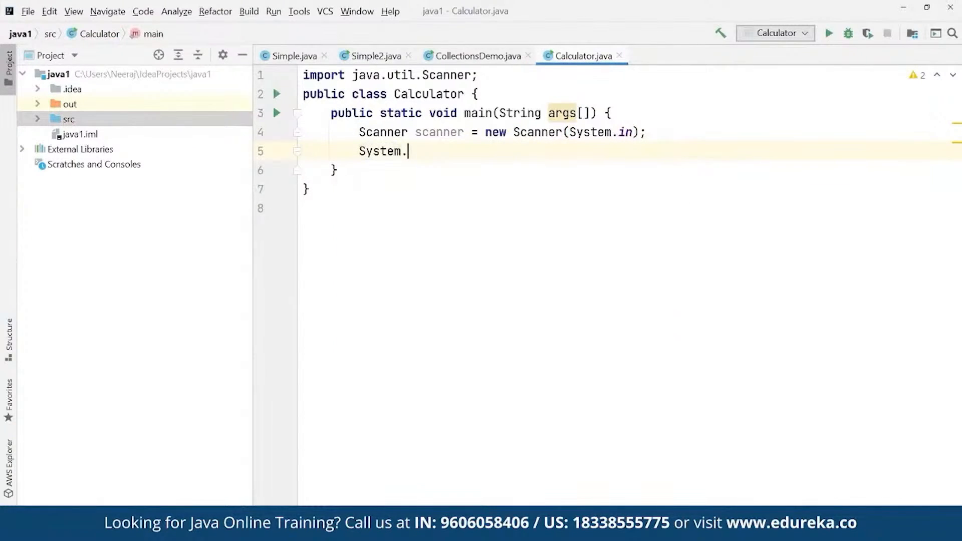
pyautogui.write('out.println("")')
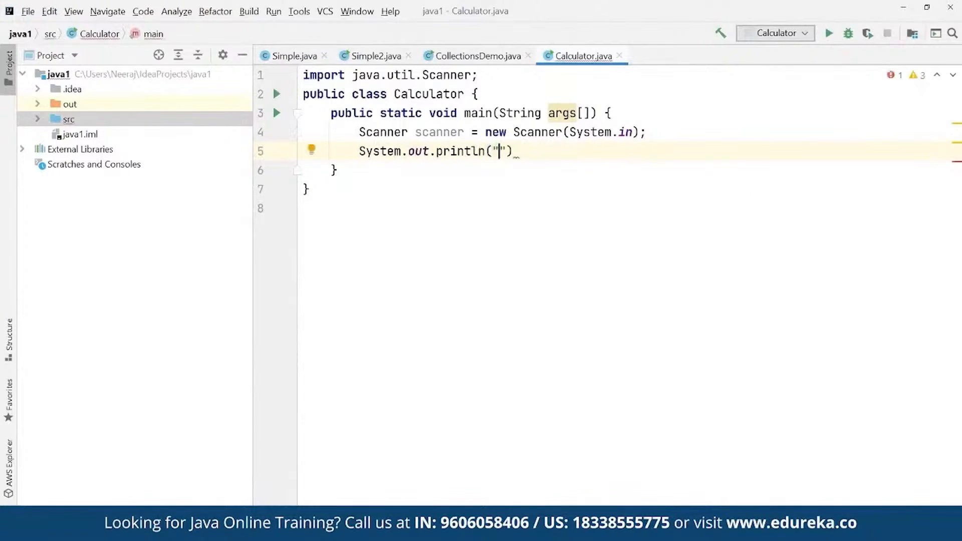
pyautogui.write('Enter the number')
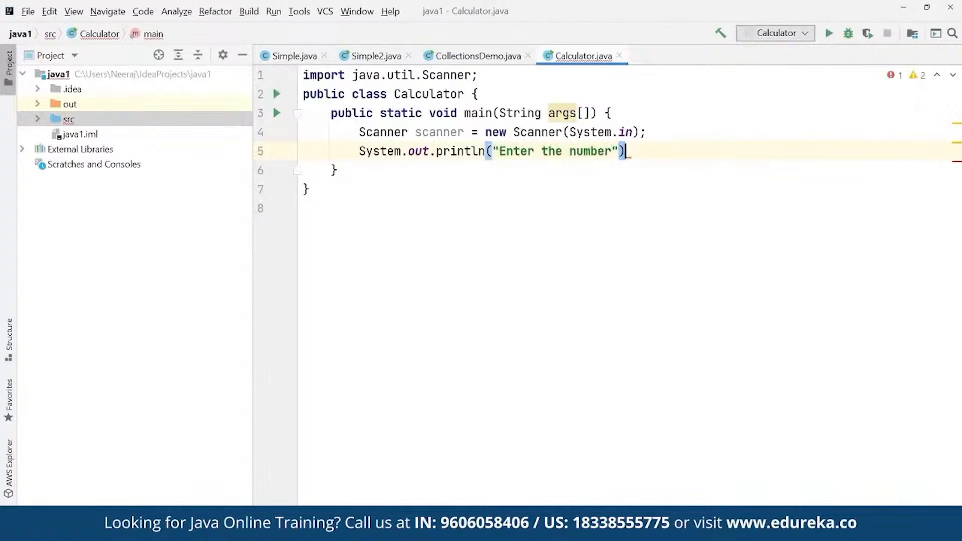
pyautogui.write(';')
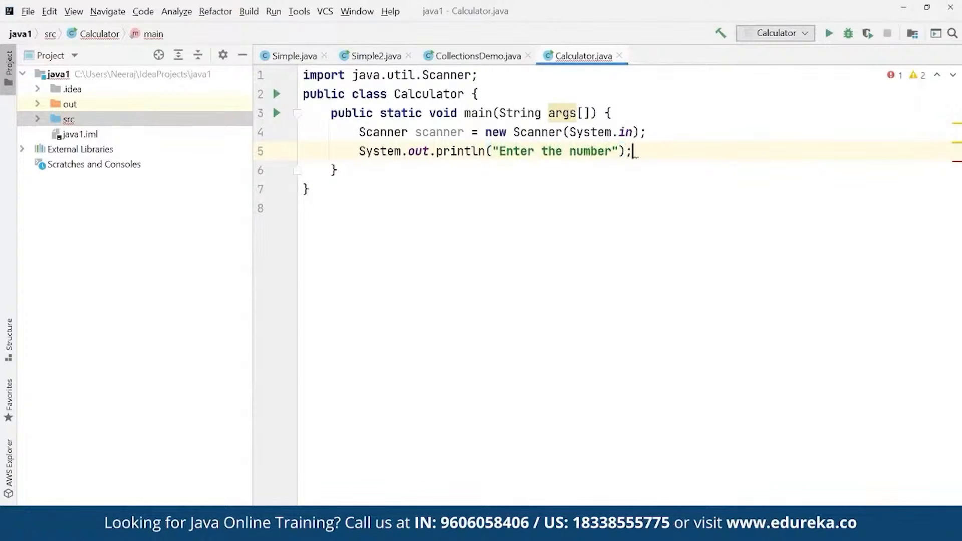
pyautogui.press('Enter')
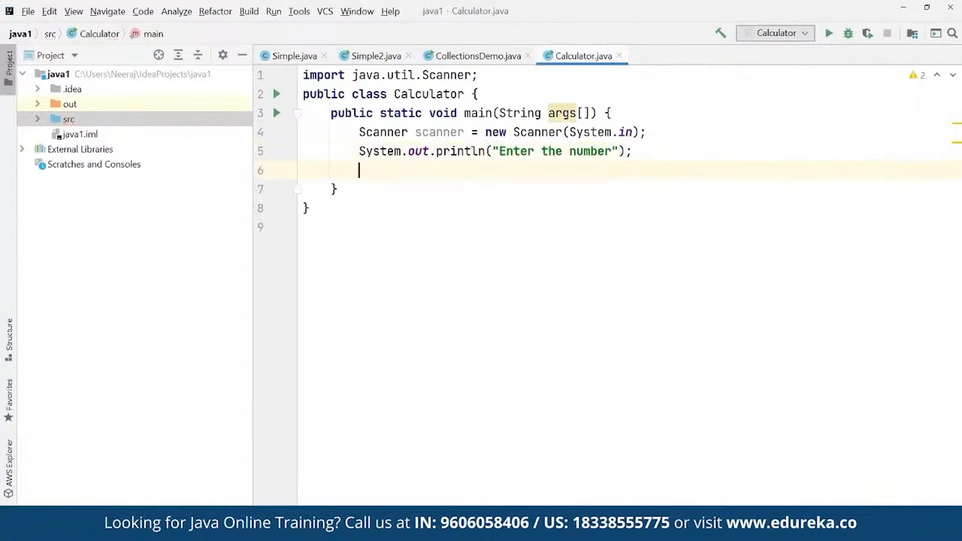
# Step: Read an int num with scanner.nextInt()
pyautogui.write('int num =')
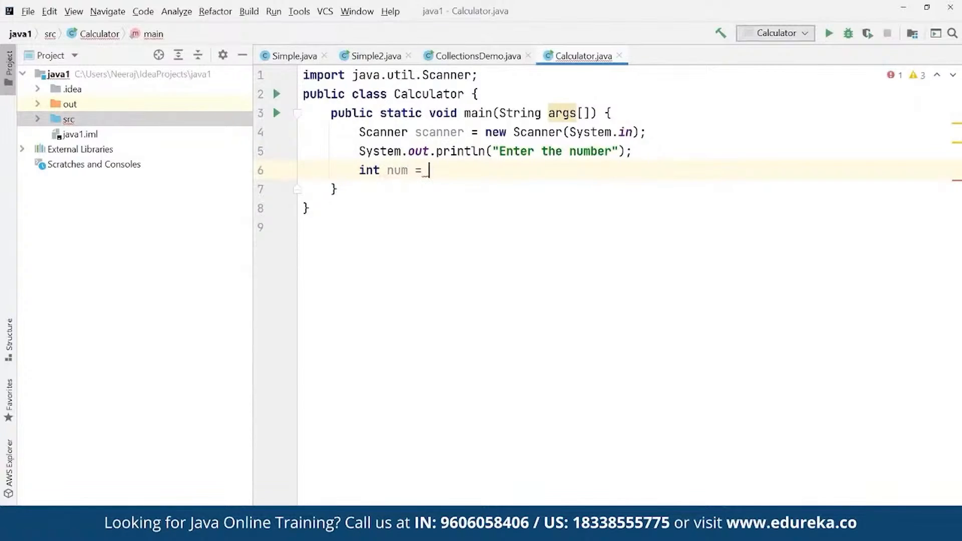
pyautogui.write('scanne')
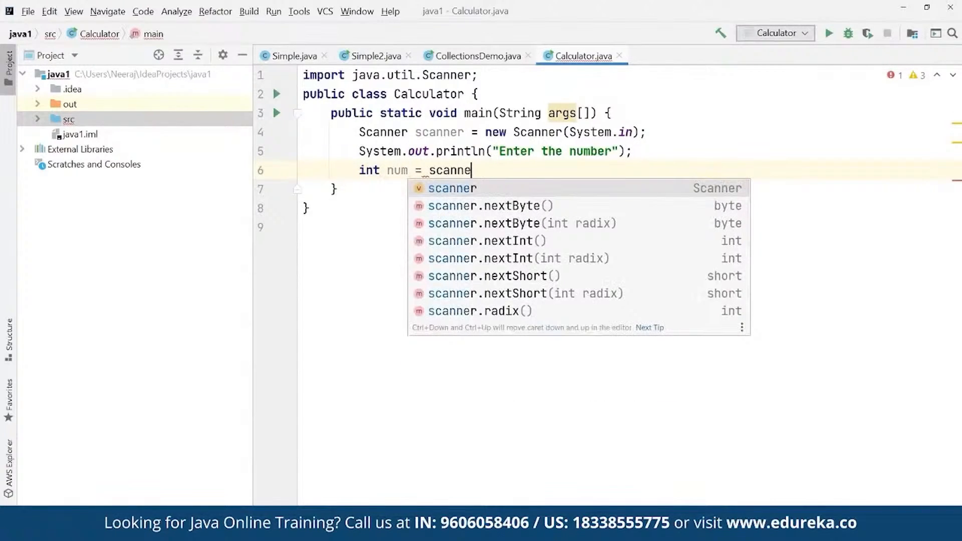
pyautogui.write('r')
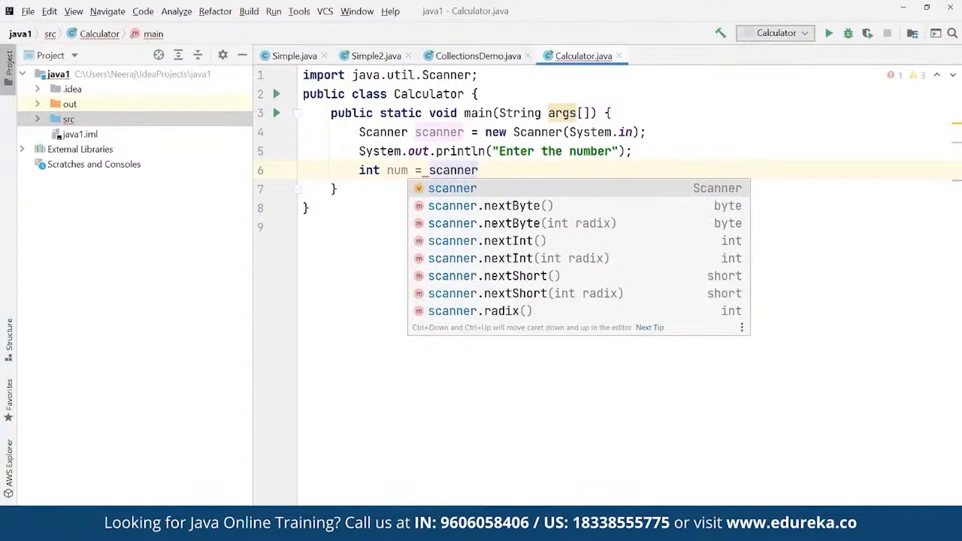
pyautogui.write('.nextI')
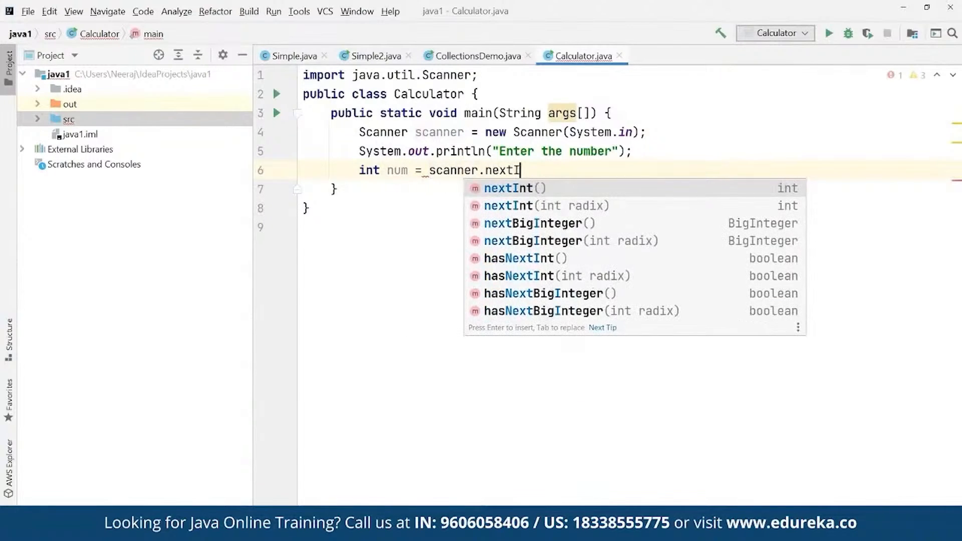
pyautogui.write('nt')
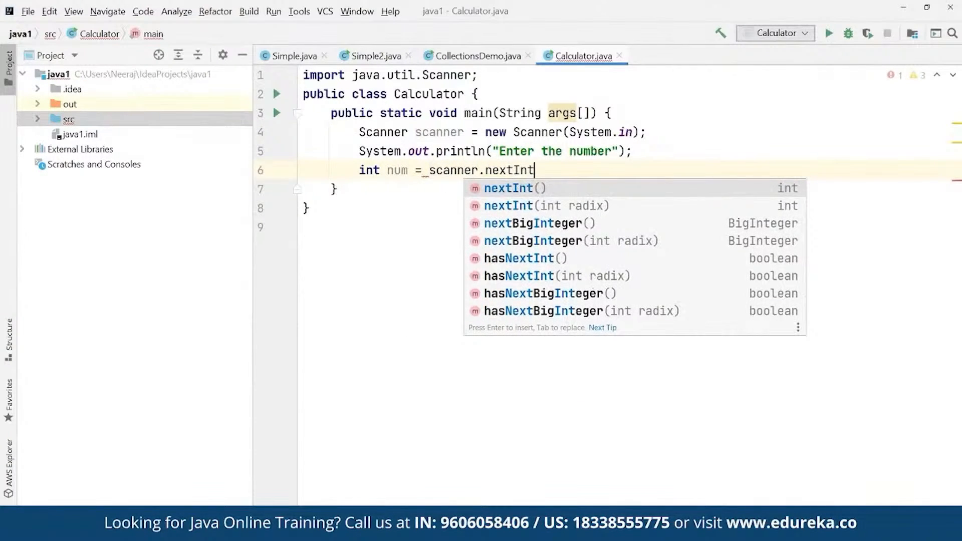
pyautogui.write('((')
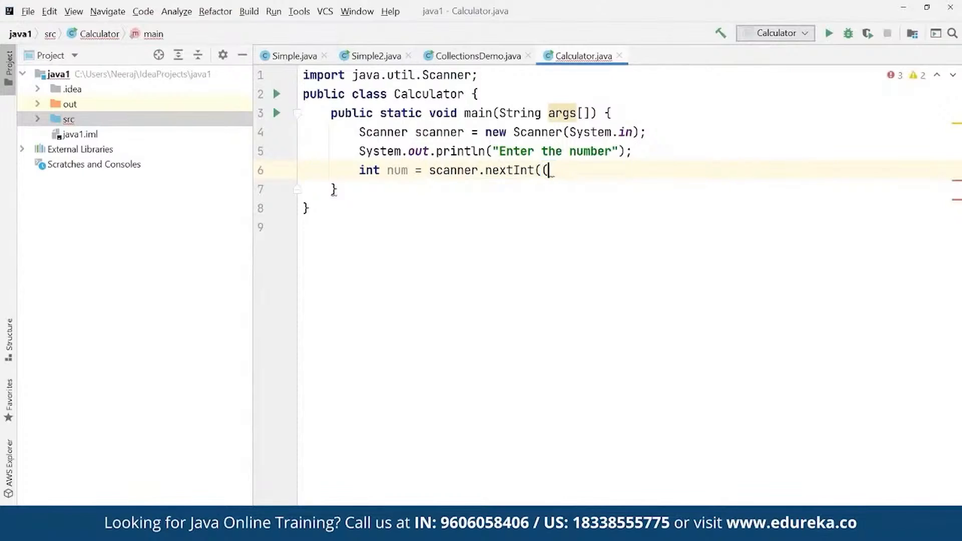
pyautogui.write(');')
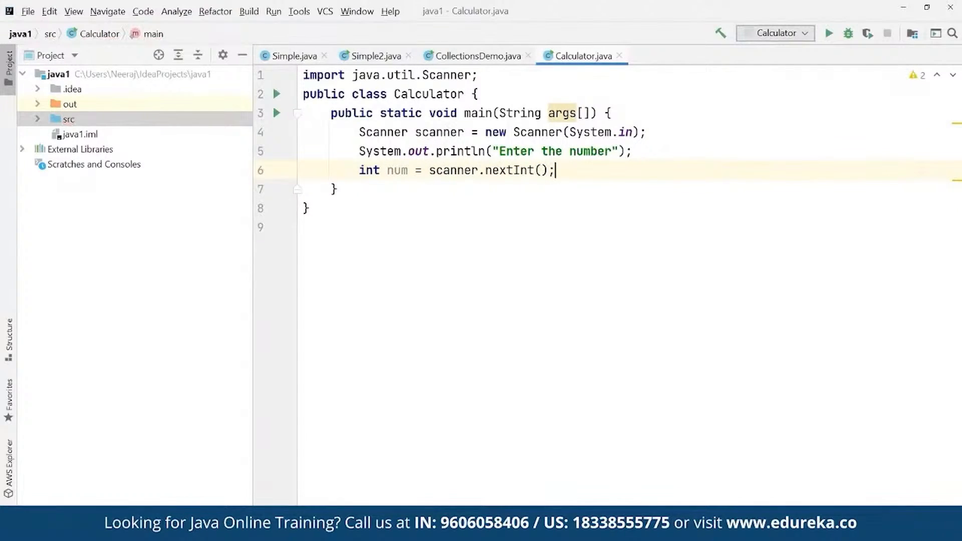
pyautogui.press('Enter')
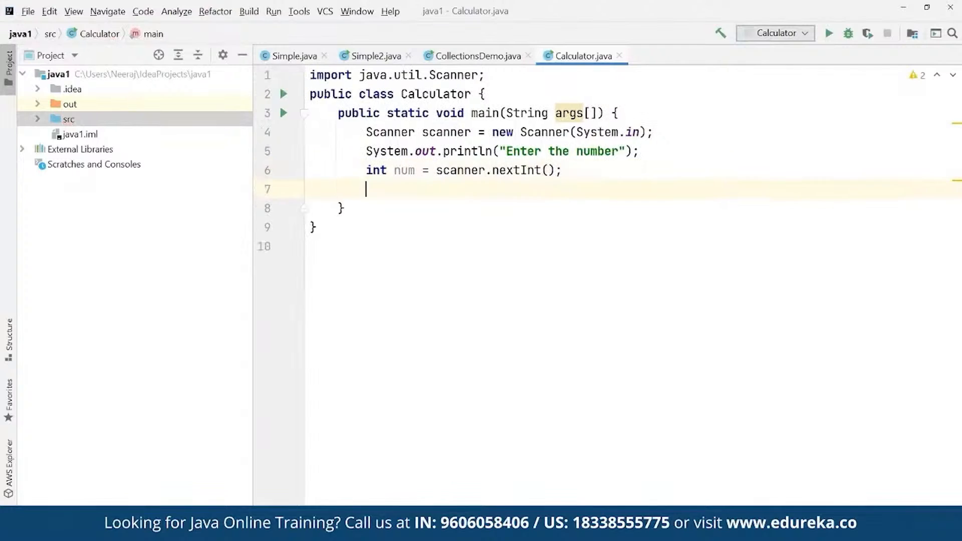
# Step: Store fact(num) in an int factorial variable
pyautogui.write('int fa')
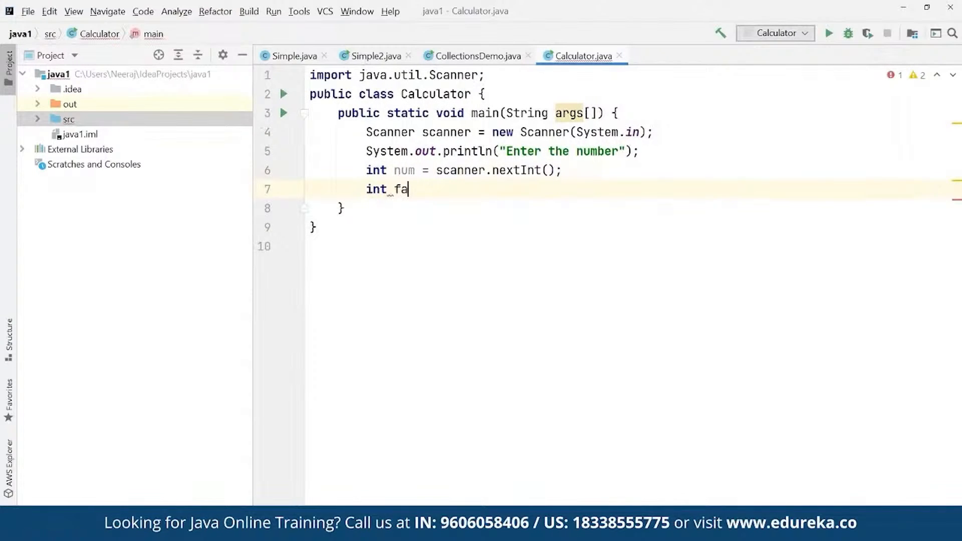
pyautogui.write('ctorial = fact(')
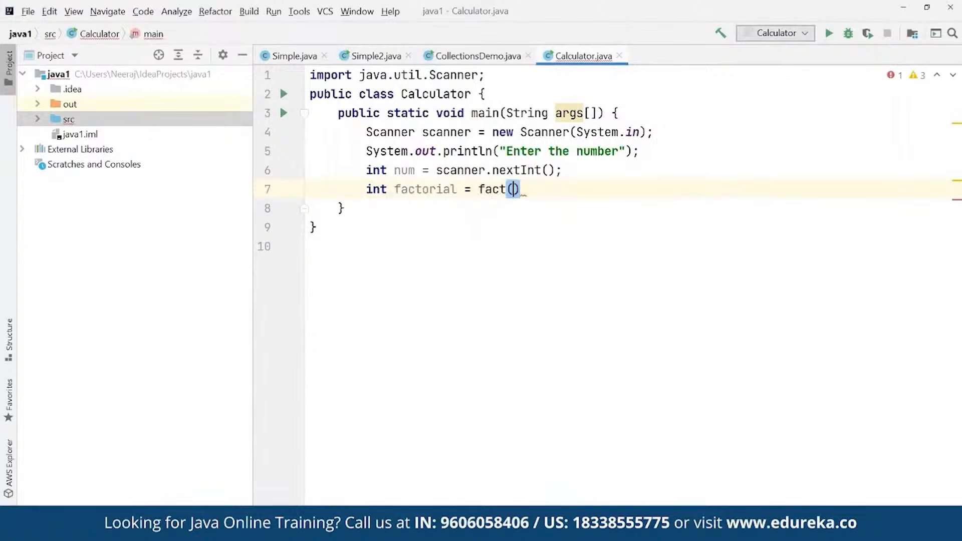
pyautogui.write('num')
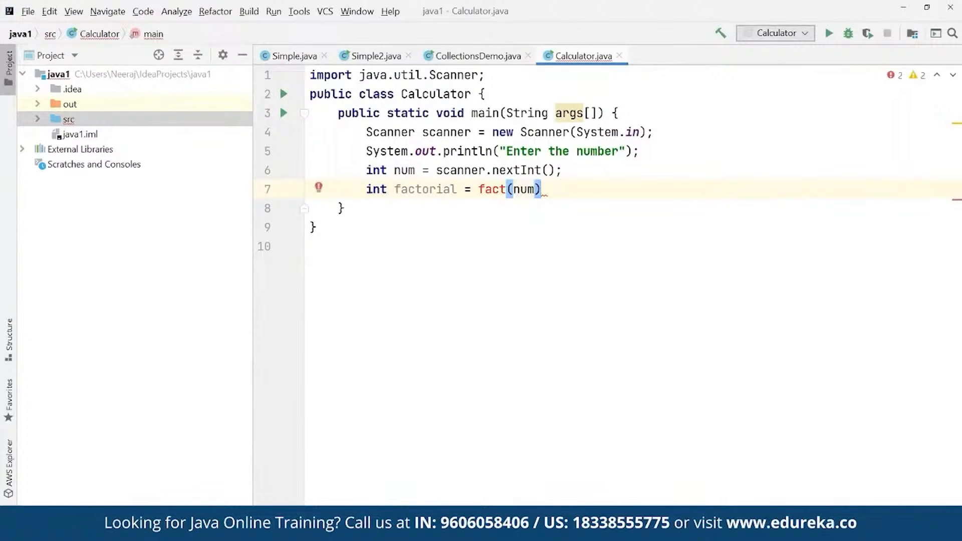
pyautogui.write(';')
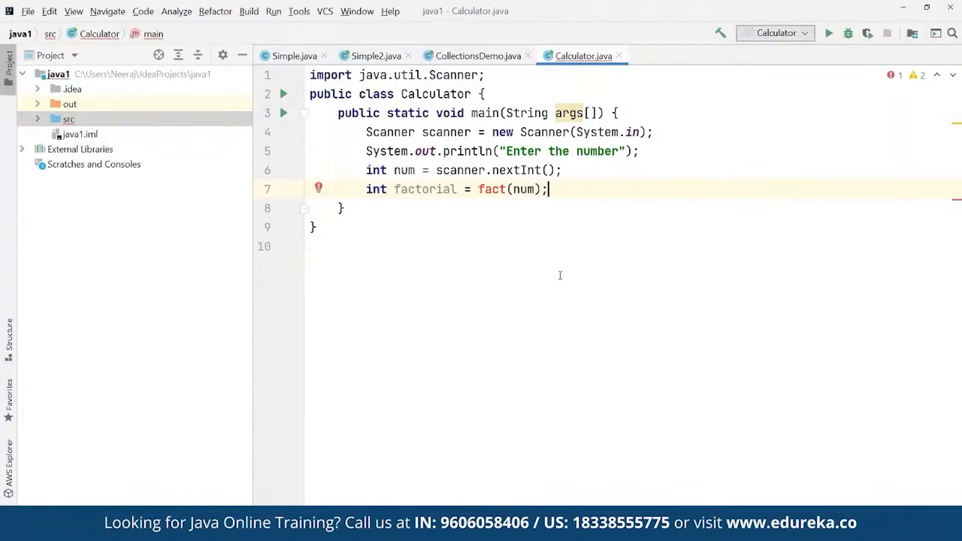
# Step: Print "Factorial of entered number is: " using the println completion
pyautogui.write('System.out.pr')
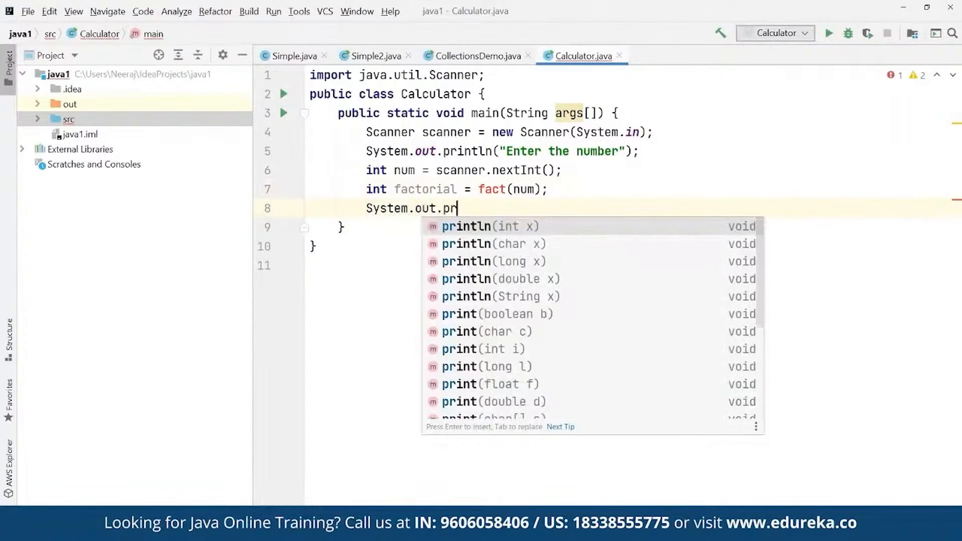
pyautogui.press('Enter')
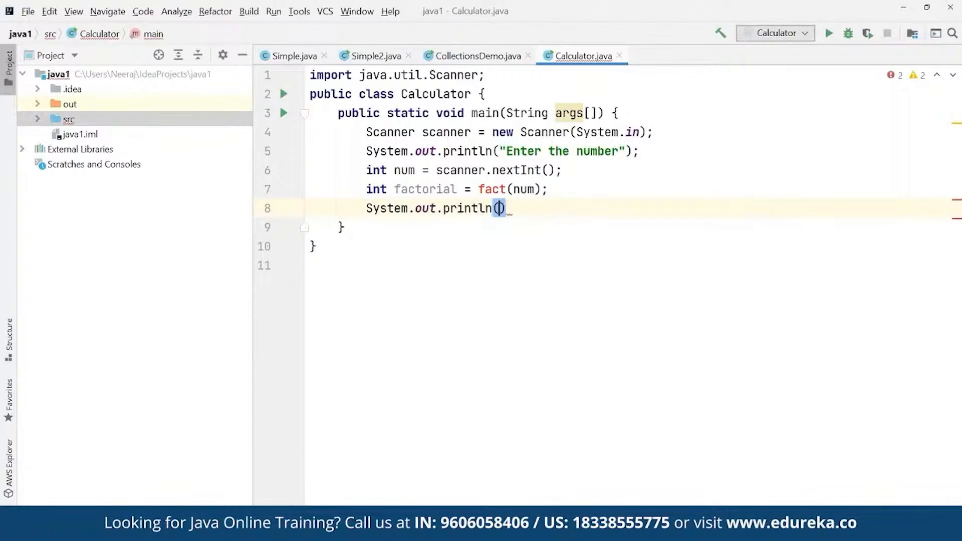
pyautogui.write('"Factorial of')
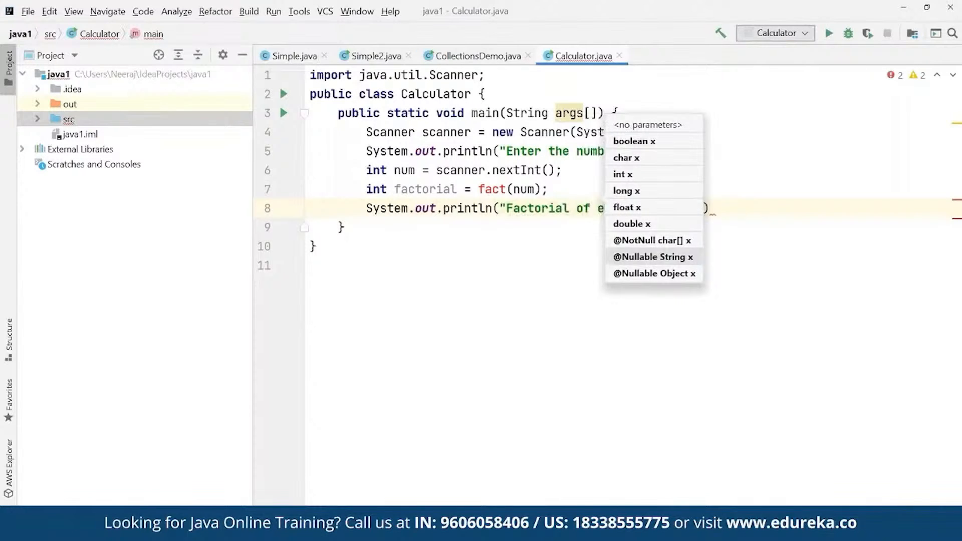
pyautogui.write('entered number is: ");')
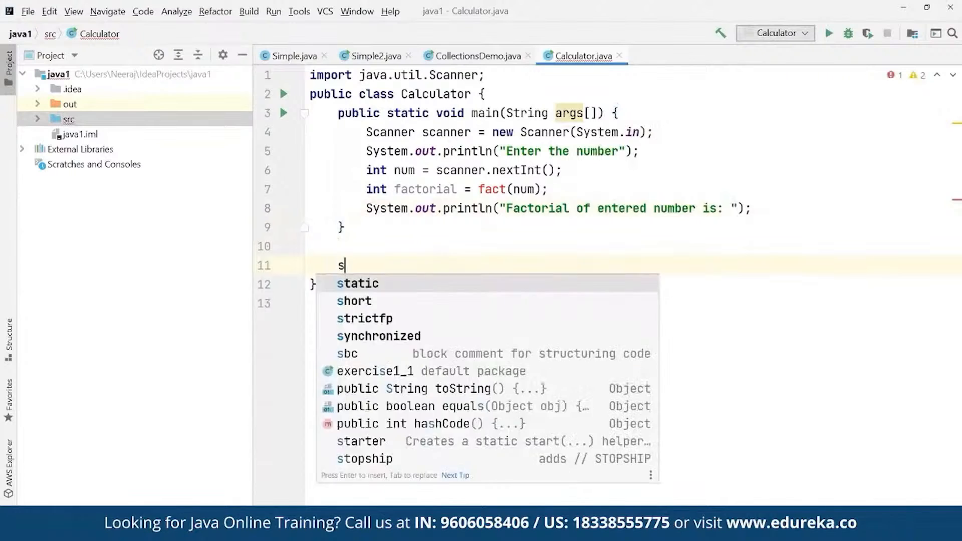
# Step: Declare static int fact(int n) with a local int output
pyautogui.write('tatic int')
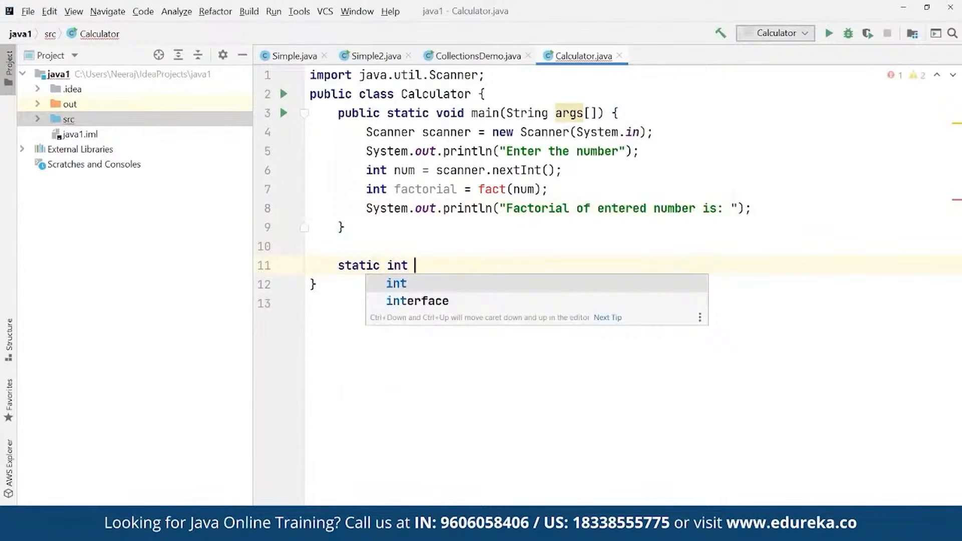
pyautogui.write('fact()')
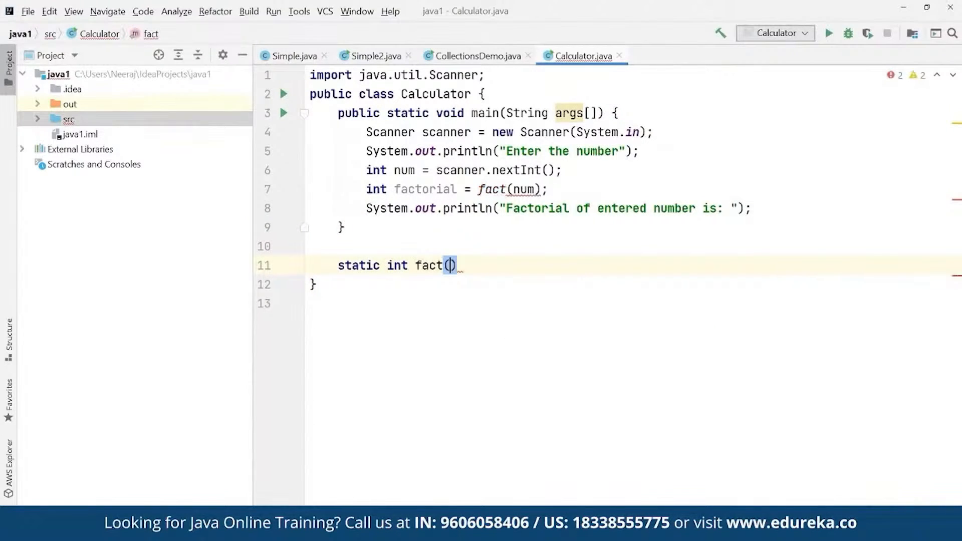
pyautogui.write('int n')
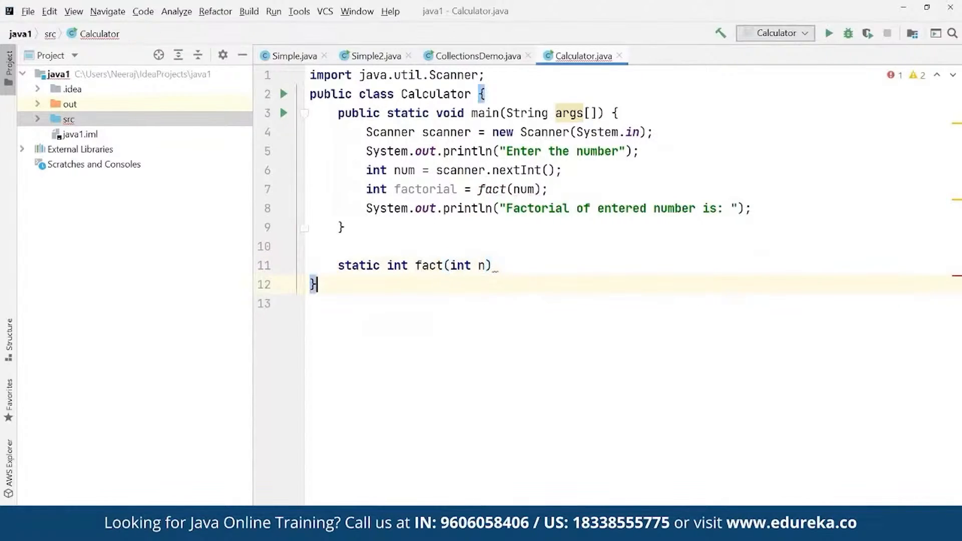
pyautogui.write('{')
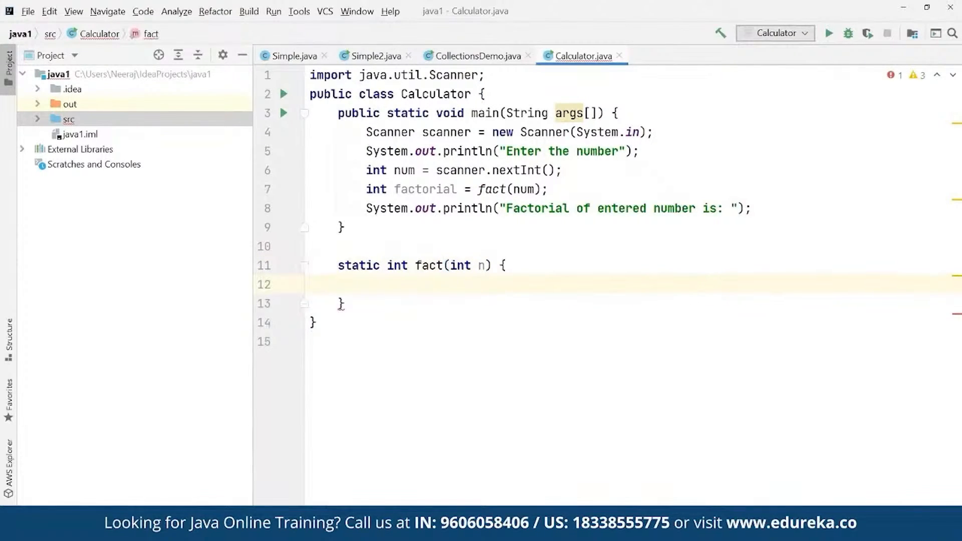
pyautogui.write('int output')
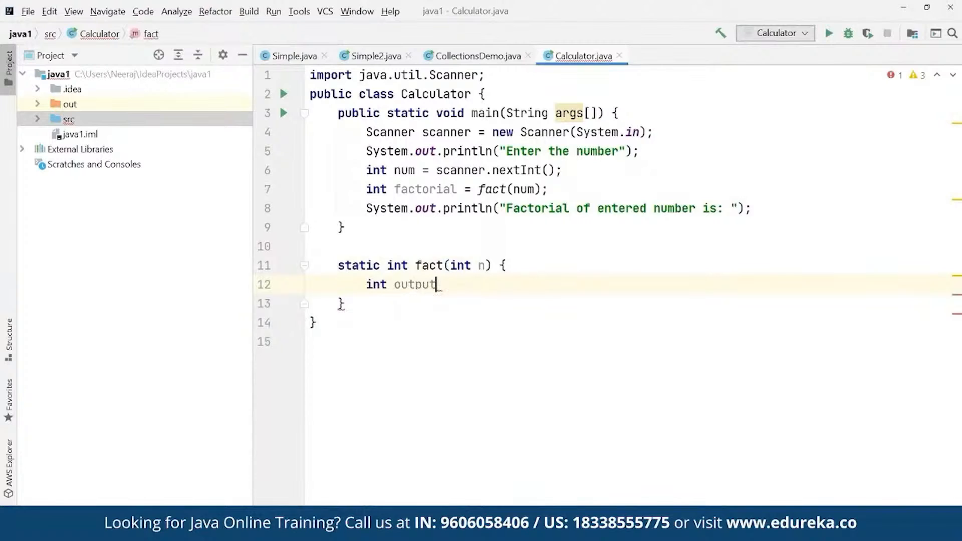
pyautogui.write(';')
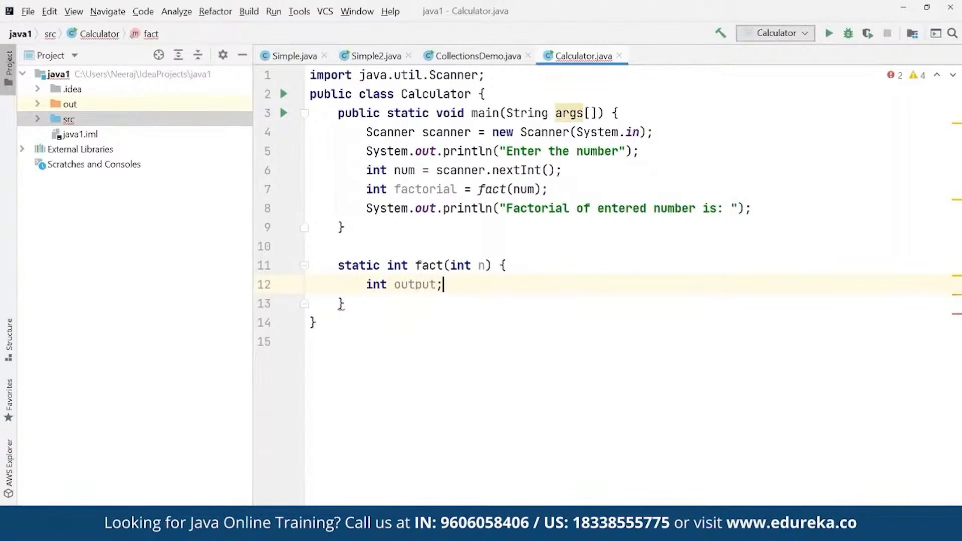
# Step: Make fact return 1 when n == 1
pyautogui.write('if(n')
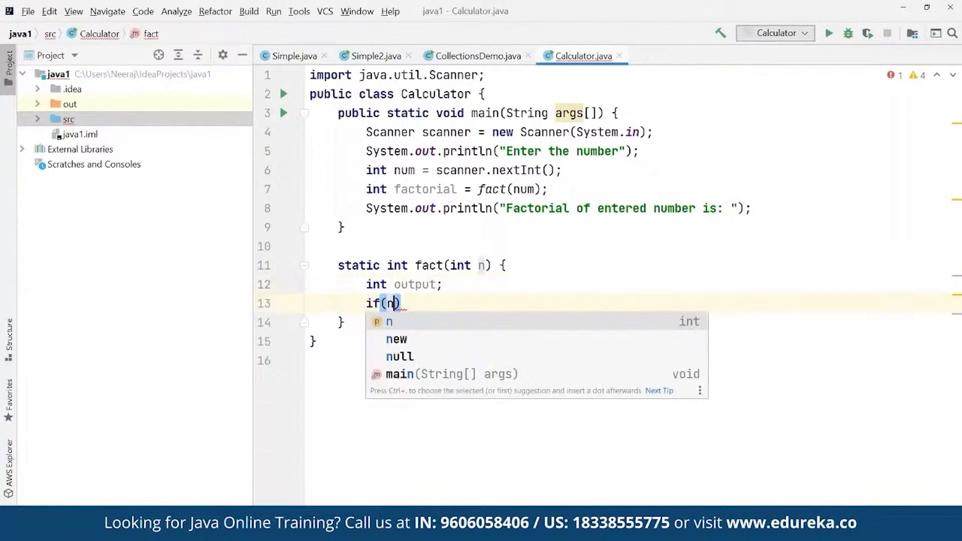
pyautogui.write('=')
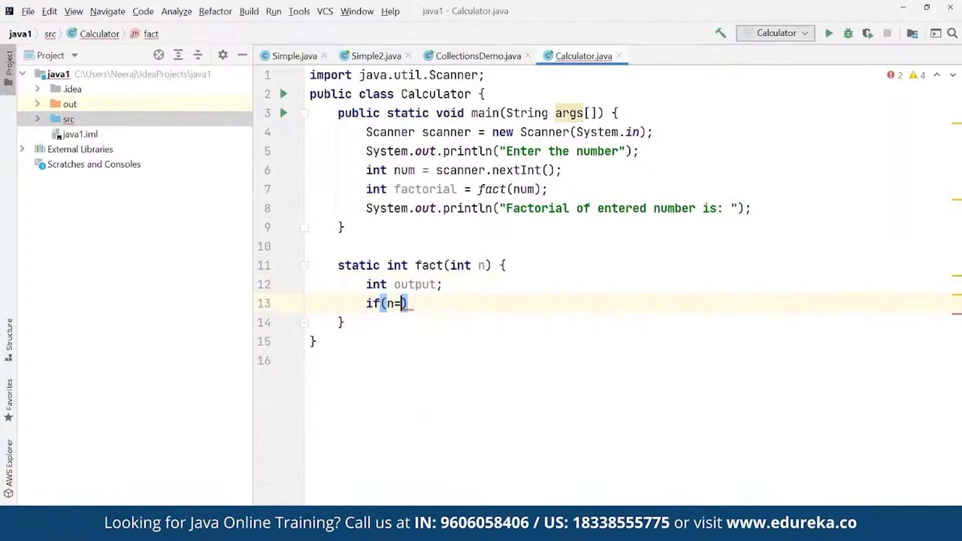
pyautogui.write('=1')
pyautogui.write('re')
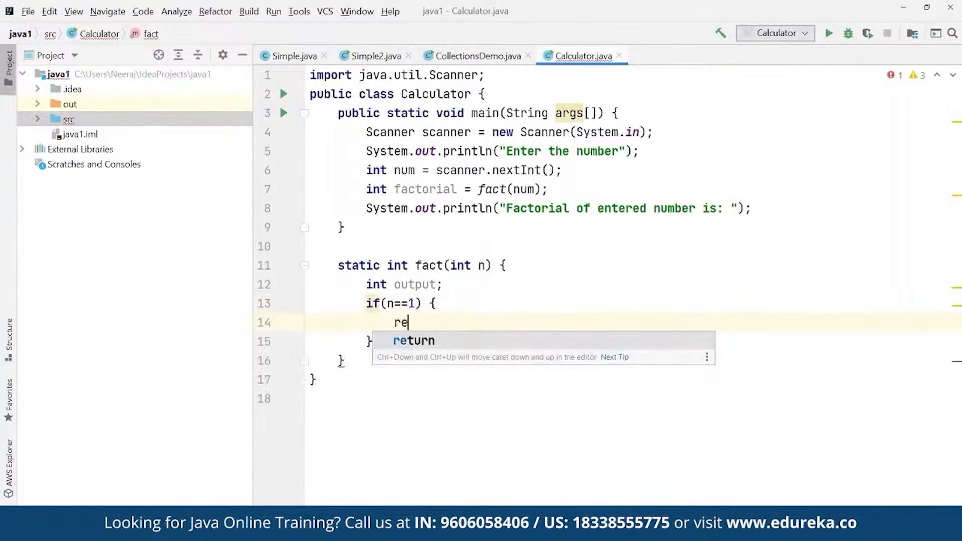
pyautogui.write('turn 1')
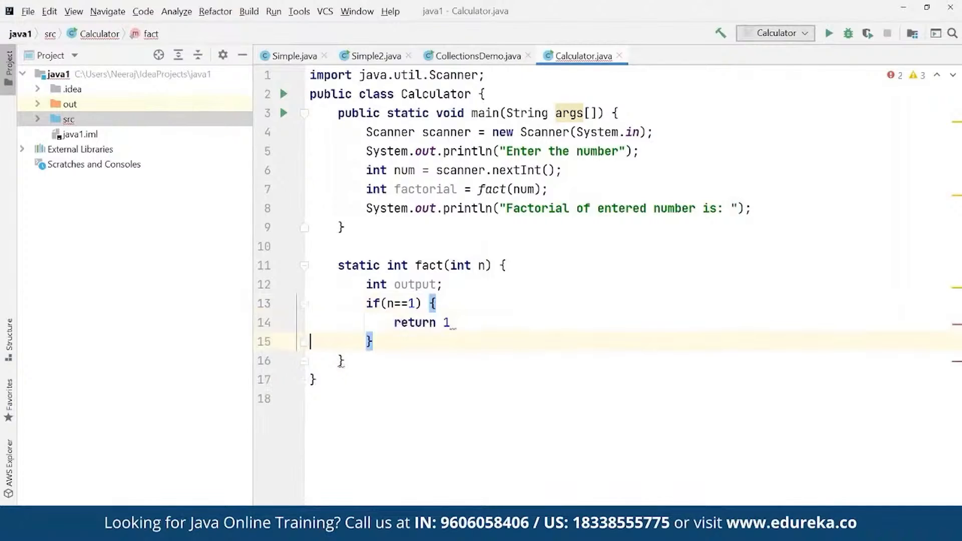
pyautogui.write(';')
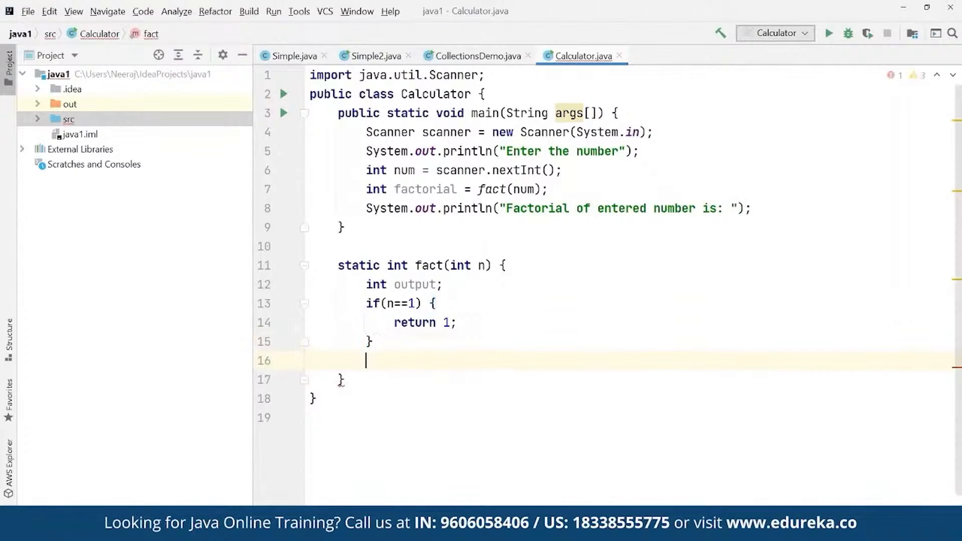
# Step: Set output to fact(n-1)*n and return output
pyautogui.write('output')
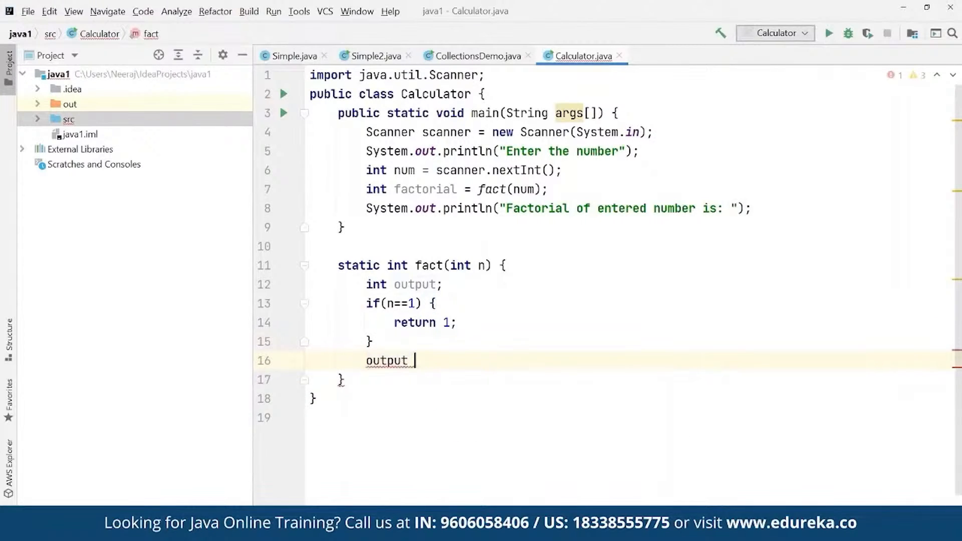
pyautogui.write('= fact()')
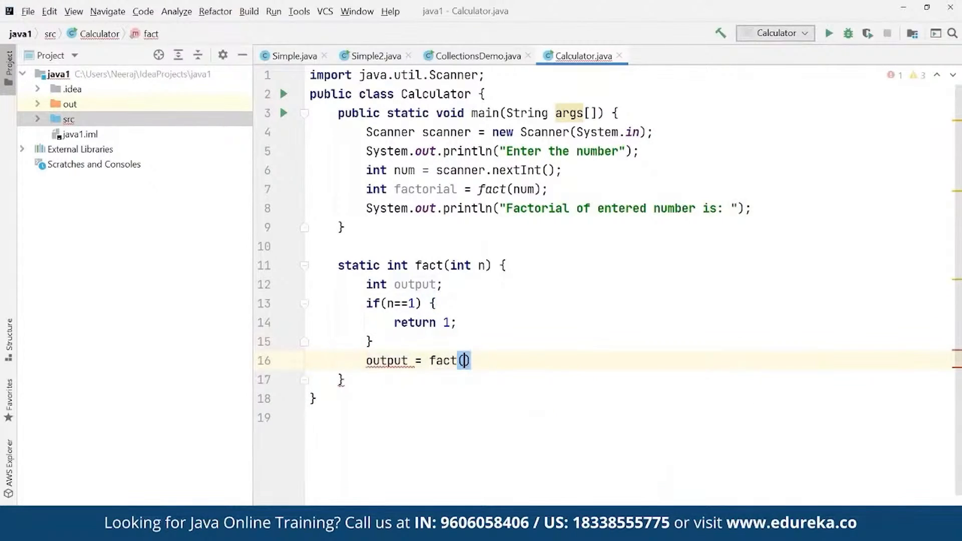
pyautogui.write('n-1')
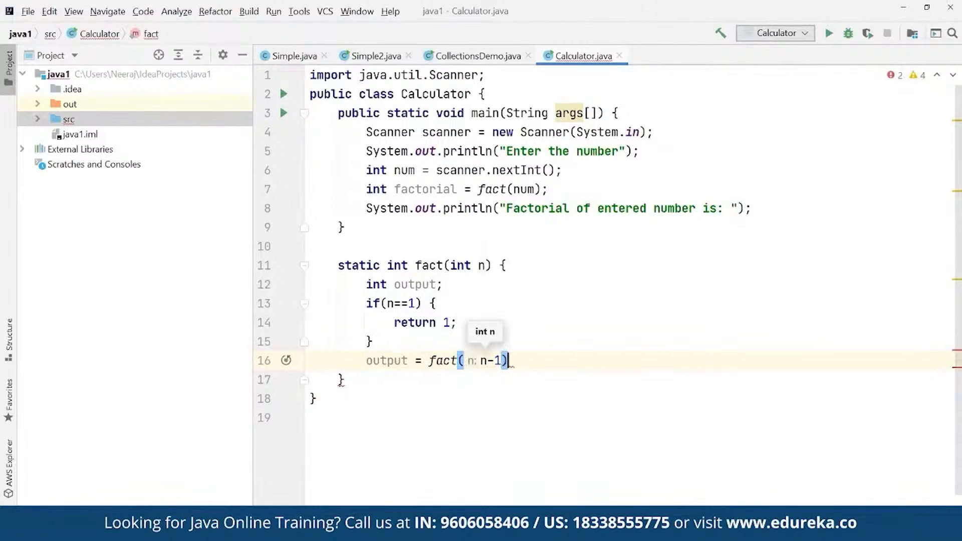
pyautogui.write('*n')
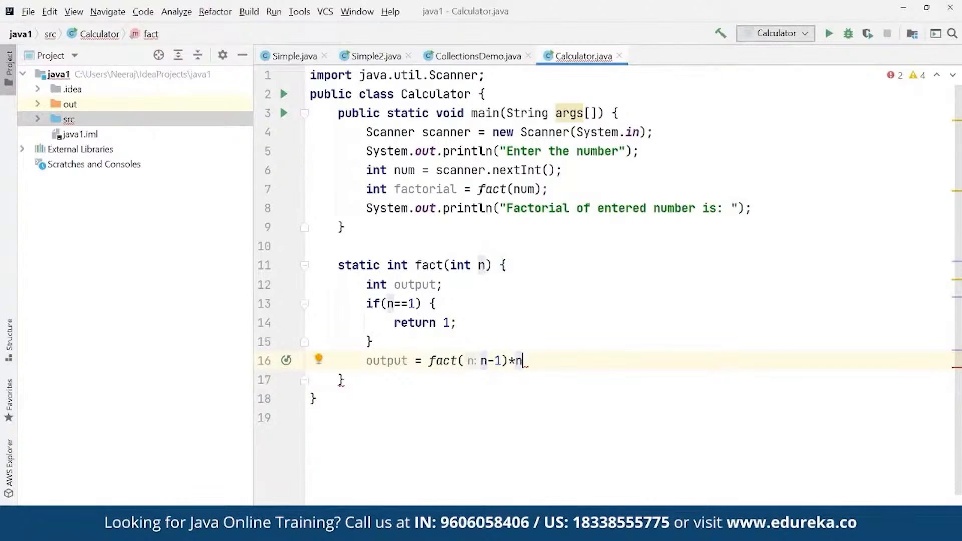
pyautogui.write(';')
pyautogui.write('return output')
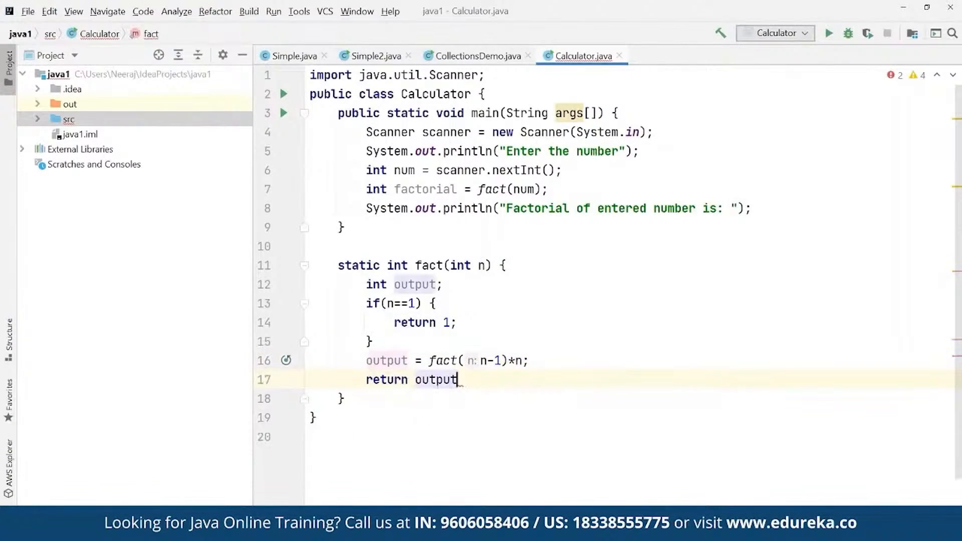
pyautogui.write(';')
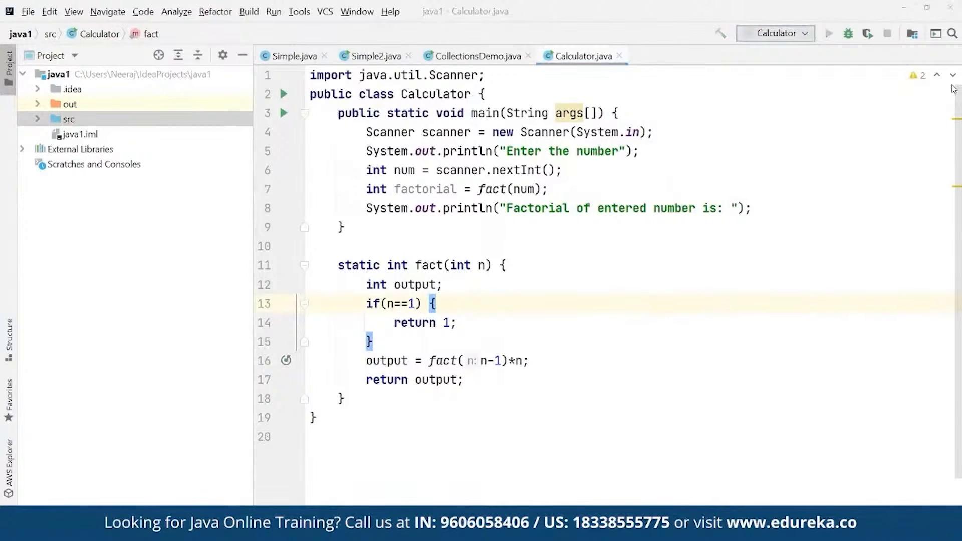
# Step: Run Calculator and enter 54 at the number prompt
pyautogui.click(829, 33)
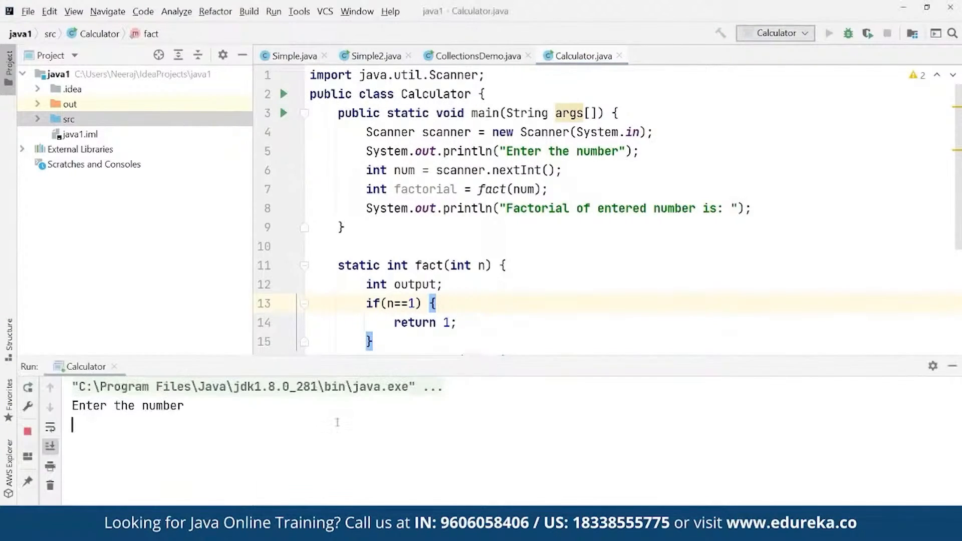
pyautogui.write('54')
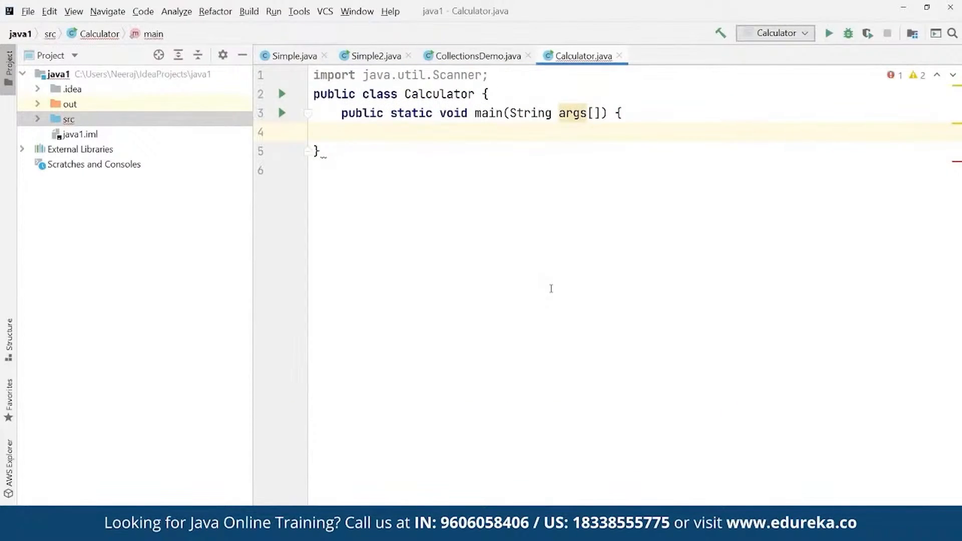
# Step: Declare int n = 100, t1 = 0 and t2 = 1
pyautogui.write('int n')
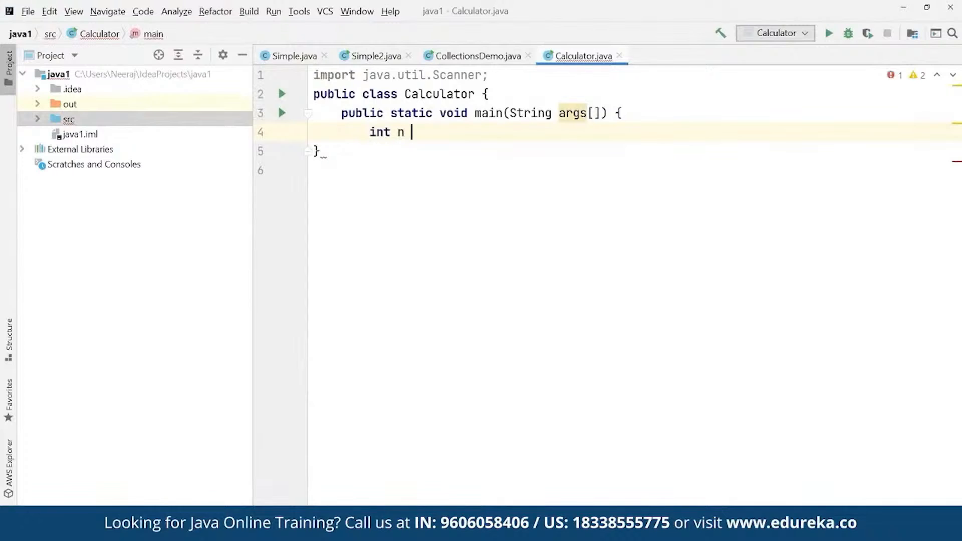
pyautogui.write('= 100')
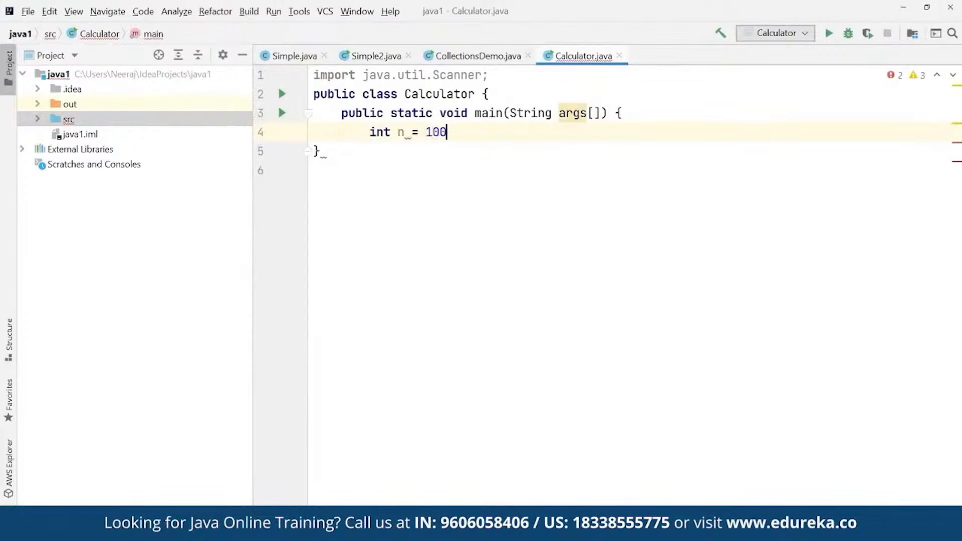
pyautogui.write(', t')
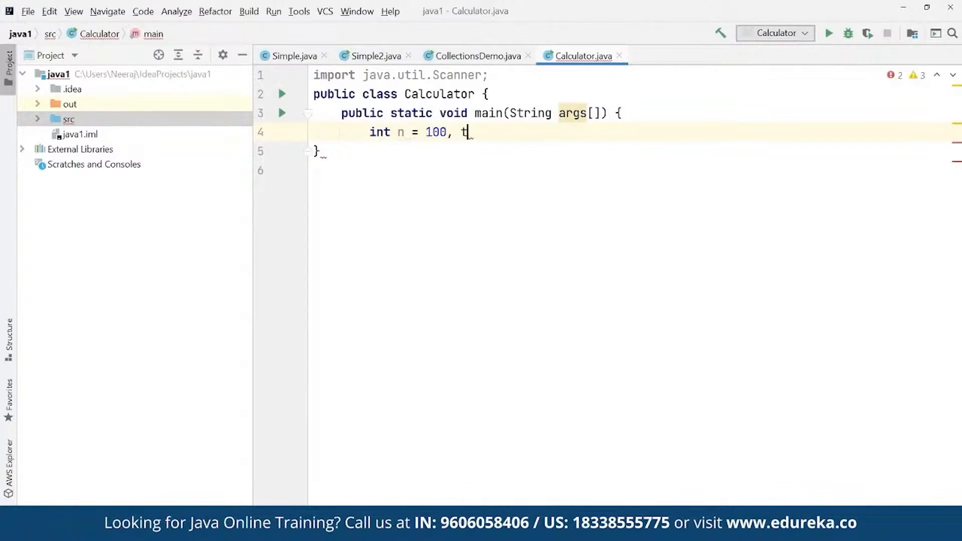
pyautogui.write('1 =')
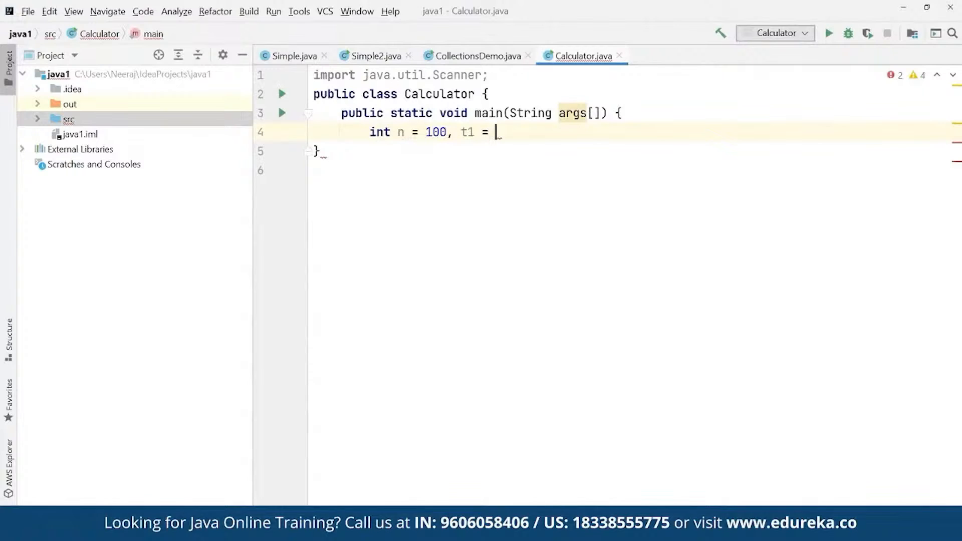
pyautogui.write('0,')
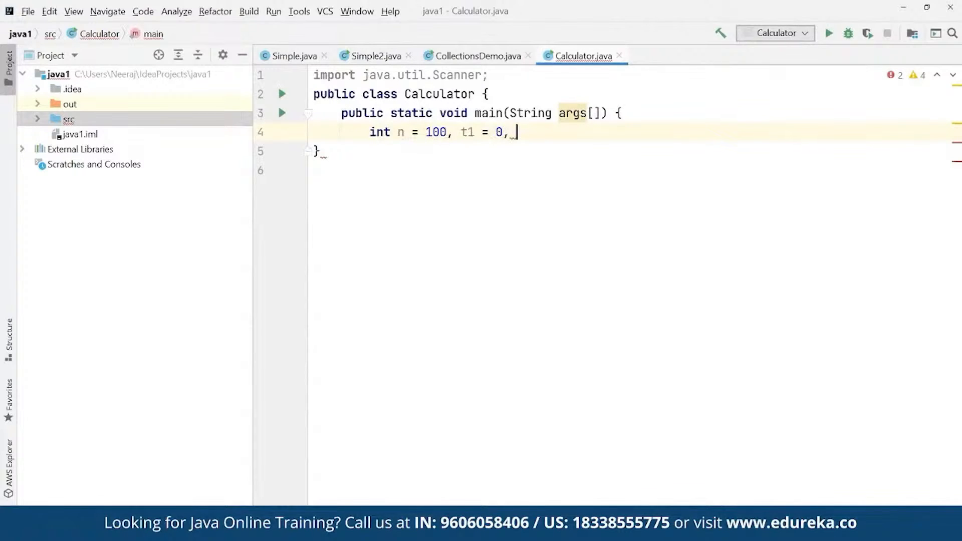
pyautogui.write('t2 = 1')
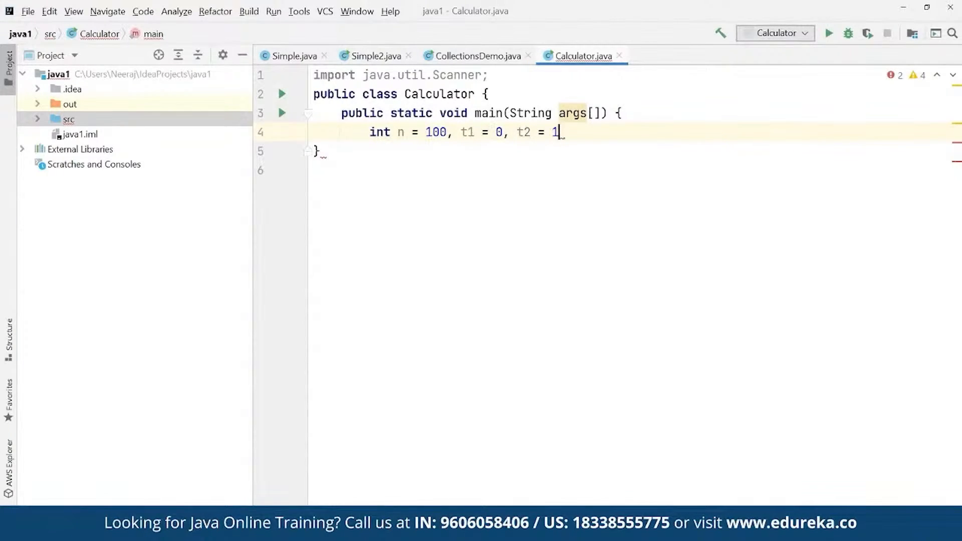
pyautogui.write(';')
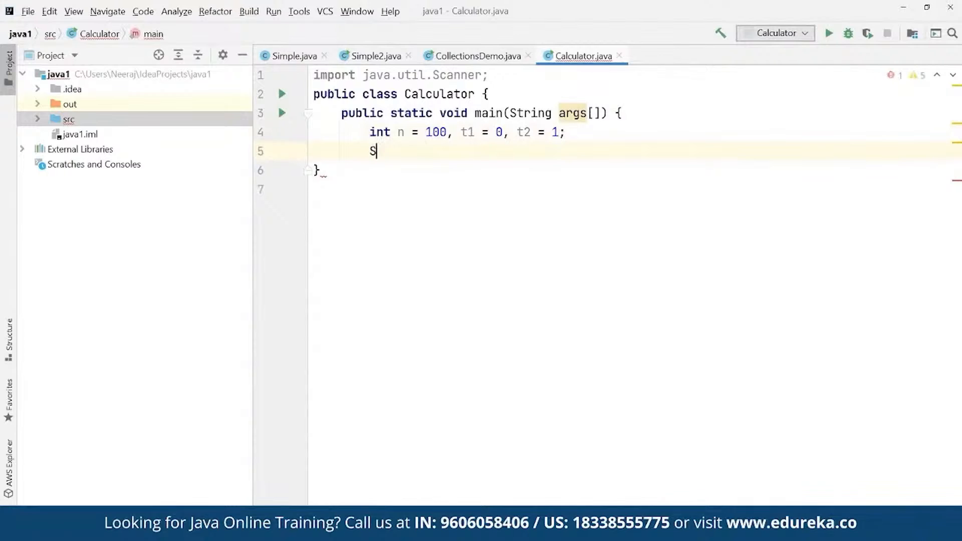
# Step: Print "Upto" + n + ": " with System.out.print
pyautogui.write('ystem.')
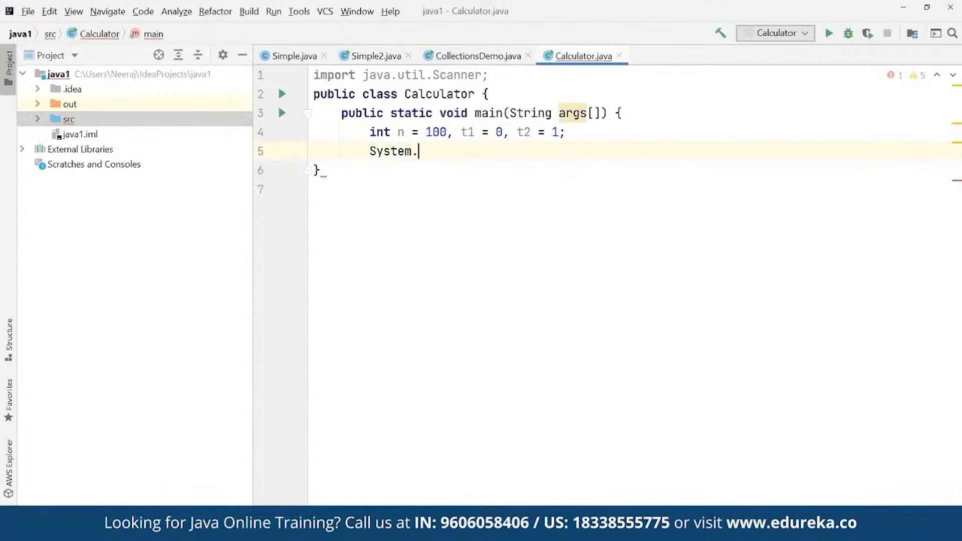
pyautogui.write('out.')
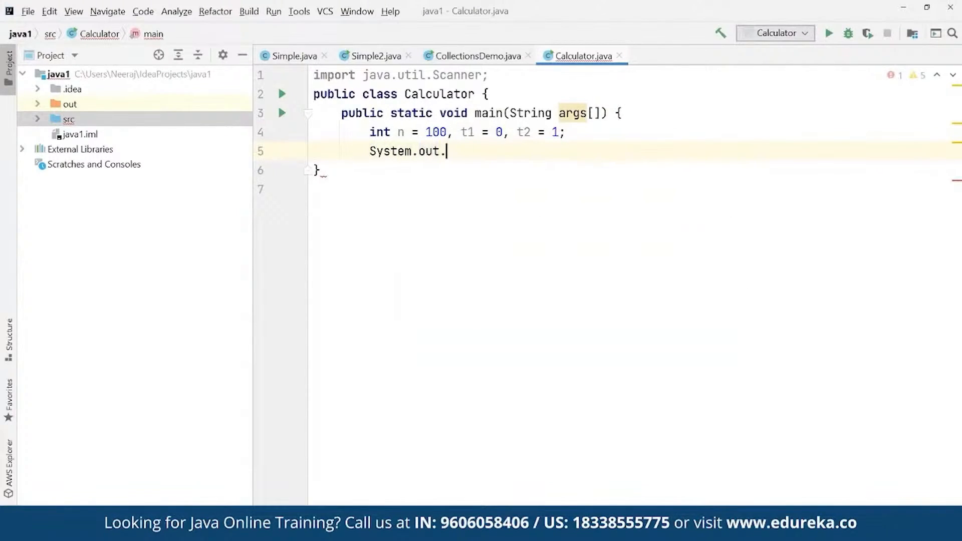
pyautogui.write('print(')
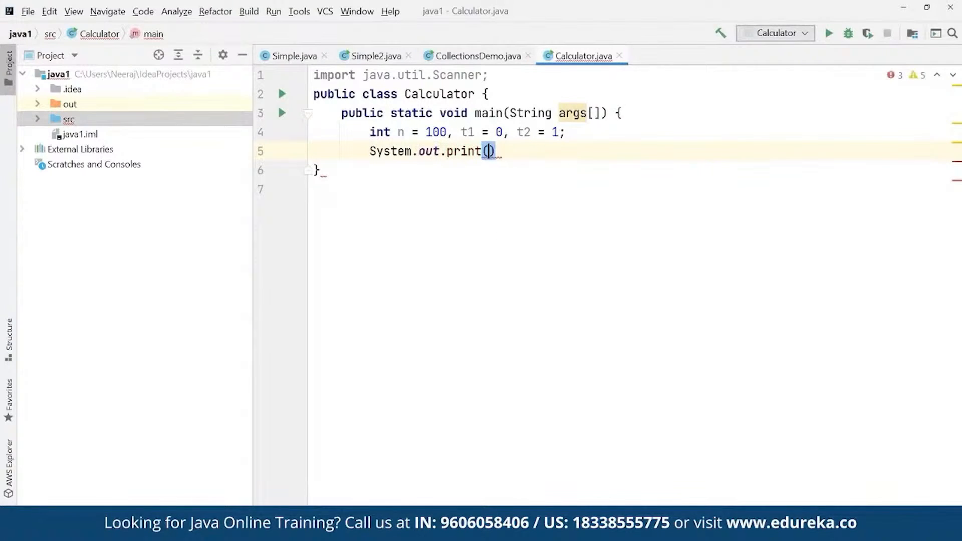
pyautogui.write('"Upto"')
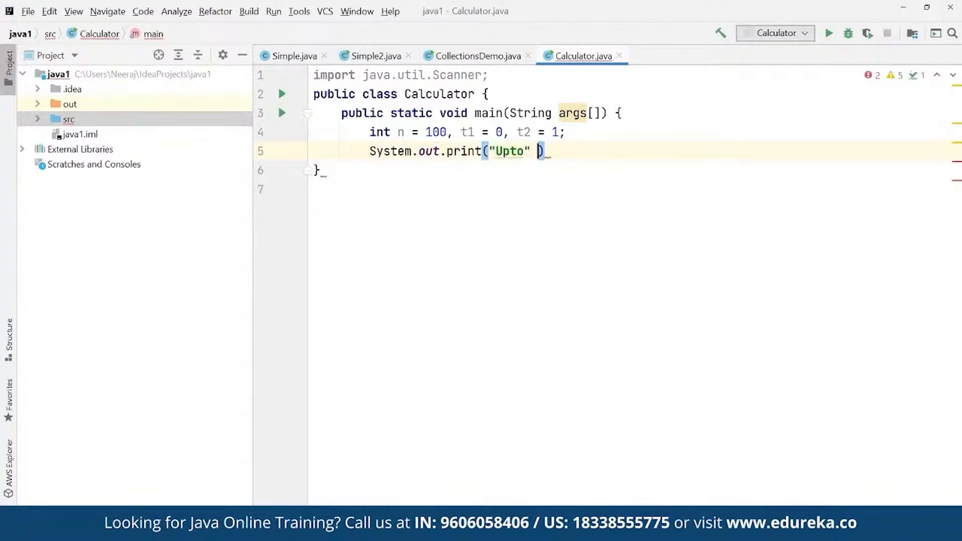
pyautogui.write('=n')
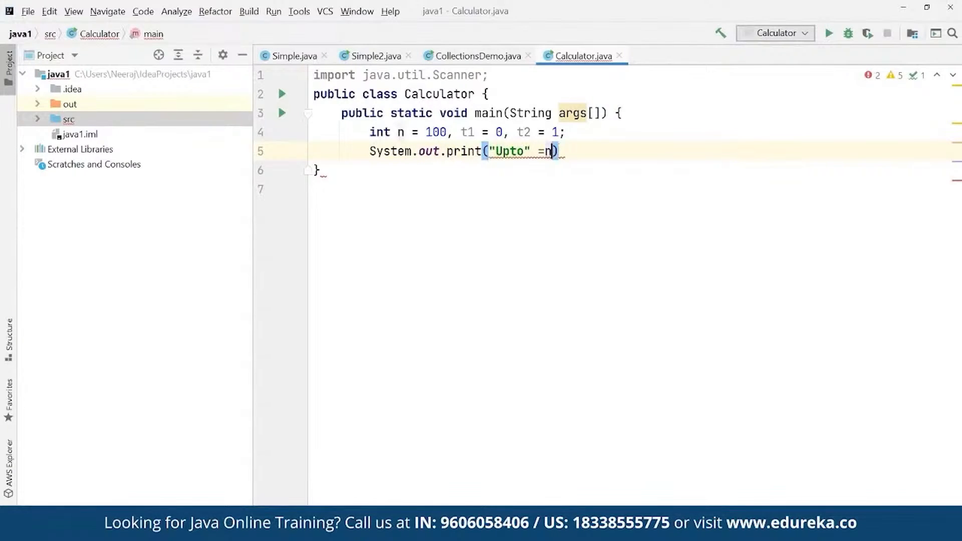
pyautogui.write('+n')
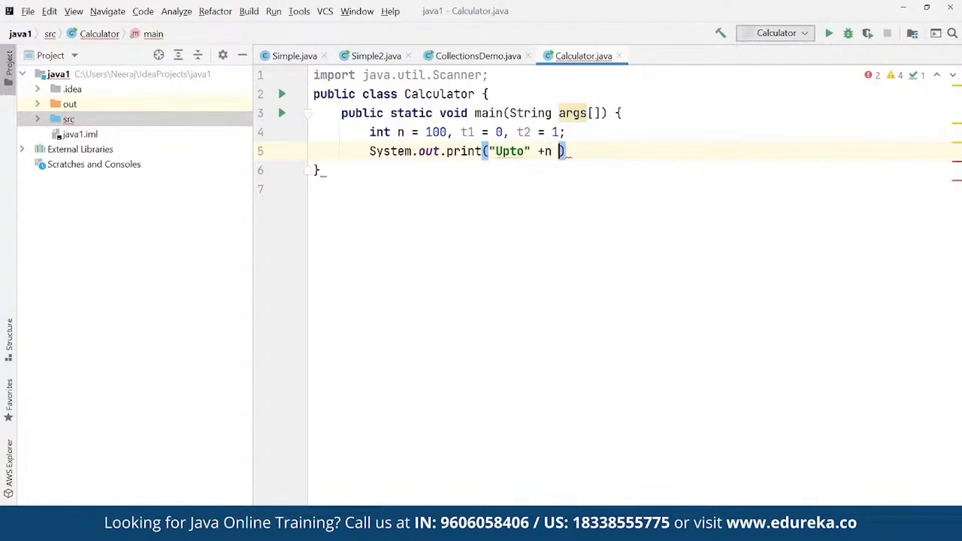
pyautogui.write('+')
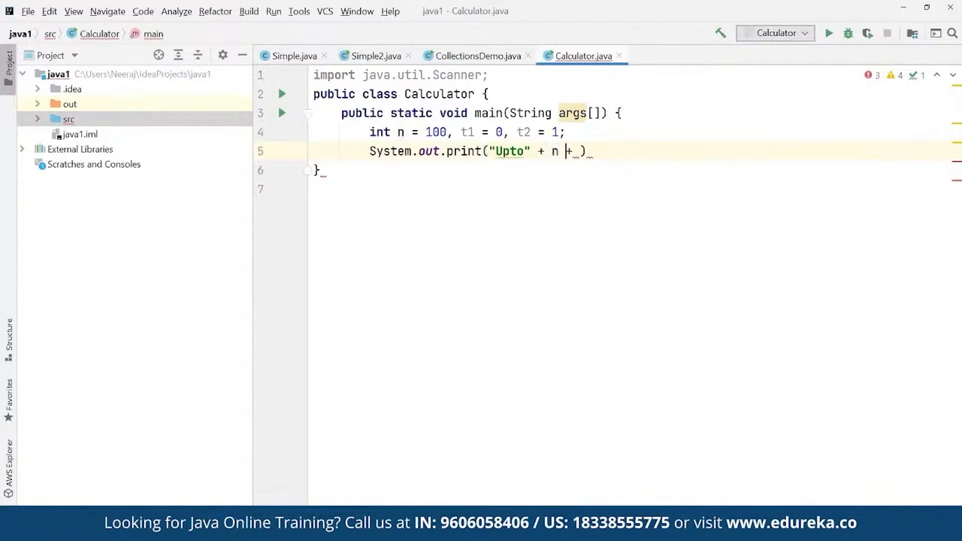
pyautogui.write('"')
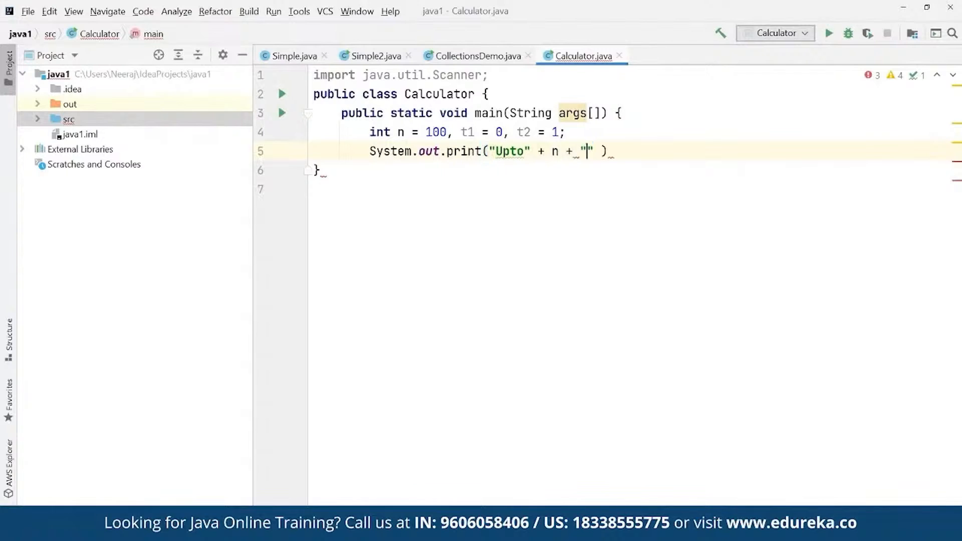
pyautogui.write(':')
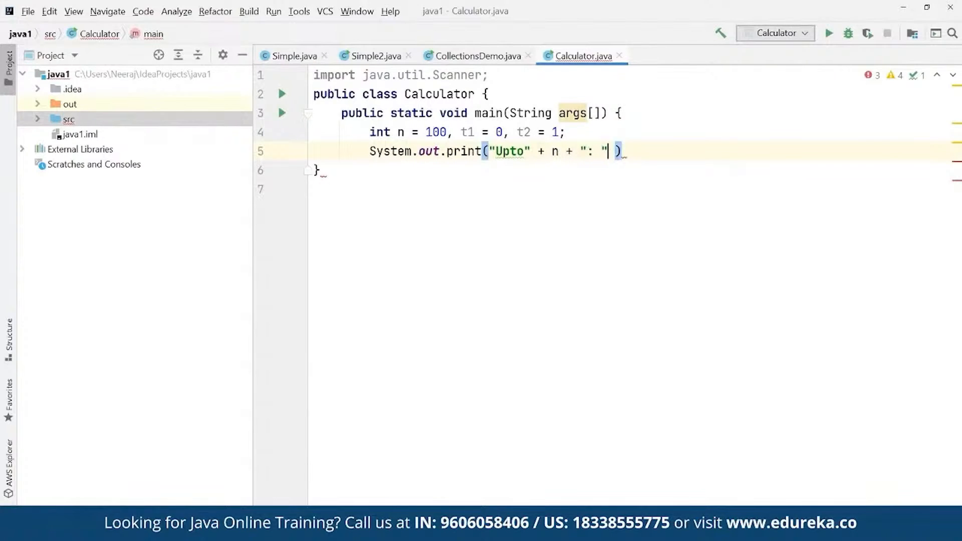
pyautogui.write(';')
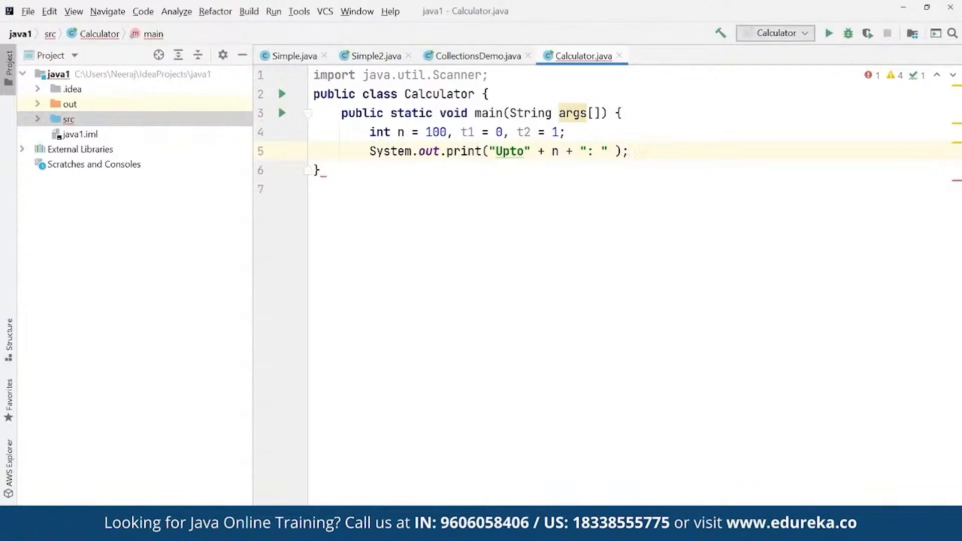
# Step: Start a while (t1 <= n) loop that prints t1
pyautogui.write('while')
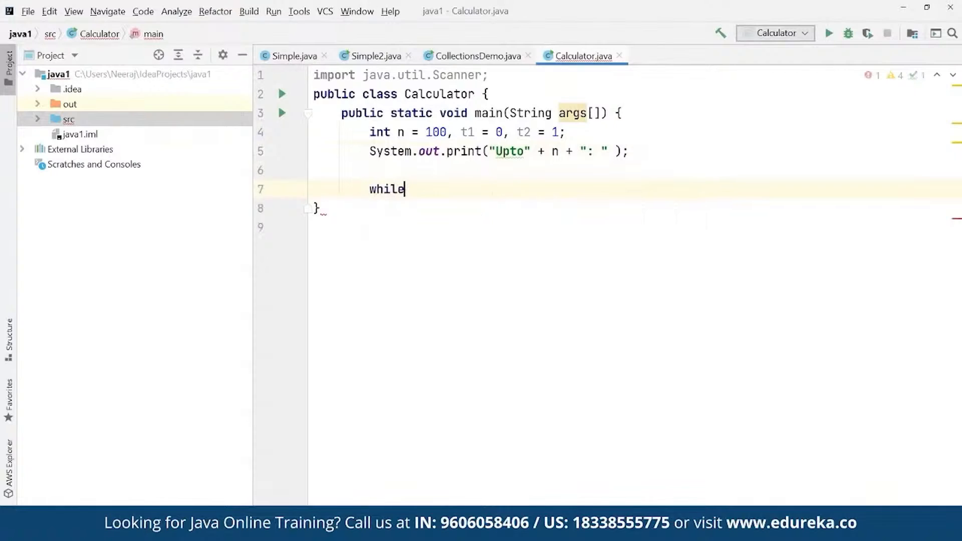
pyautogui.write('()')
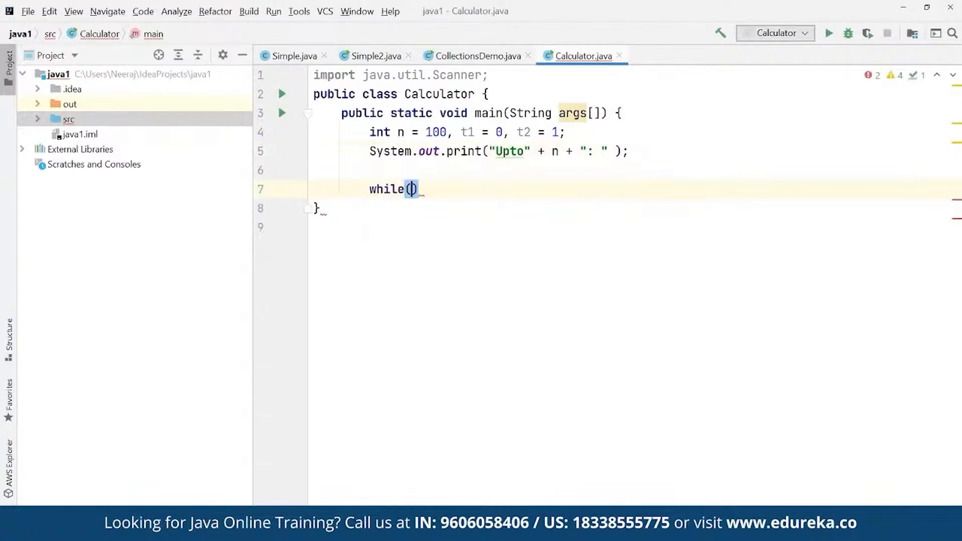
pyautogui.write('t1')
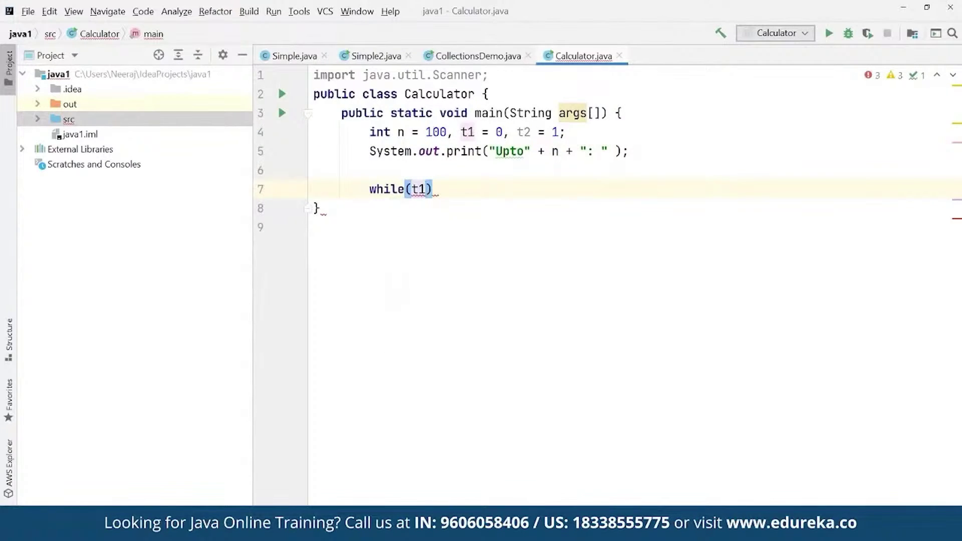
pyautogui.write('<=n')
pyautogui.write('S')
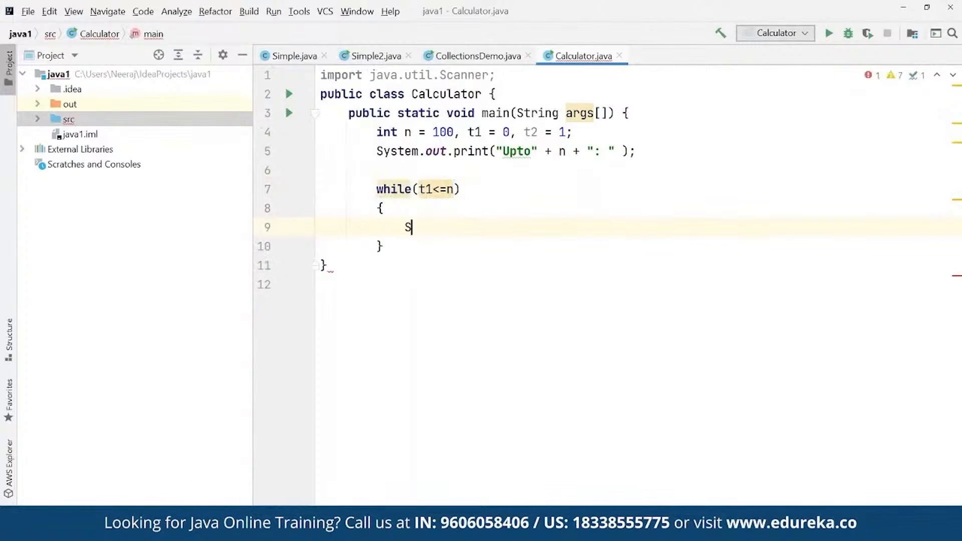
pyautogui.write('ystem.out.print(')
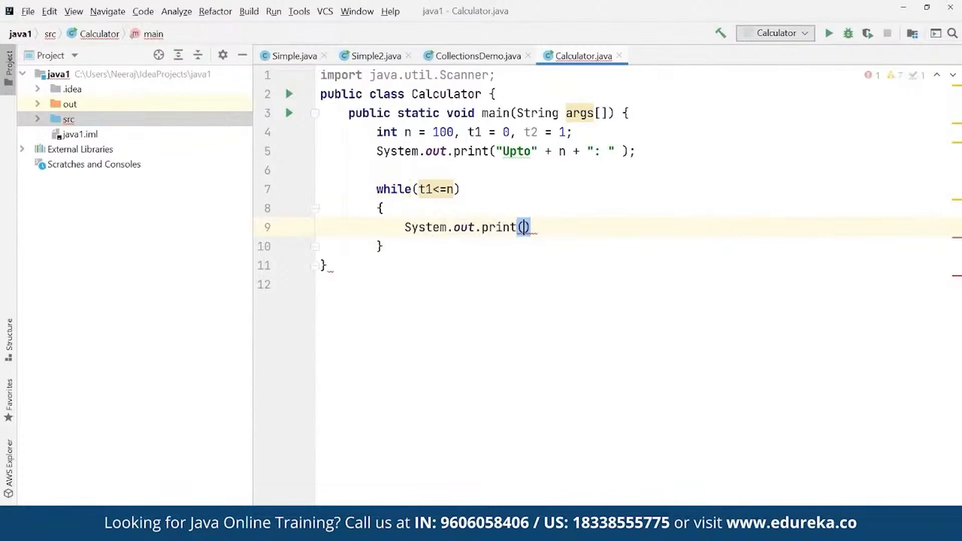
pyautogui.write('t1 +')
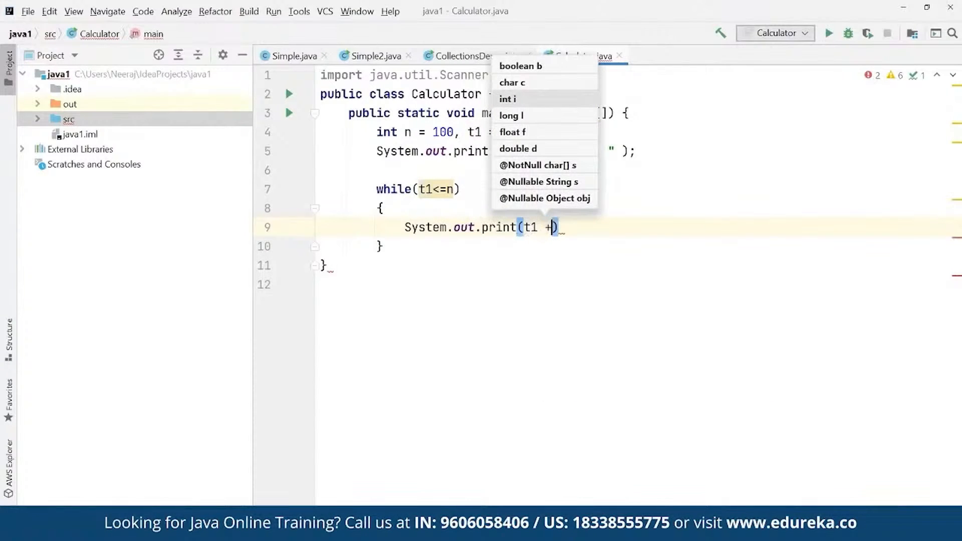
pyautogui.write('""')
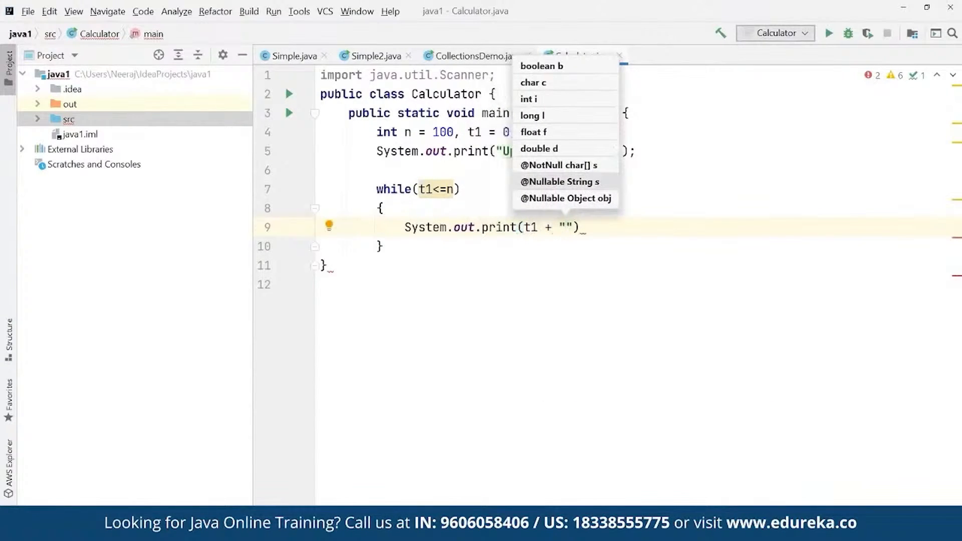
pyautogui.write('+')
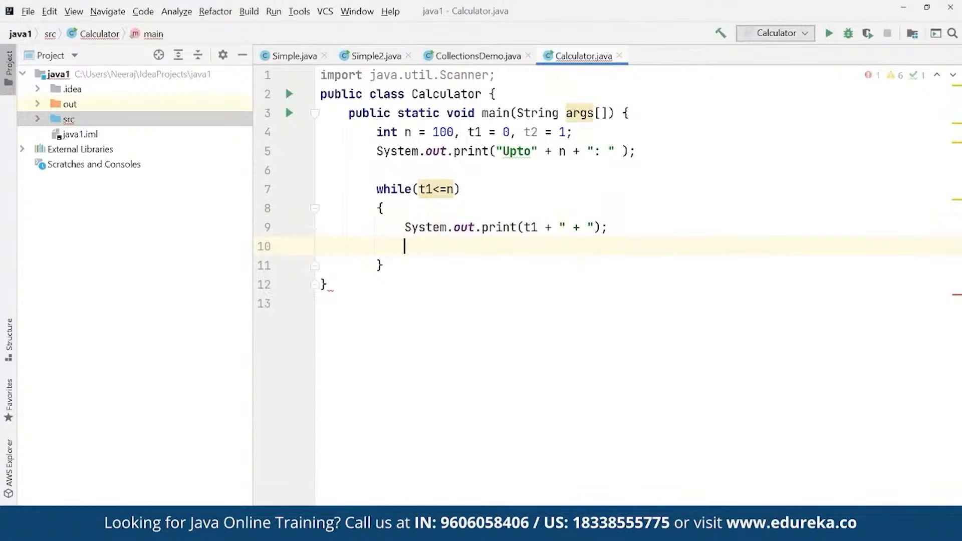
# Step: Compute sum = t1 + t2, shift t1 and t2, and run to print 0 through 89
pyautogui.write('int')
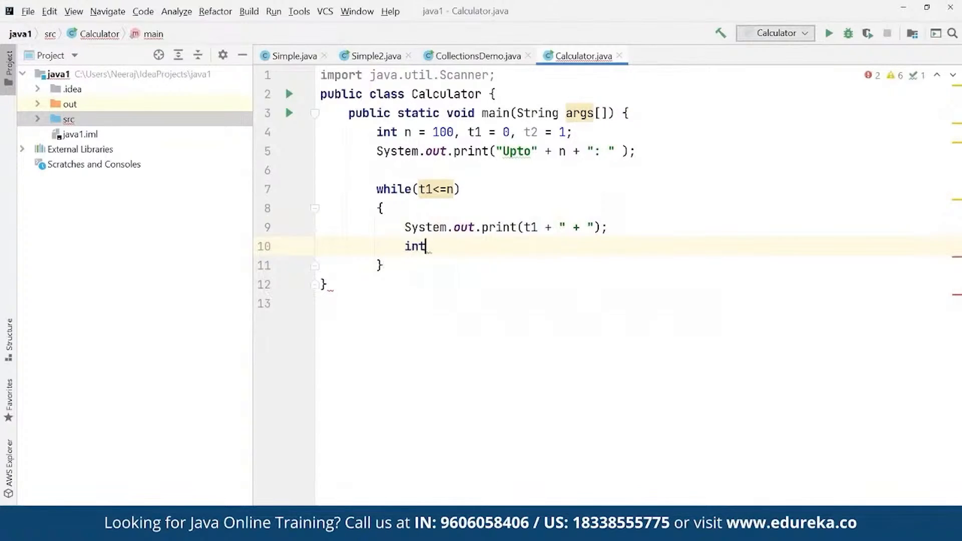
pyautogui.write('sum =')
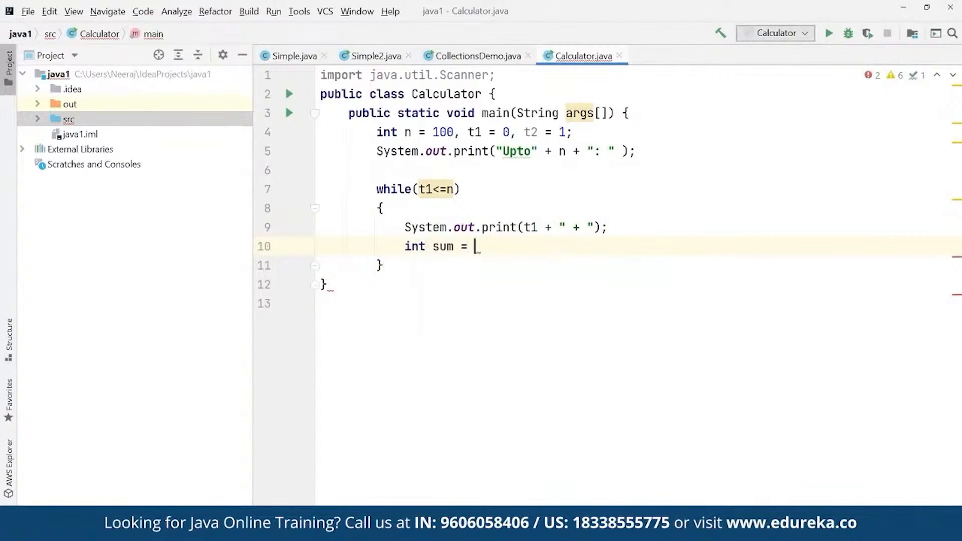
pyautogui.write('t1 +')
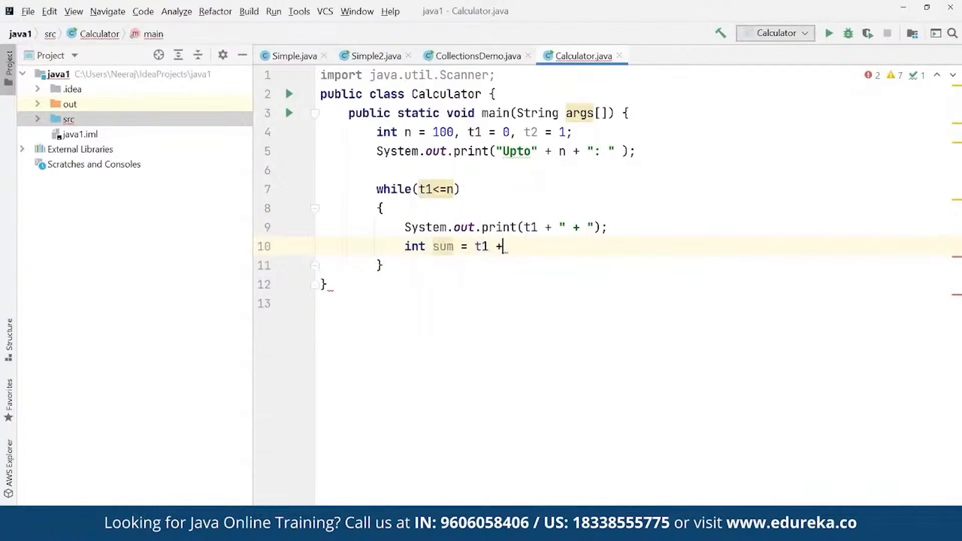
pyautogui.write('t2')
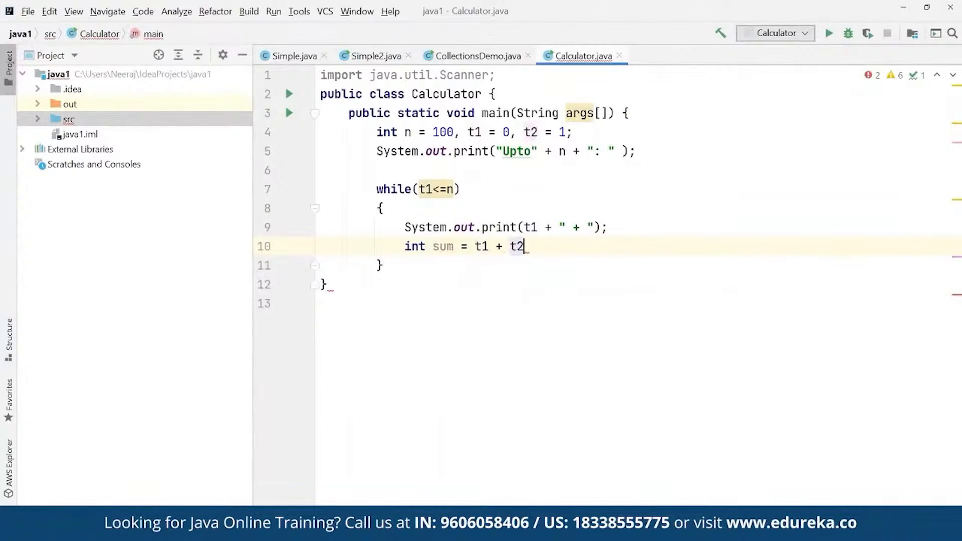
pyautogui.write(';')
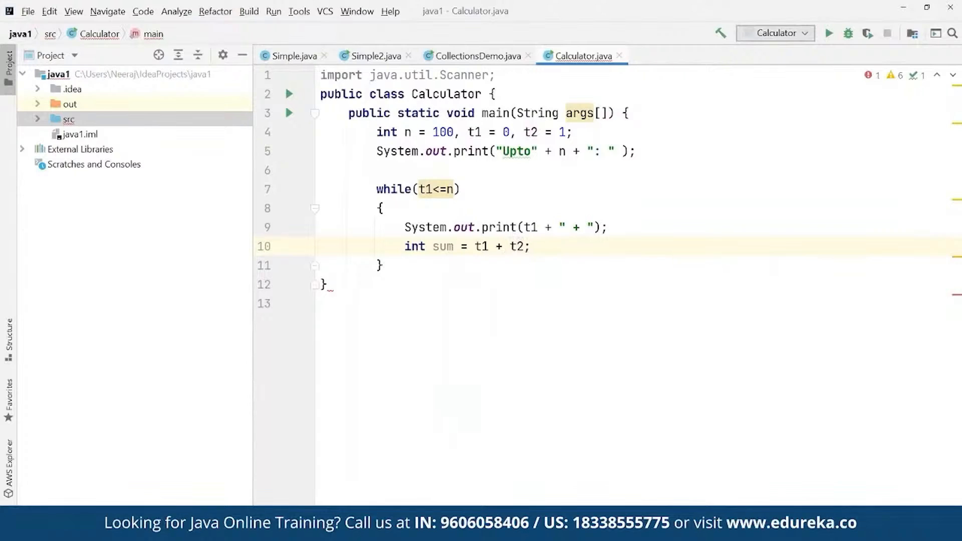
pyautogui.write('t1')
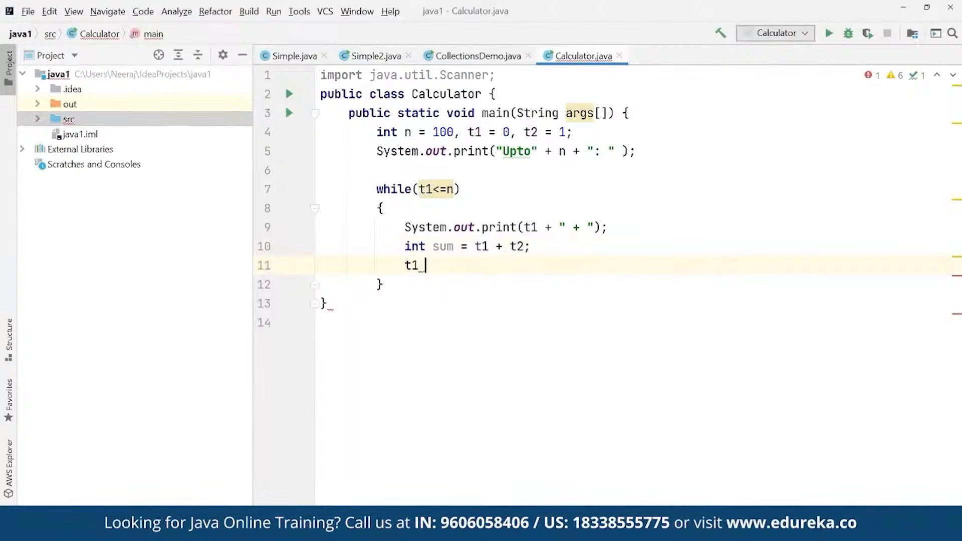
pyautogui.write('= t2;')
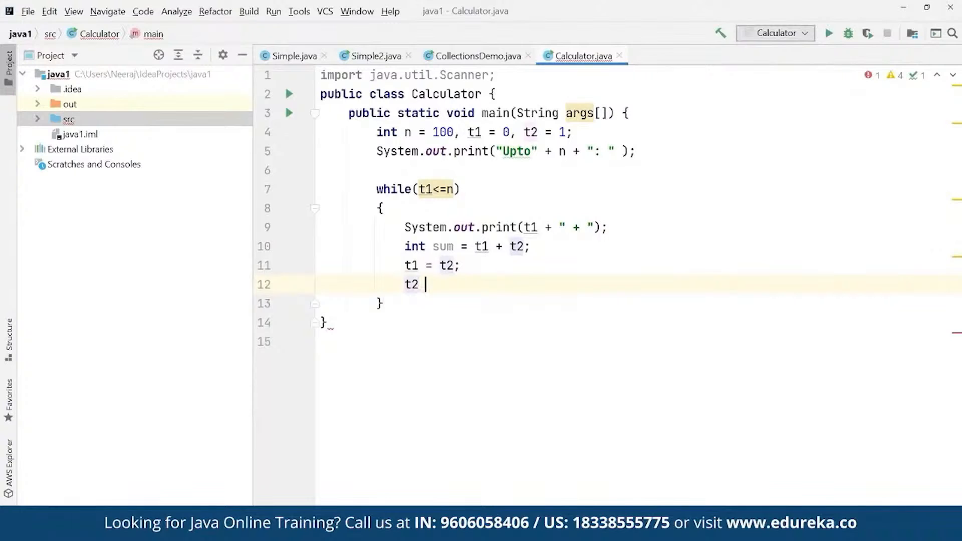
pyautogui.write('= sum;')
pyautogui.write('}')
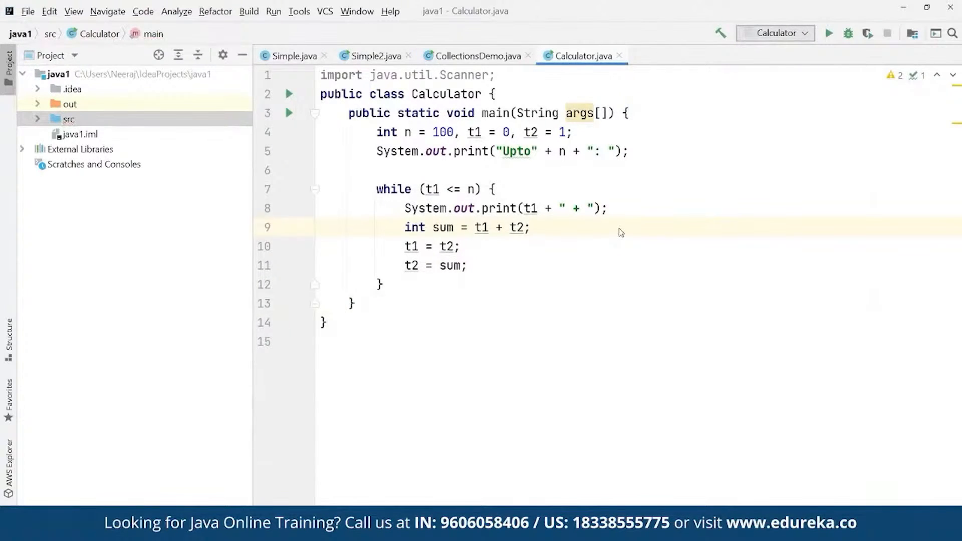
pyautogui.click(831, 33)
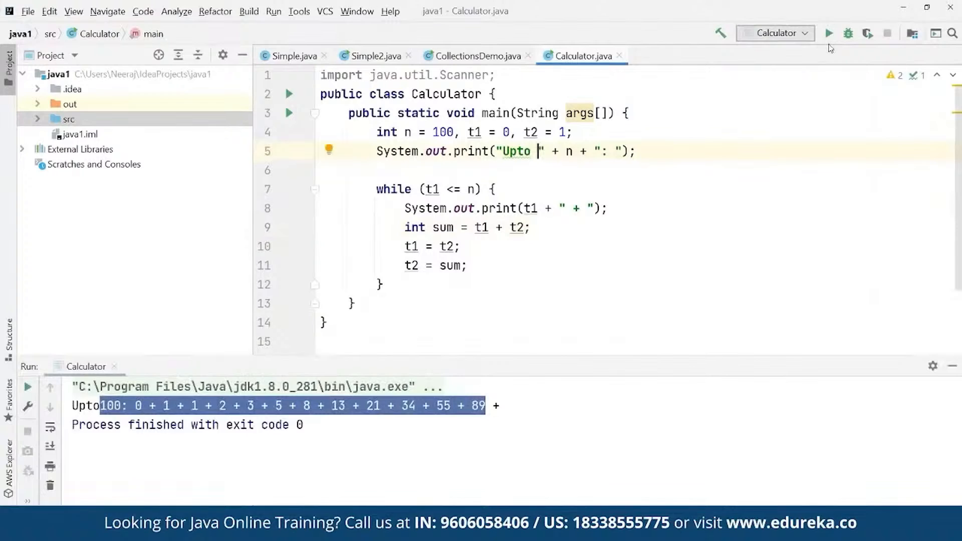